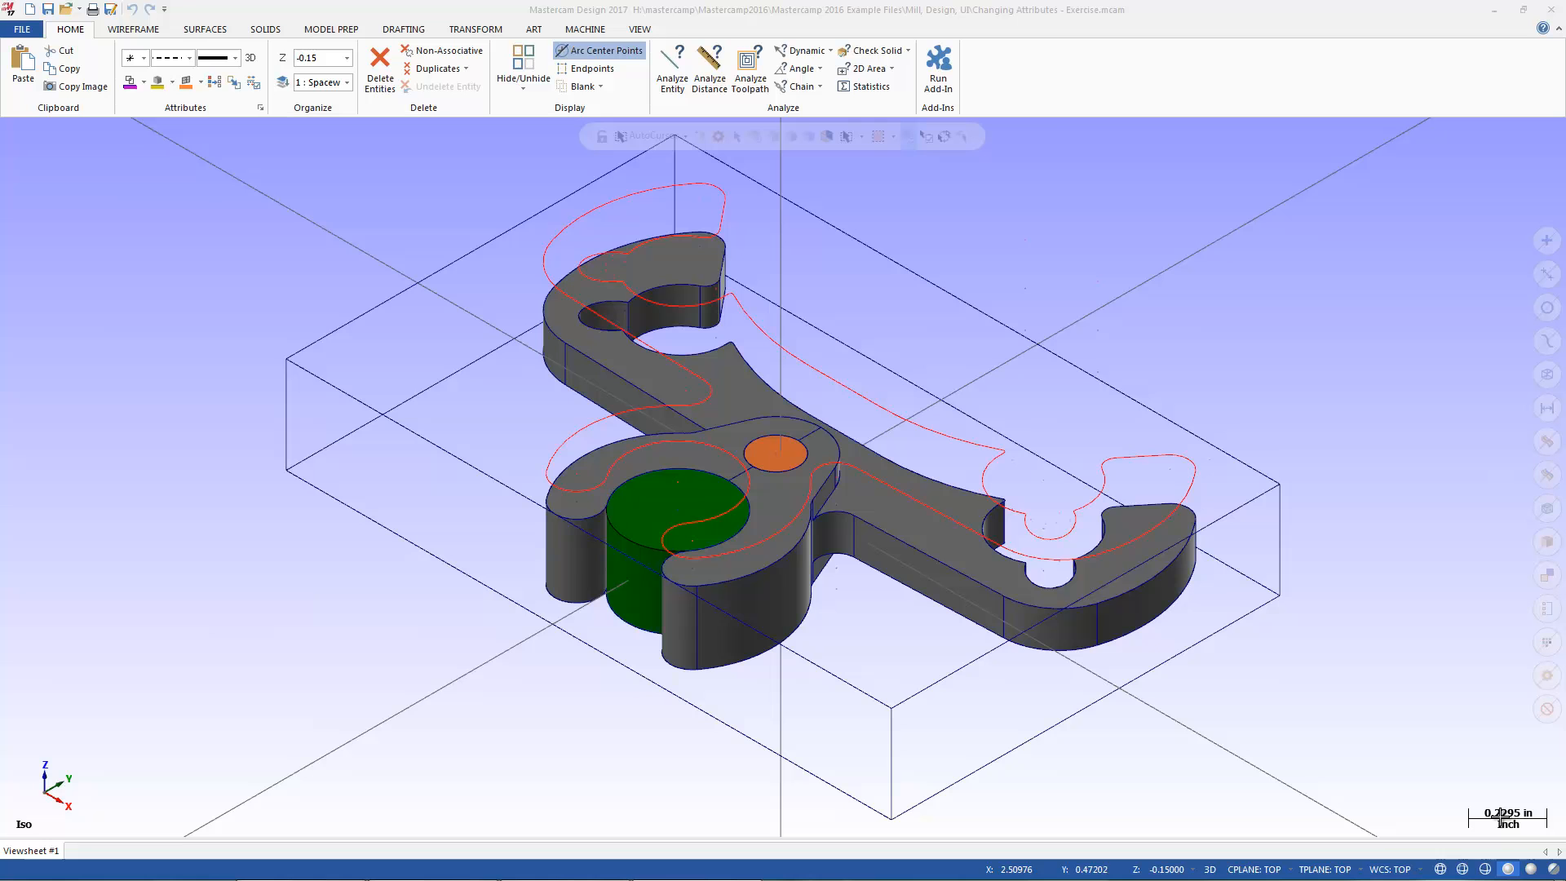
mouse_move(198, 137)
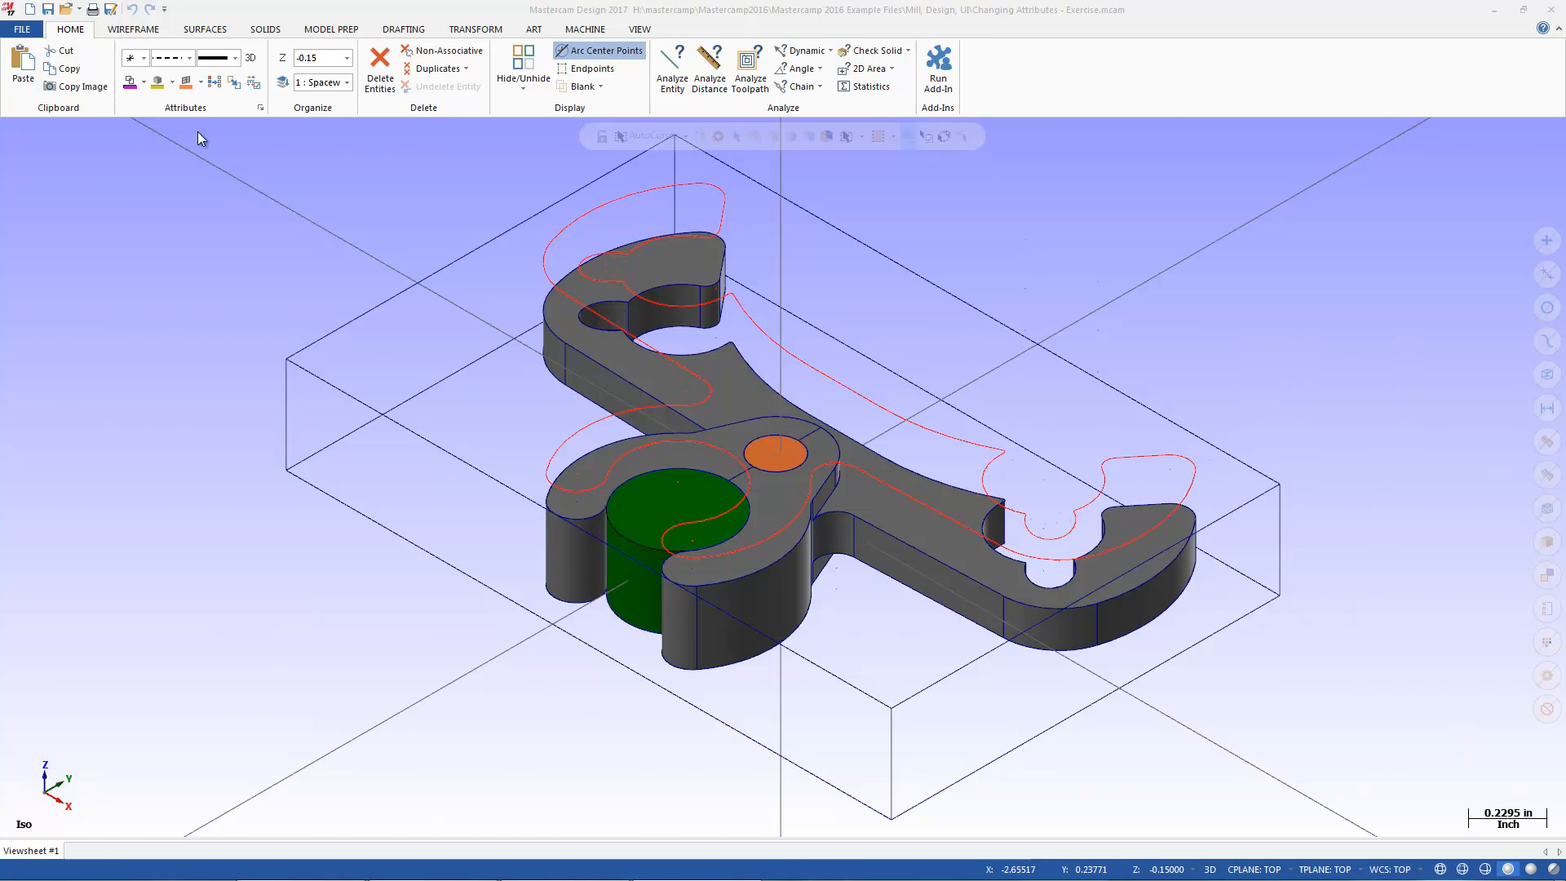
Step: Browse the Surfaces, Drafting and Toolpaths ribbon tabs, then switch to the View tab
click(205, 28)
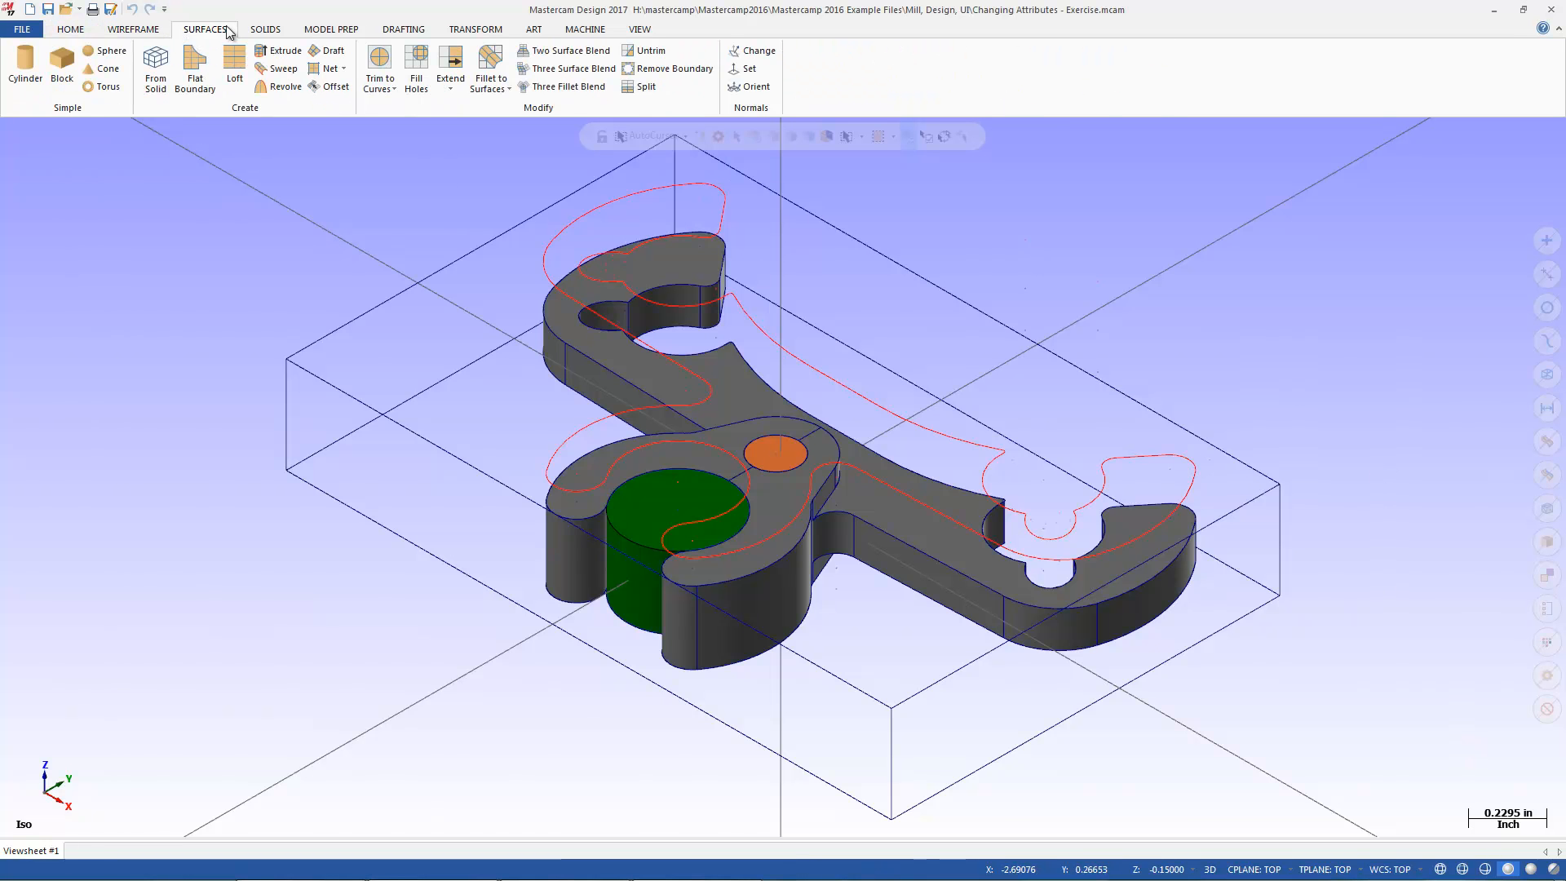
click(401, 28)
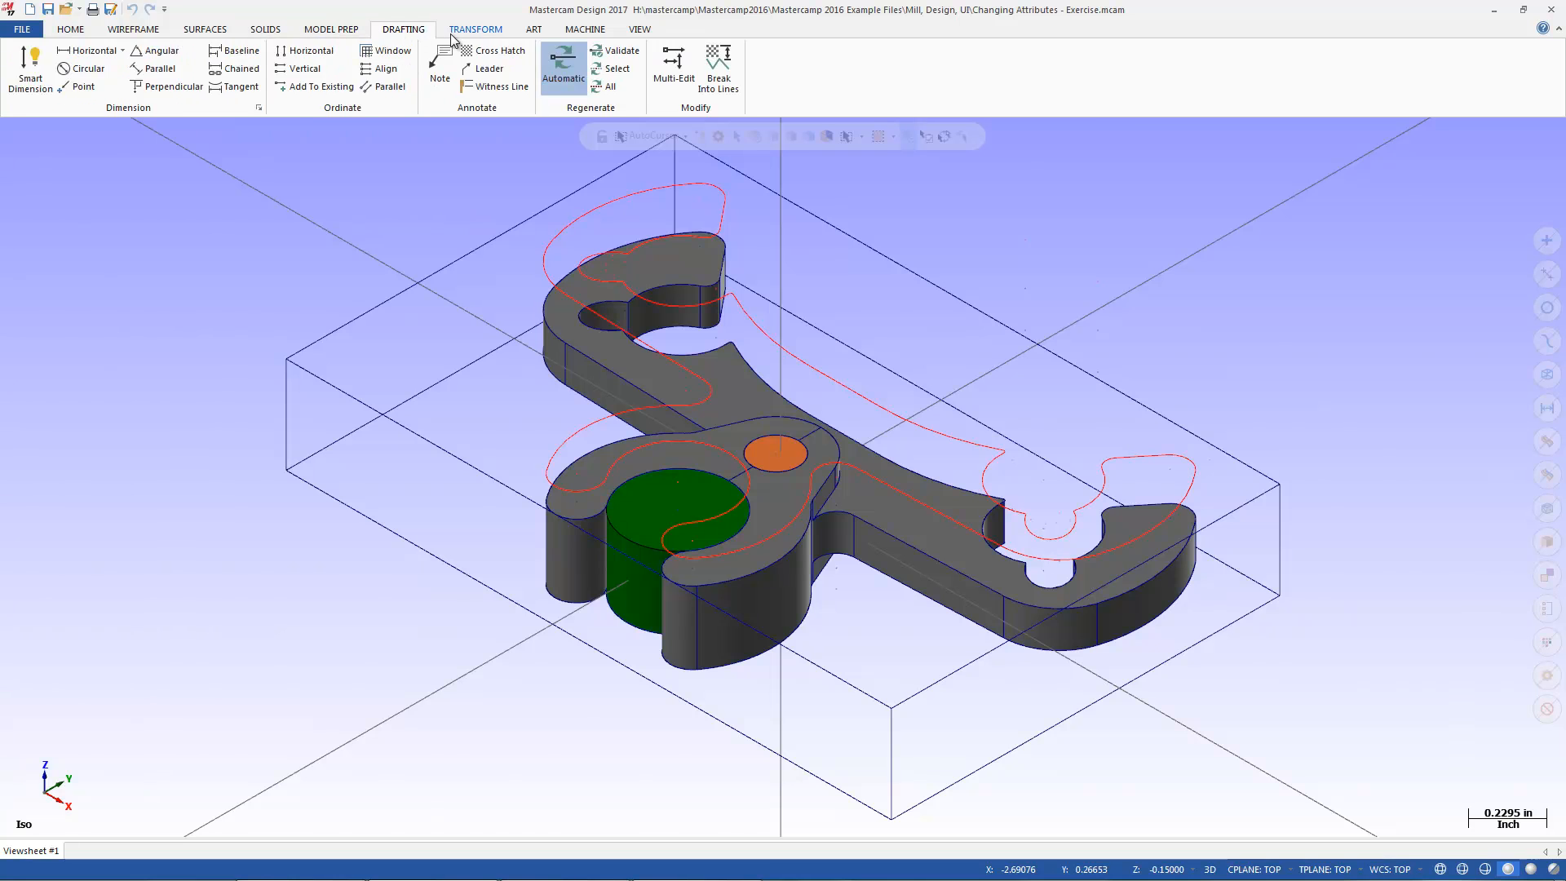
click(584, 27)
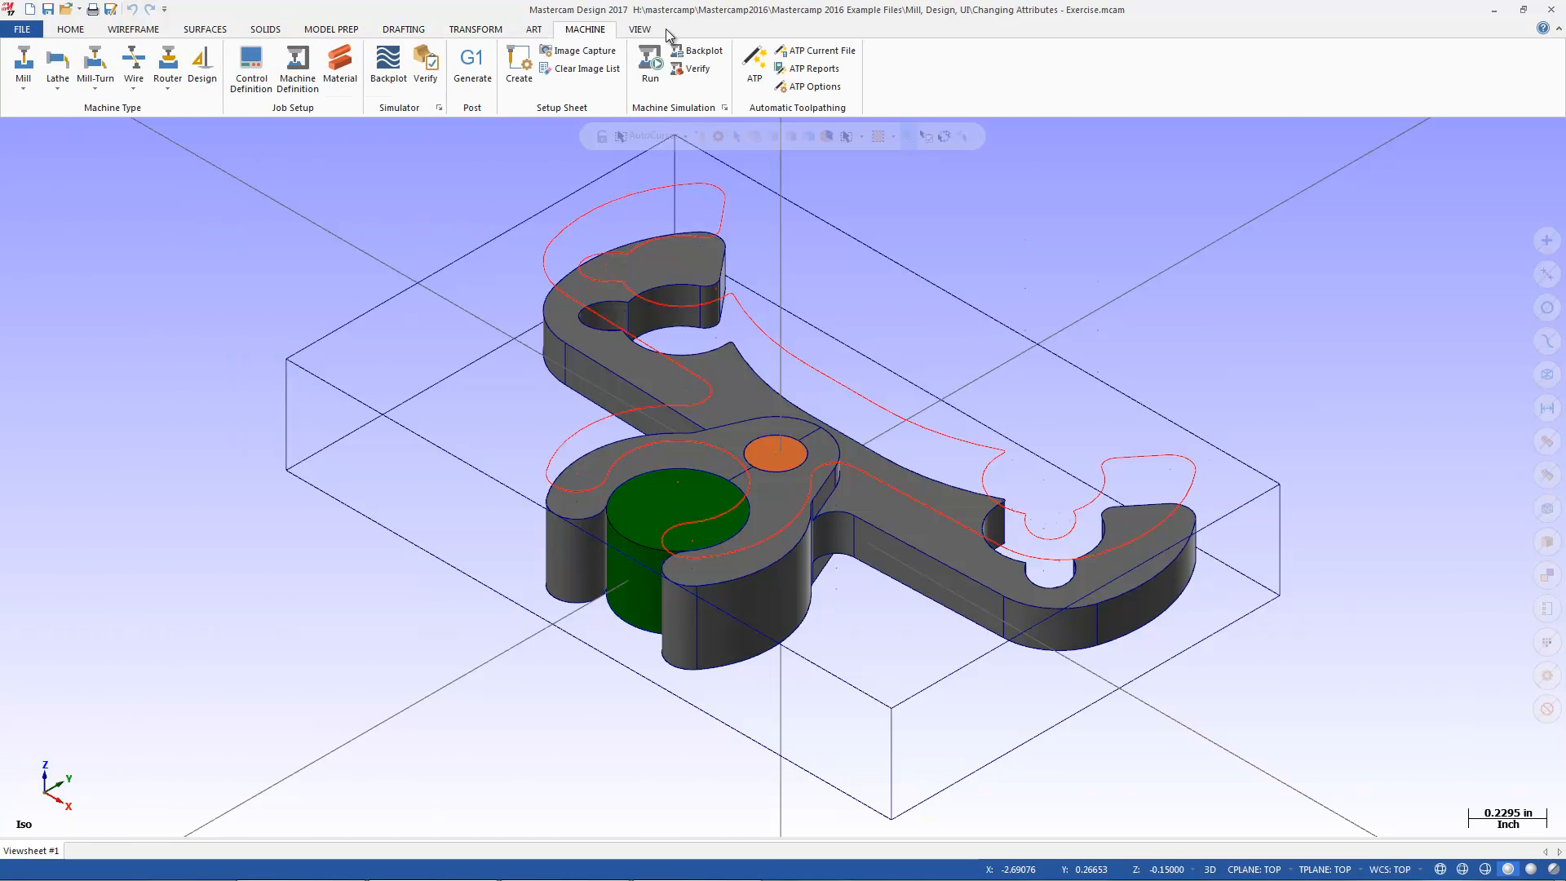
click(71, 30)
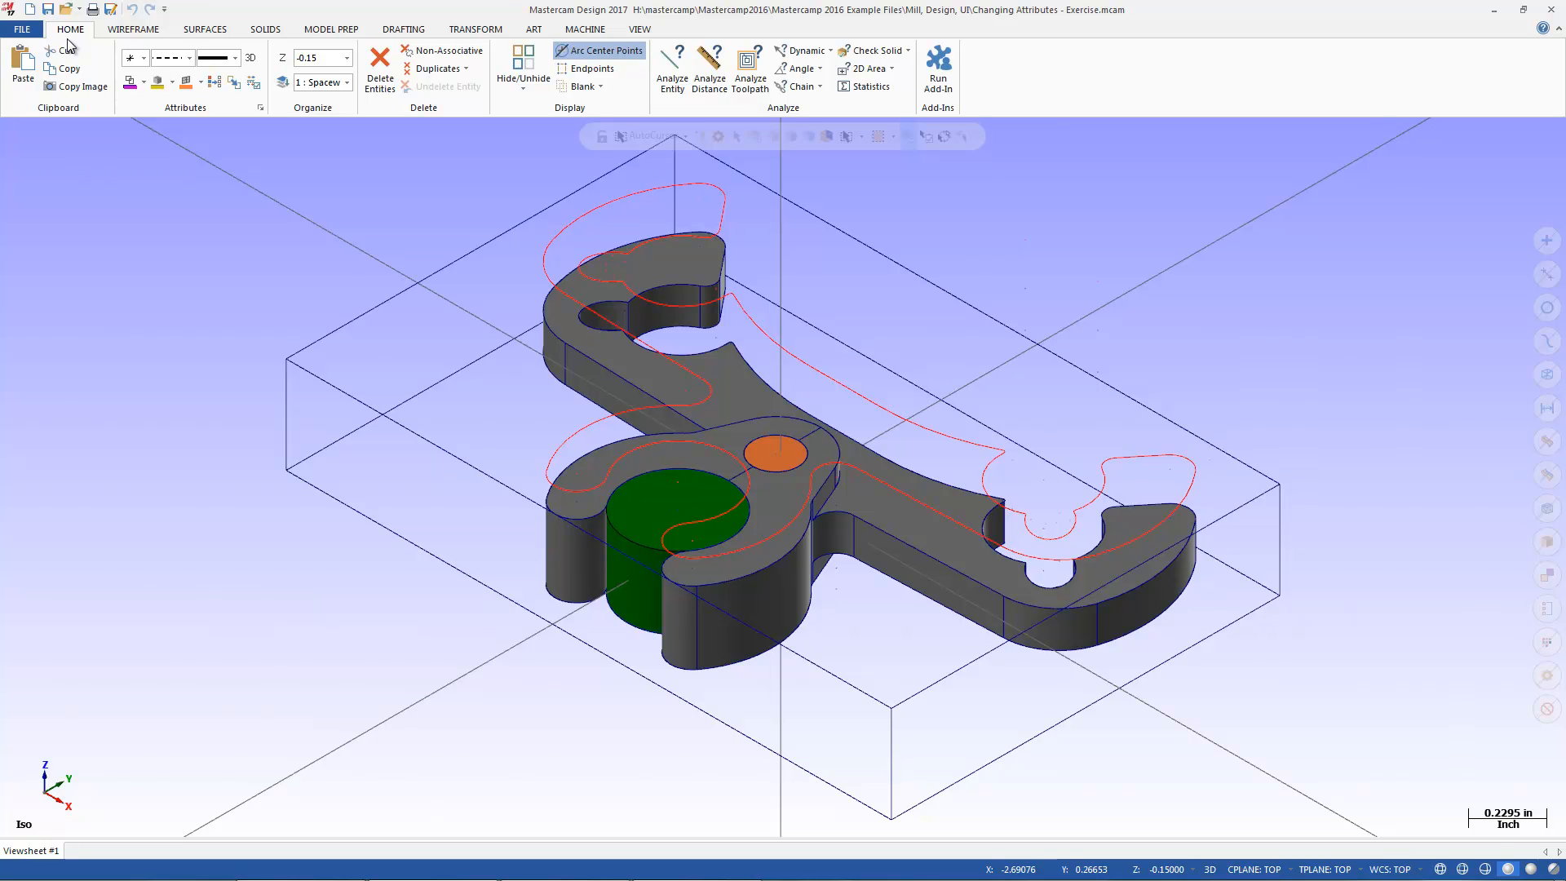
mouse_move(548, 19)
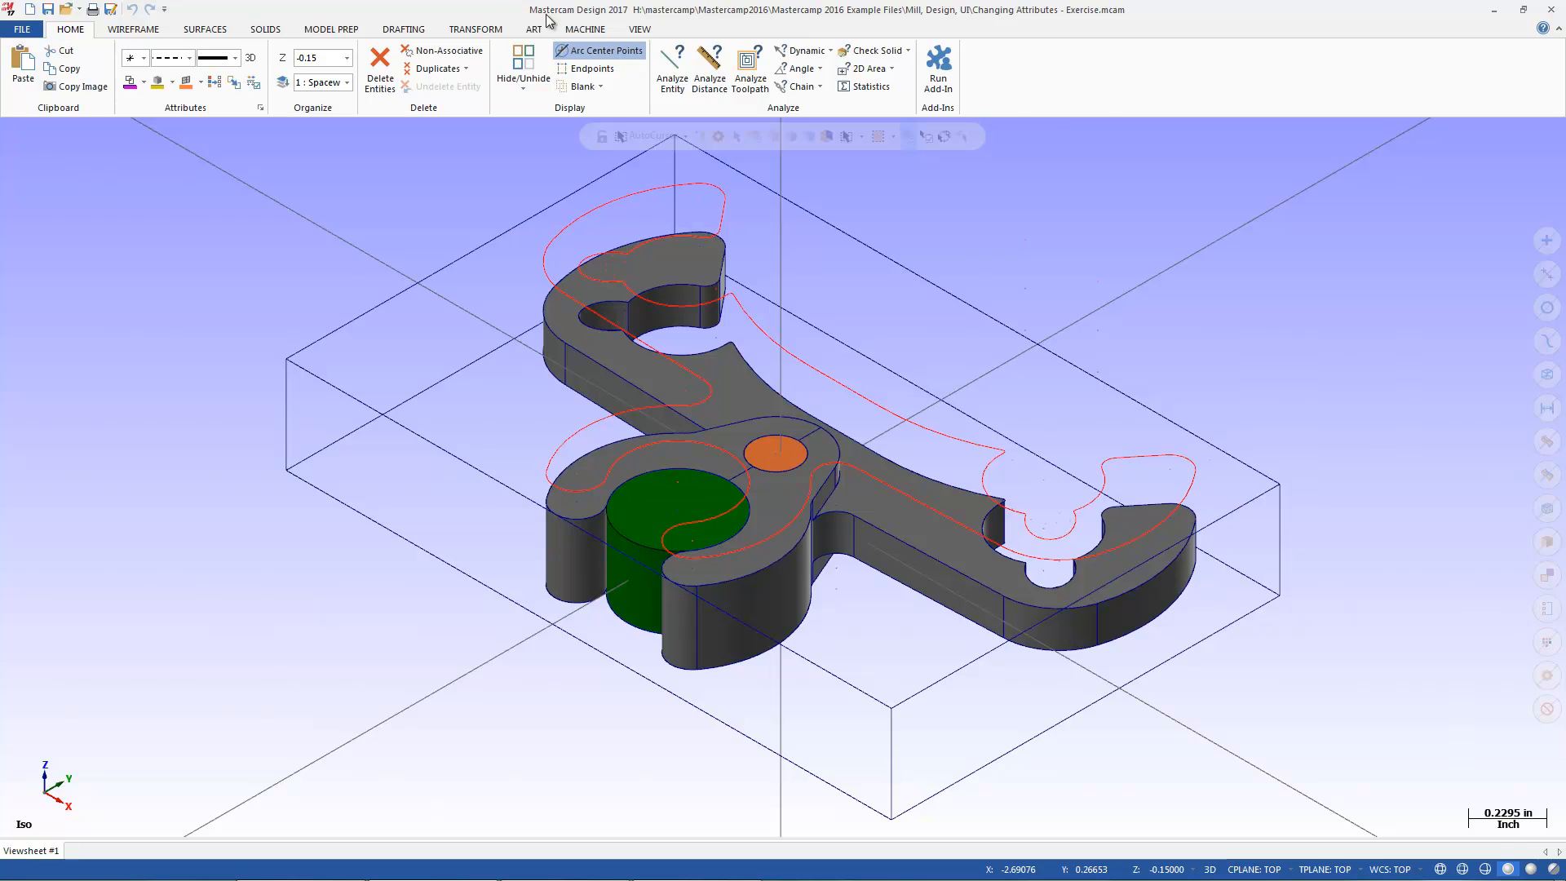
click(638, 29)
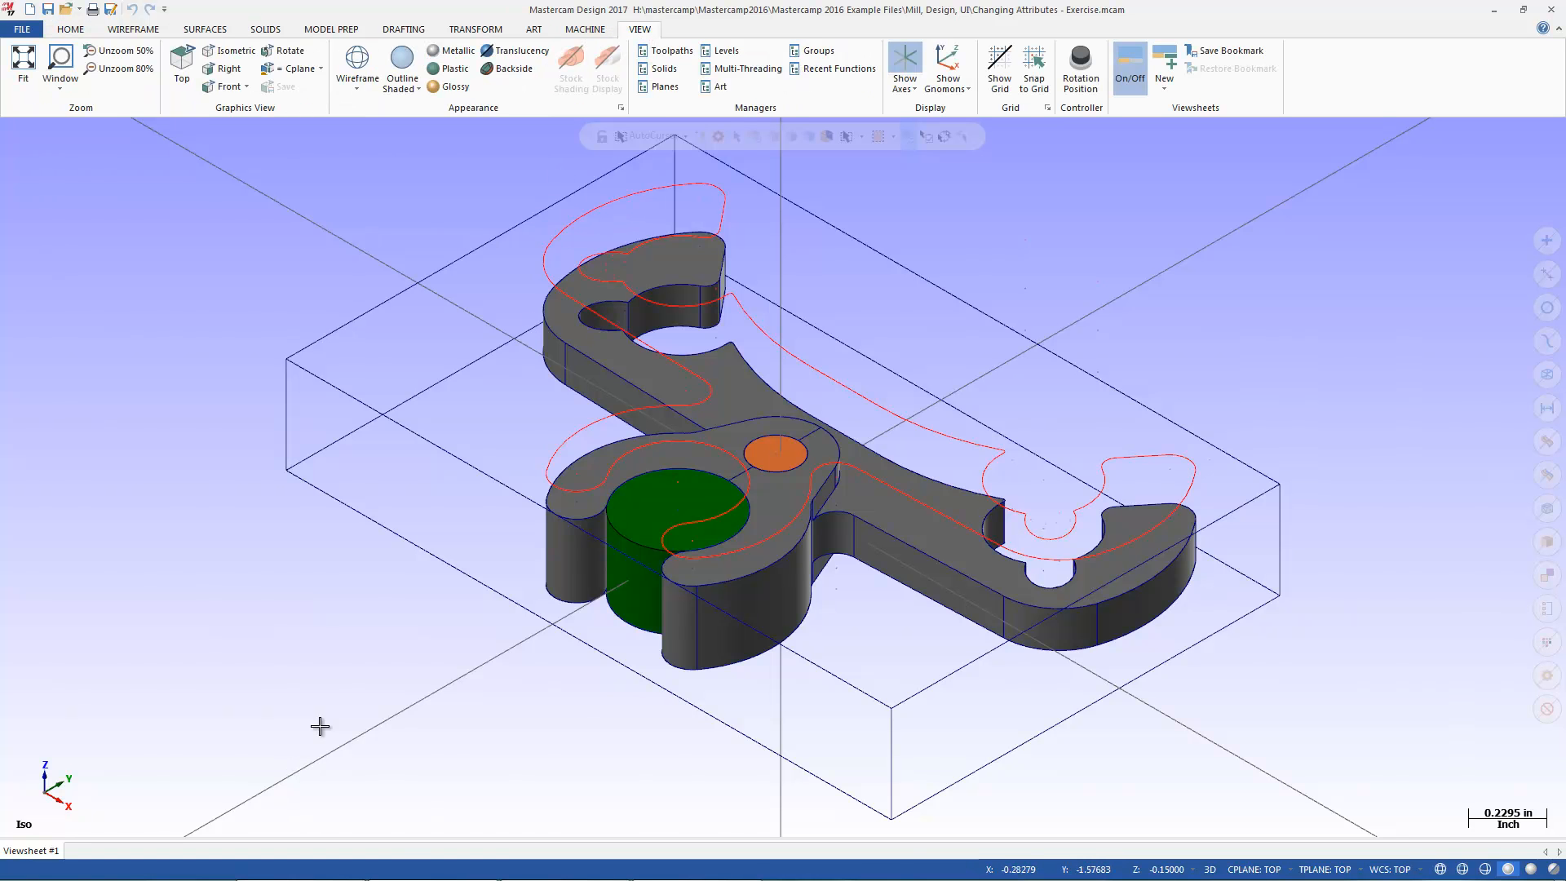
Step: Open the Toolpaths, Solids and Planes managers from the Managers group
click(670, 50)
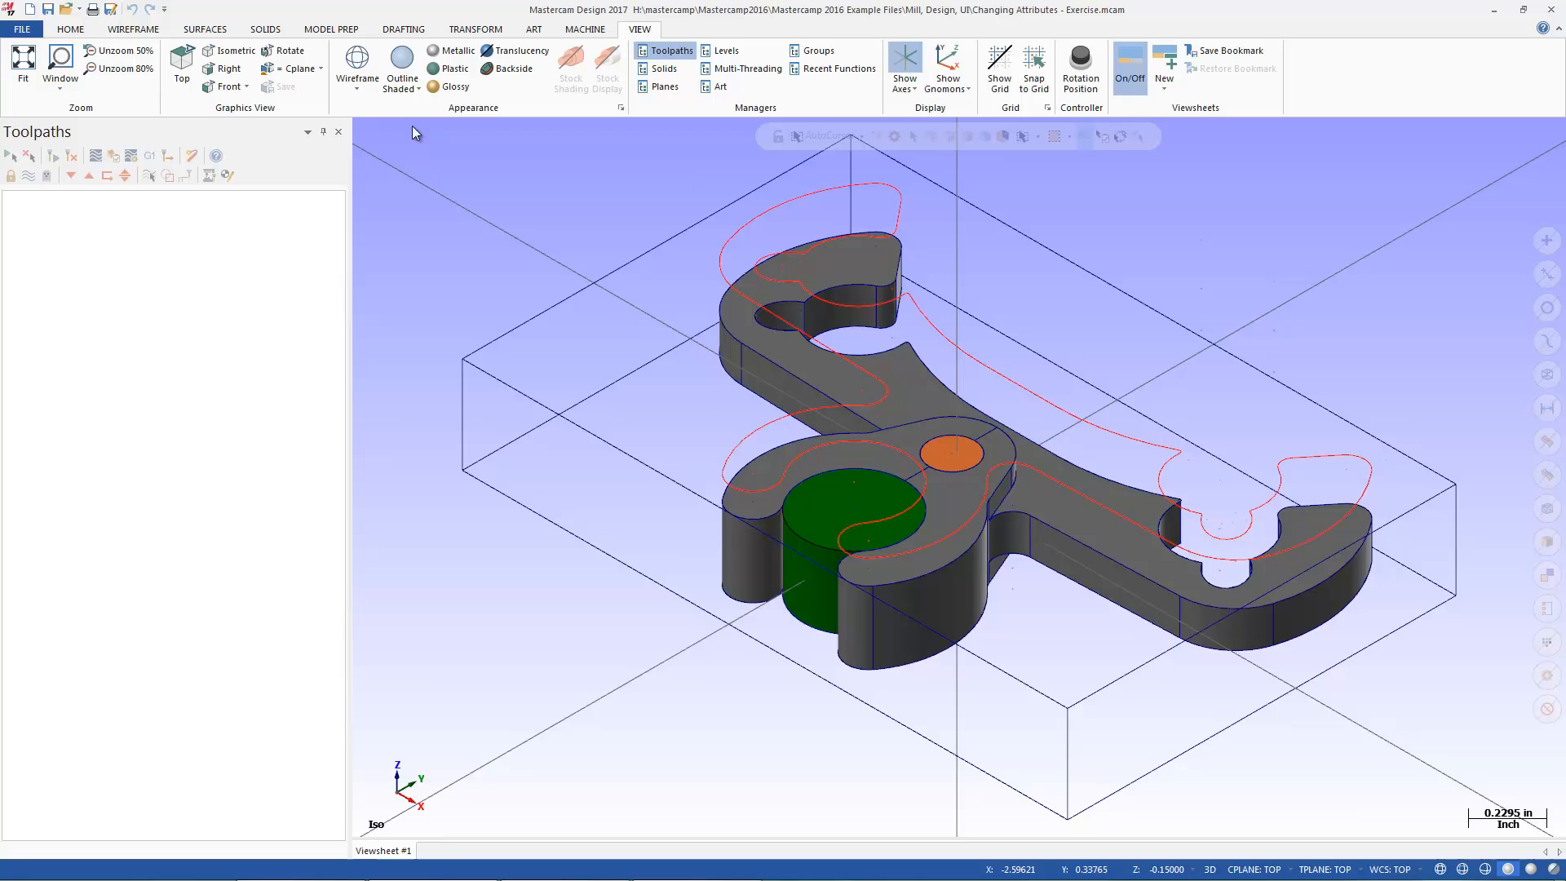
mouse_move(634, 72)
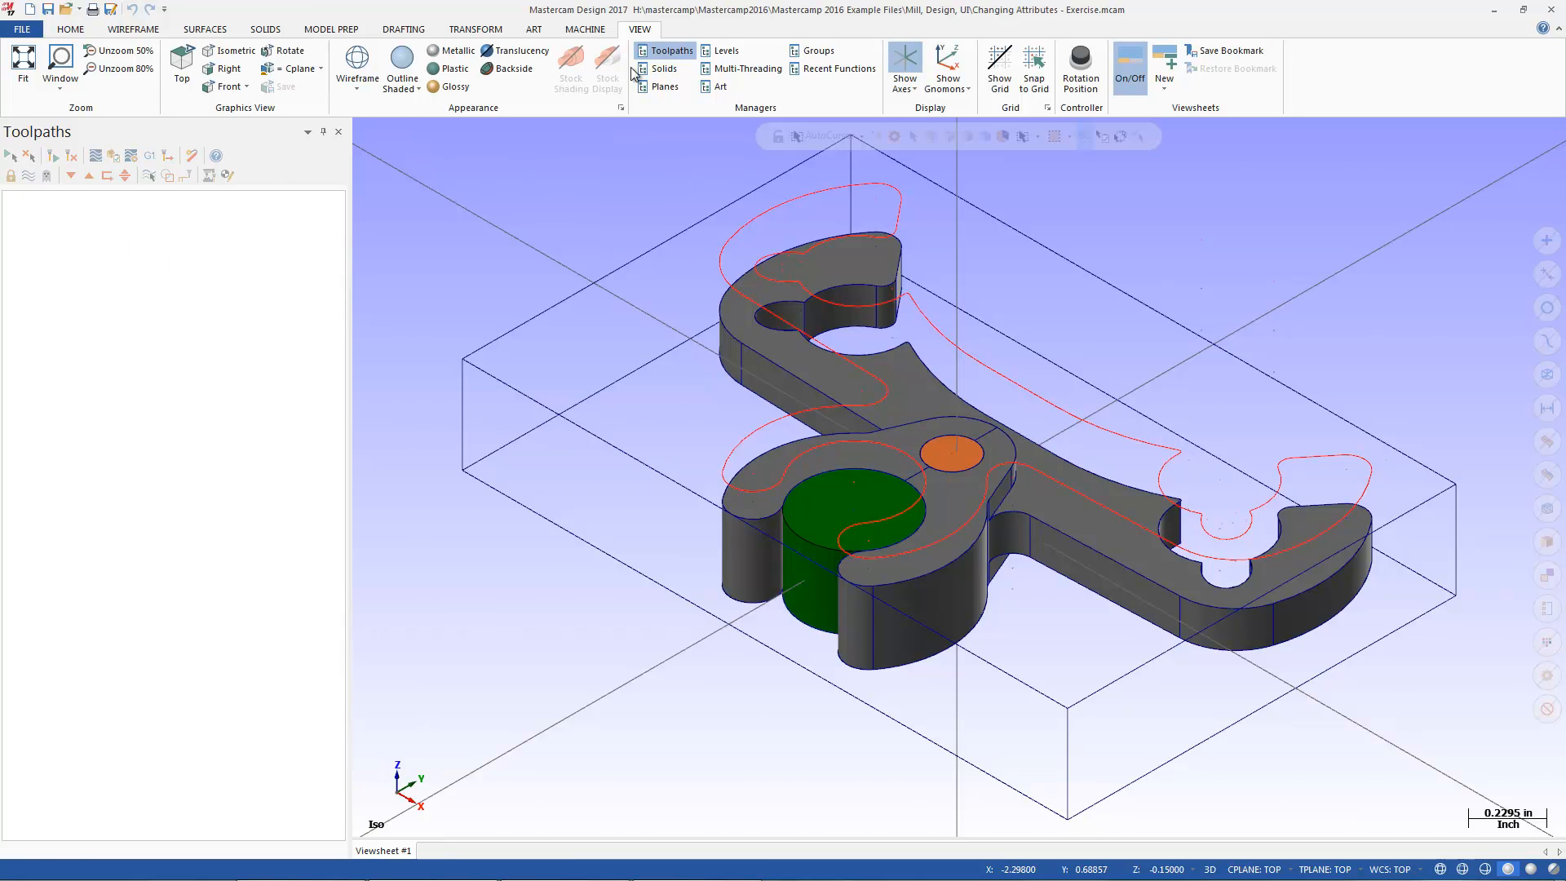
click(664, 50)
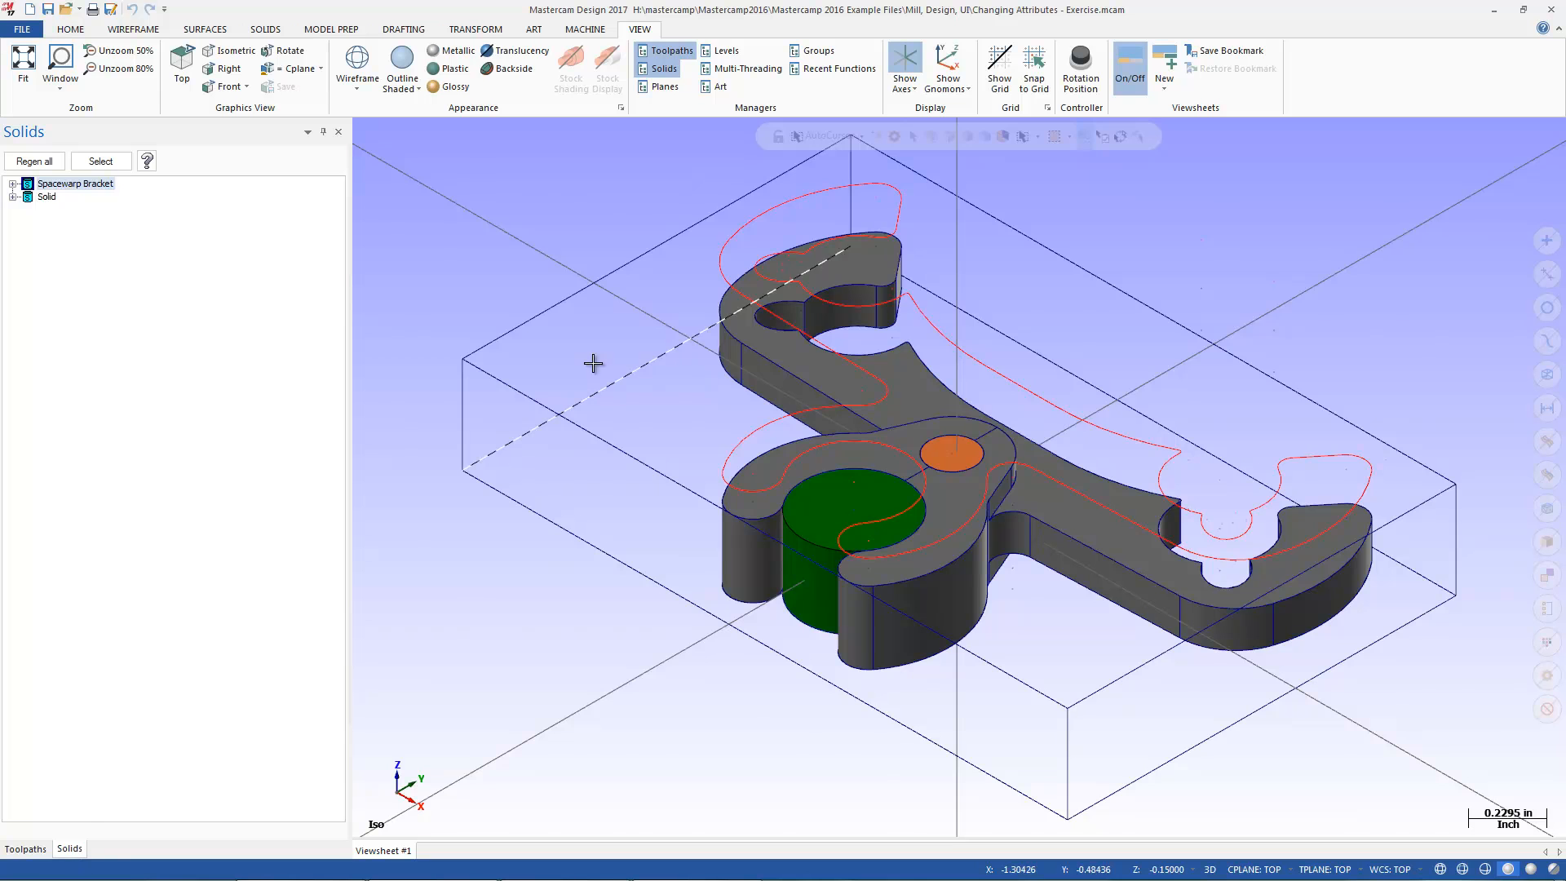
click(663, 68)
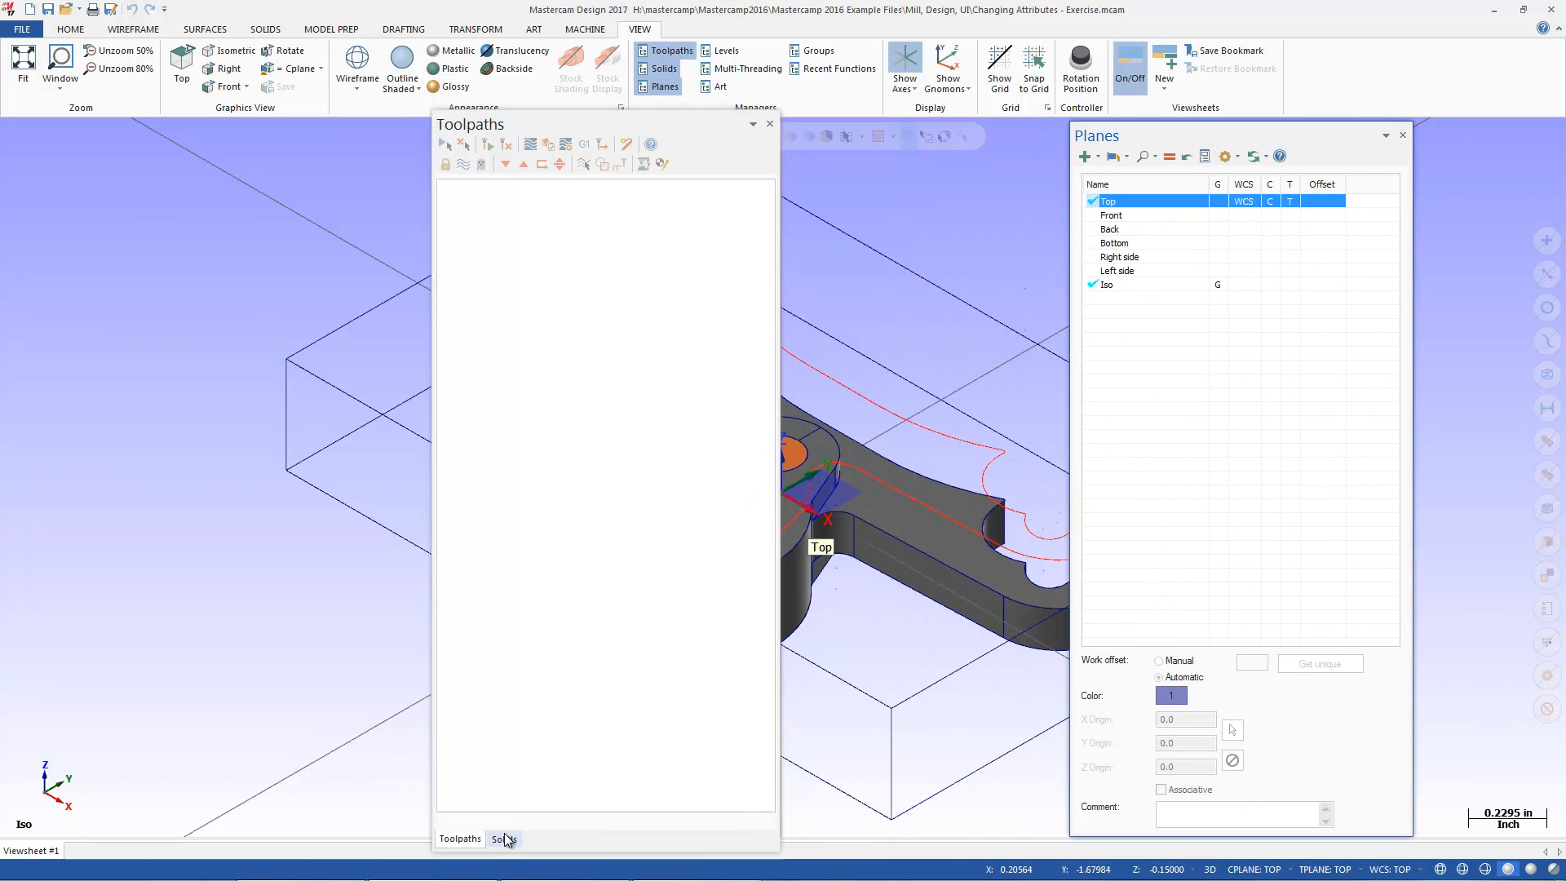
Step: Float the Solids manager as its own panel and open the Levels manager
click(504, 839)
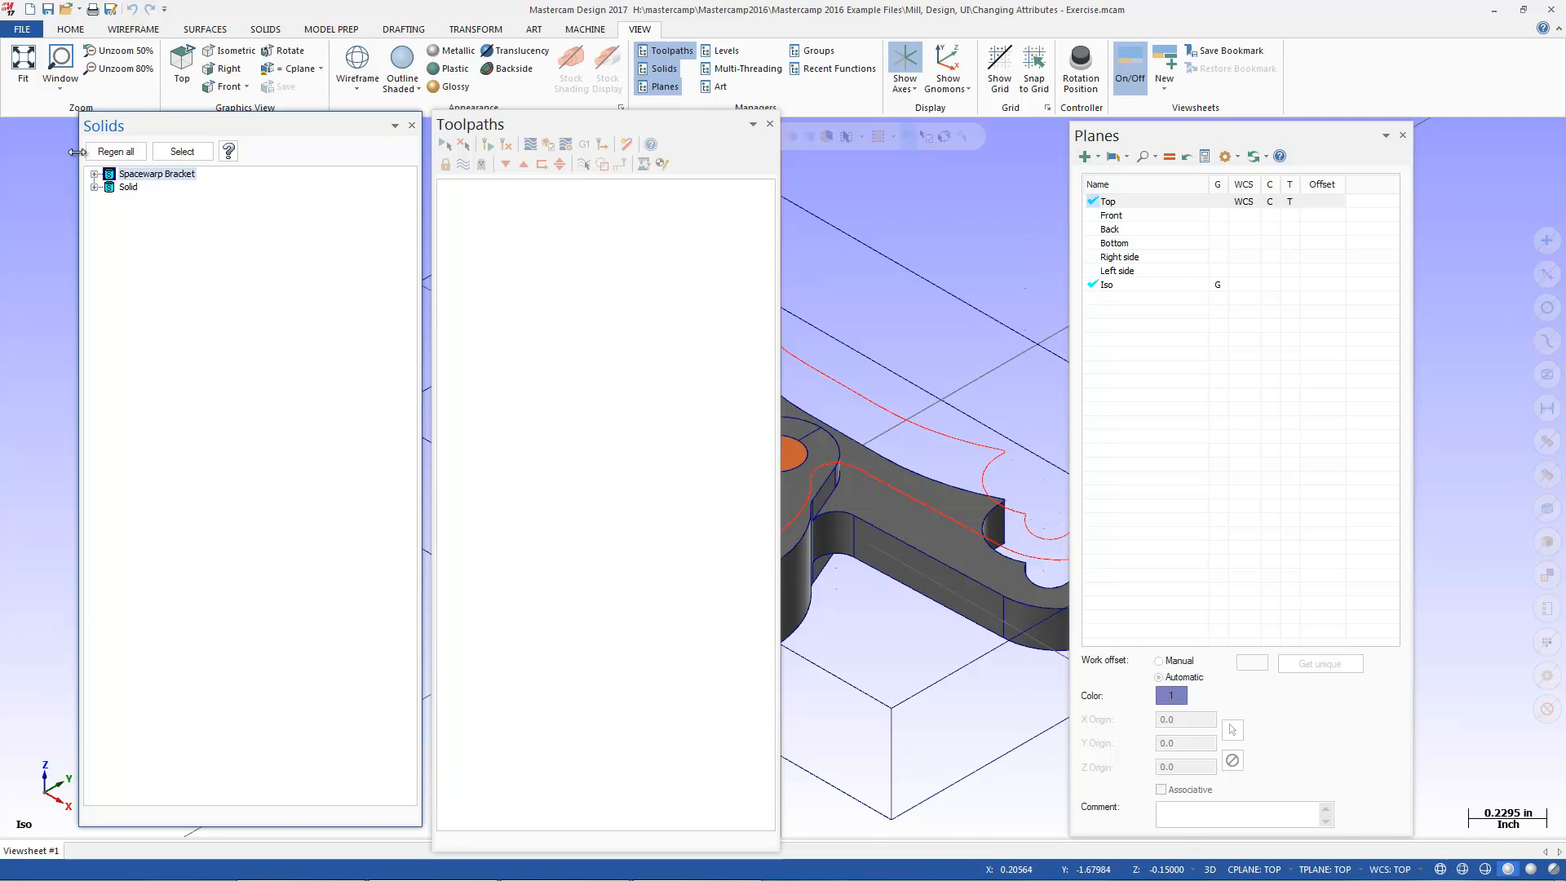
mouse_move(1220, 127)
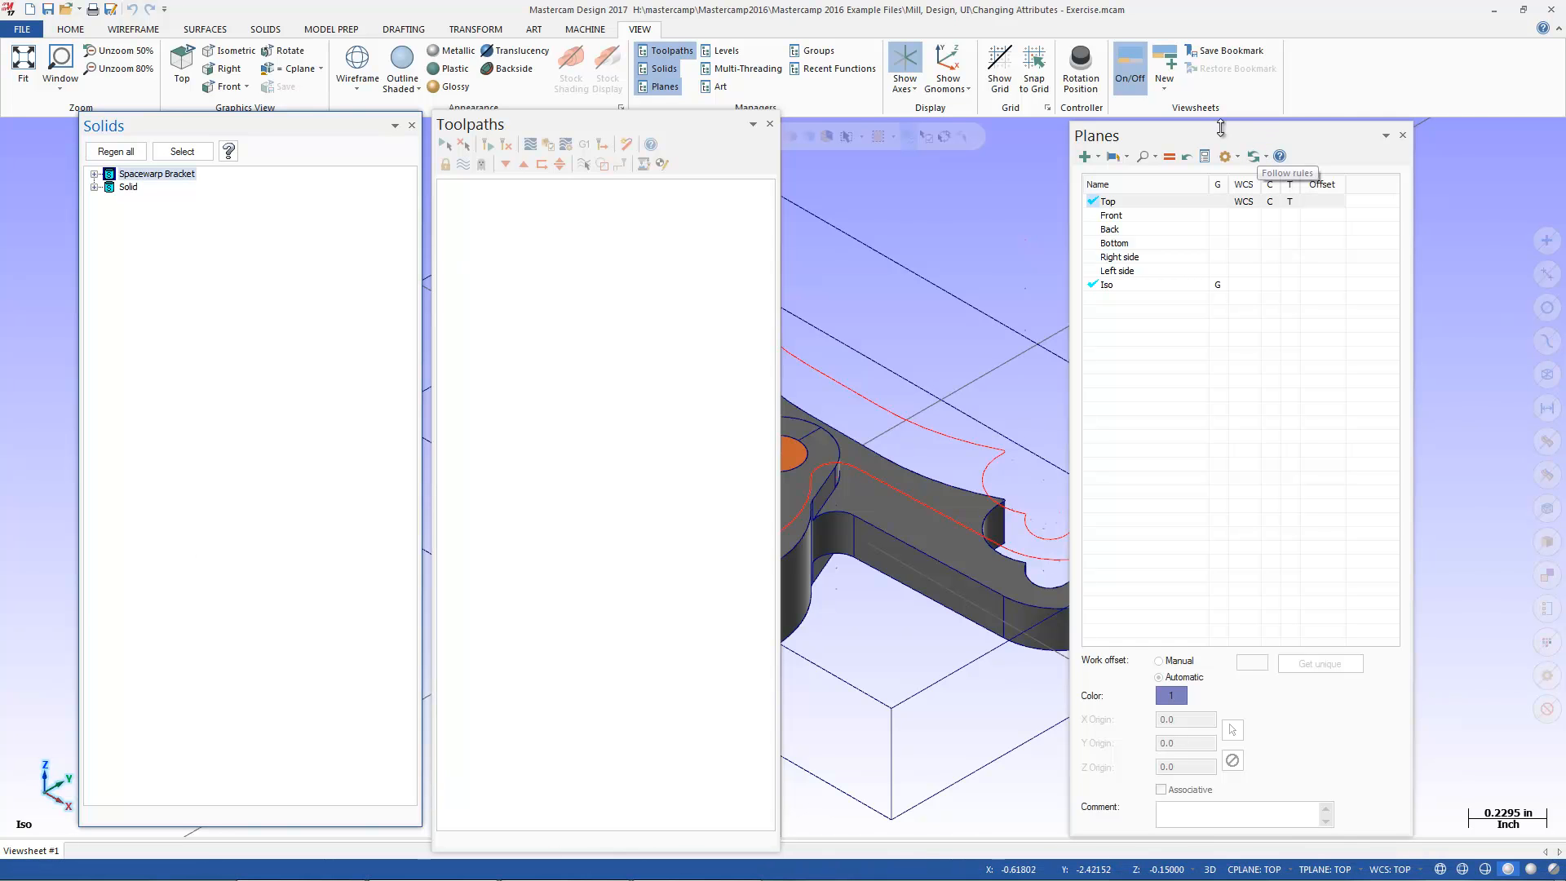
mouse_move(1253, 137)
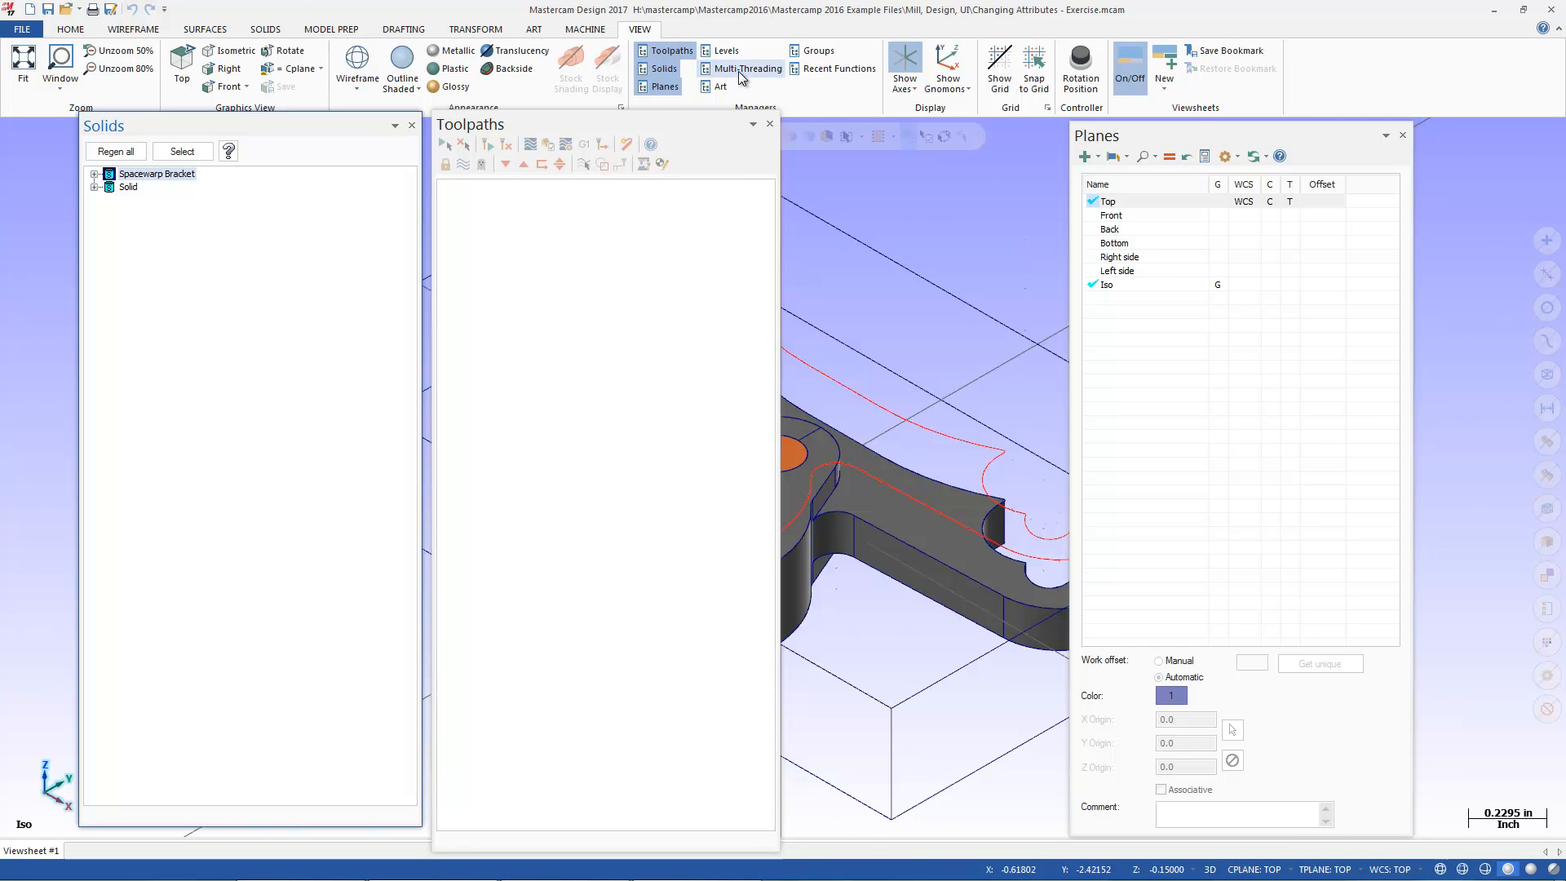
mouse_move(841, 68)
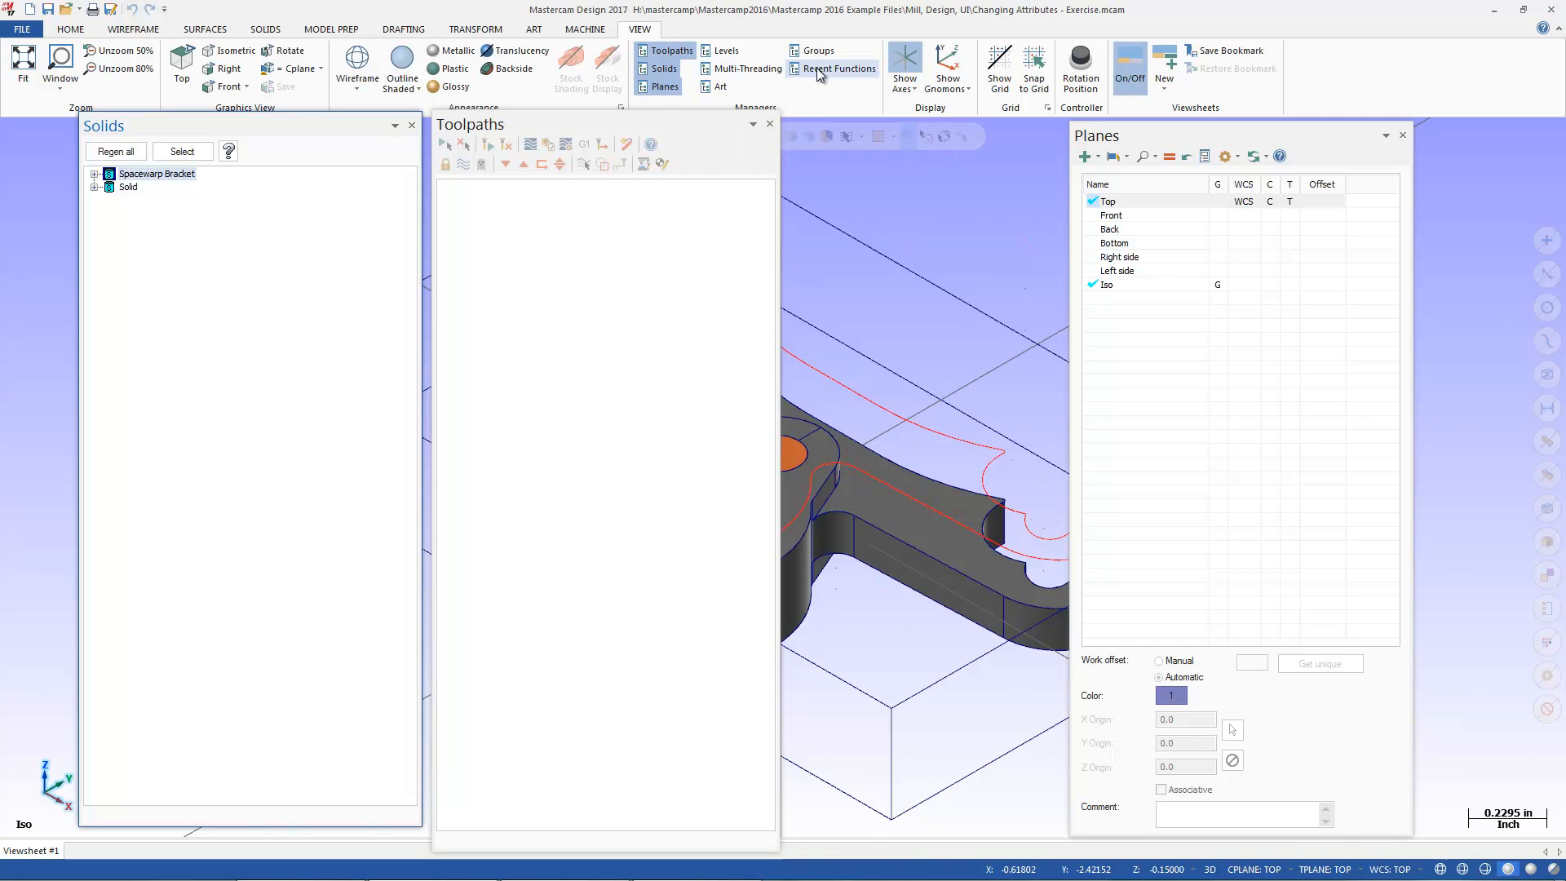
click(727, 50)
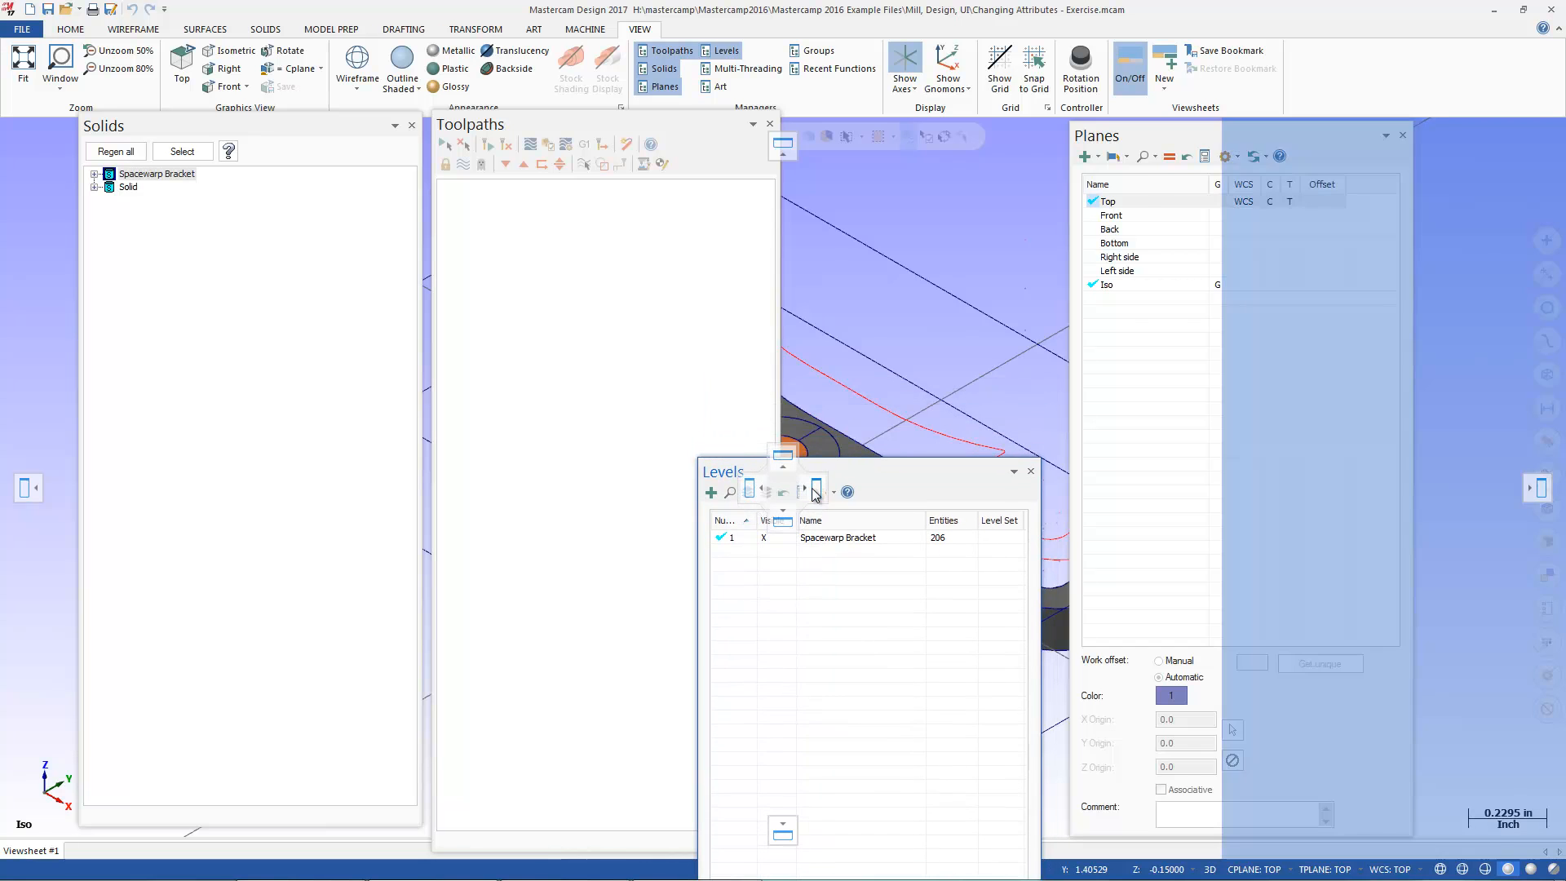
Step: Dock the Levels manager, then close the Planes, Solids and Levels panels
click(1029, 469)
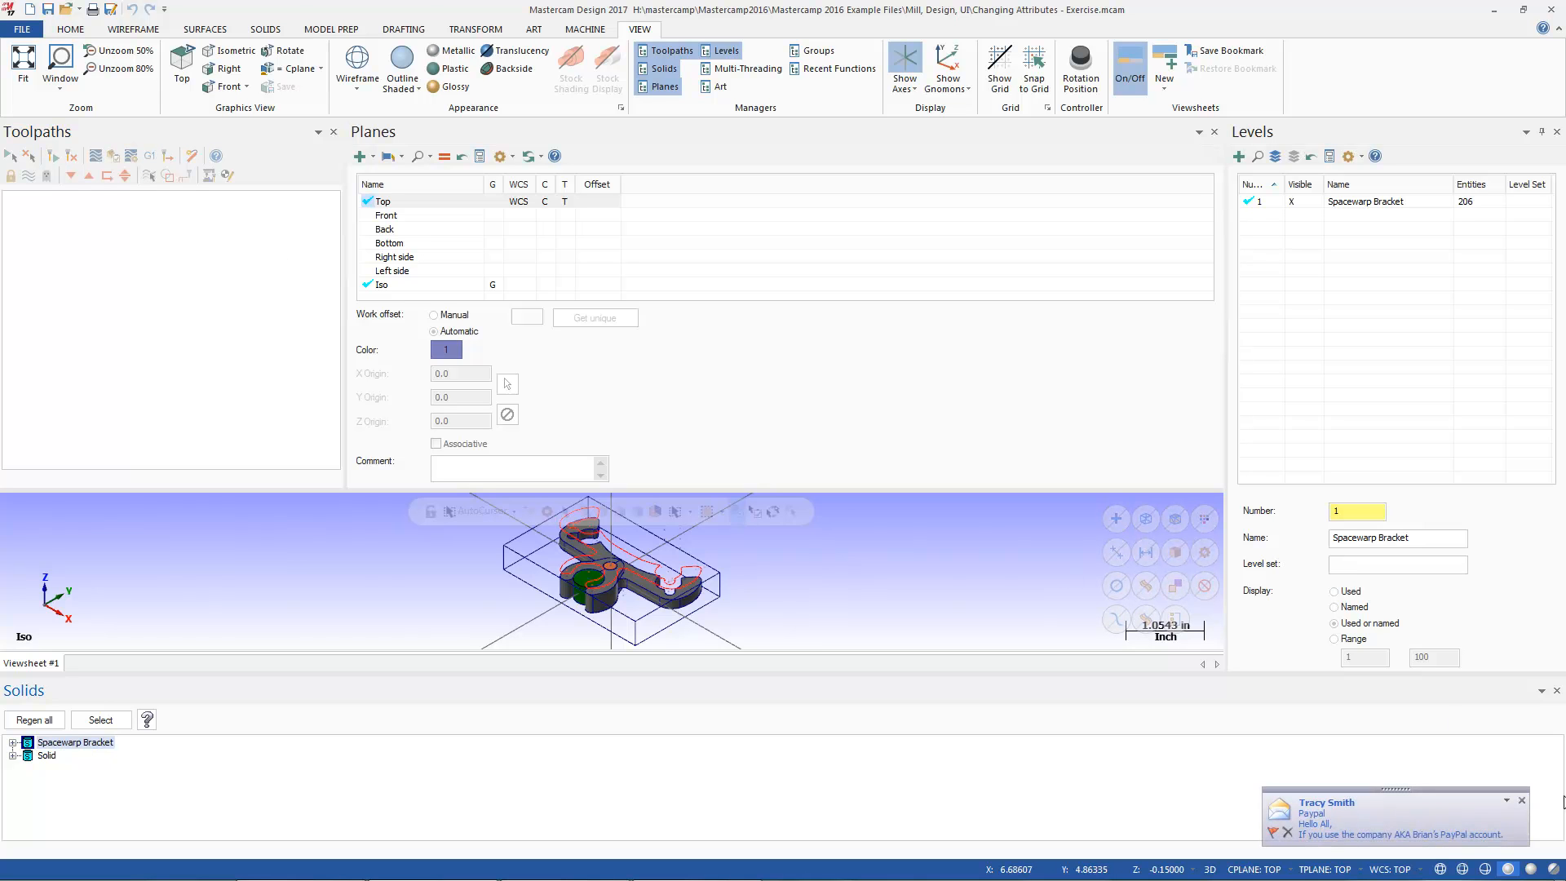
mouse_move(946, 563)
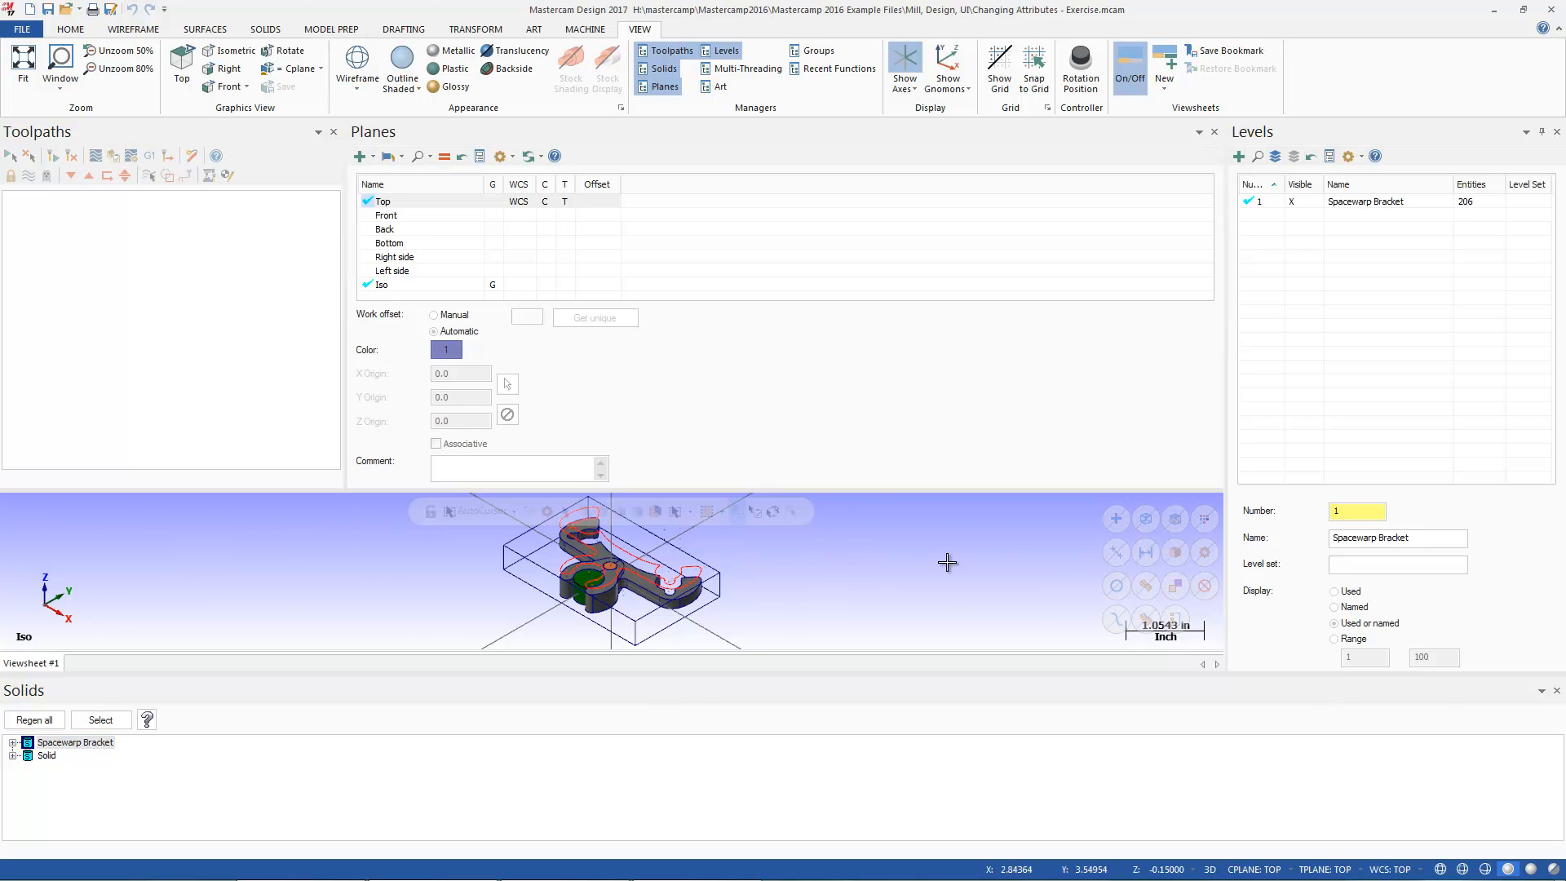
mouse_move(438, 589)
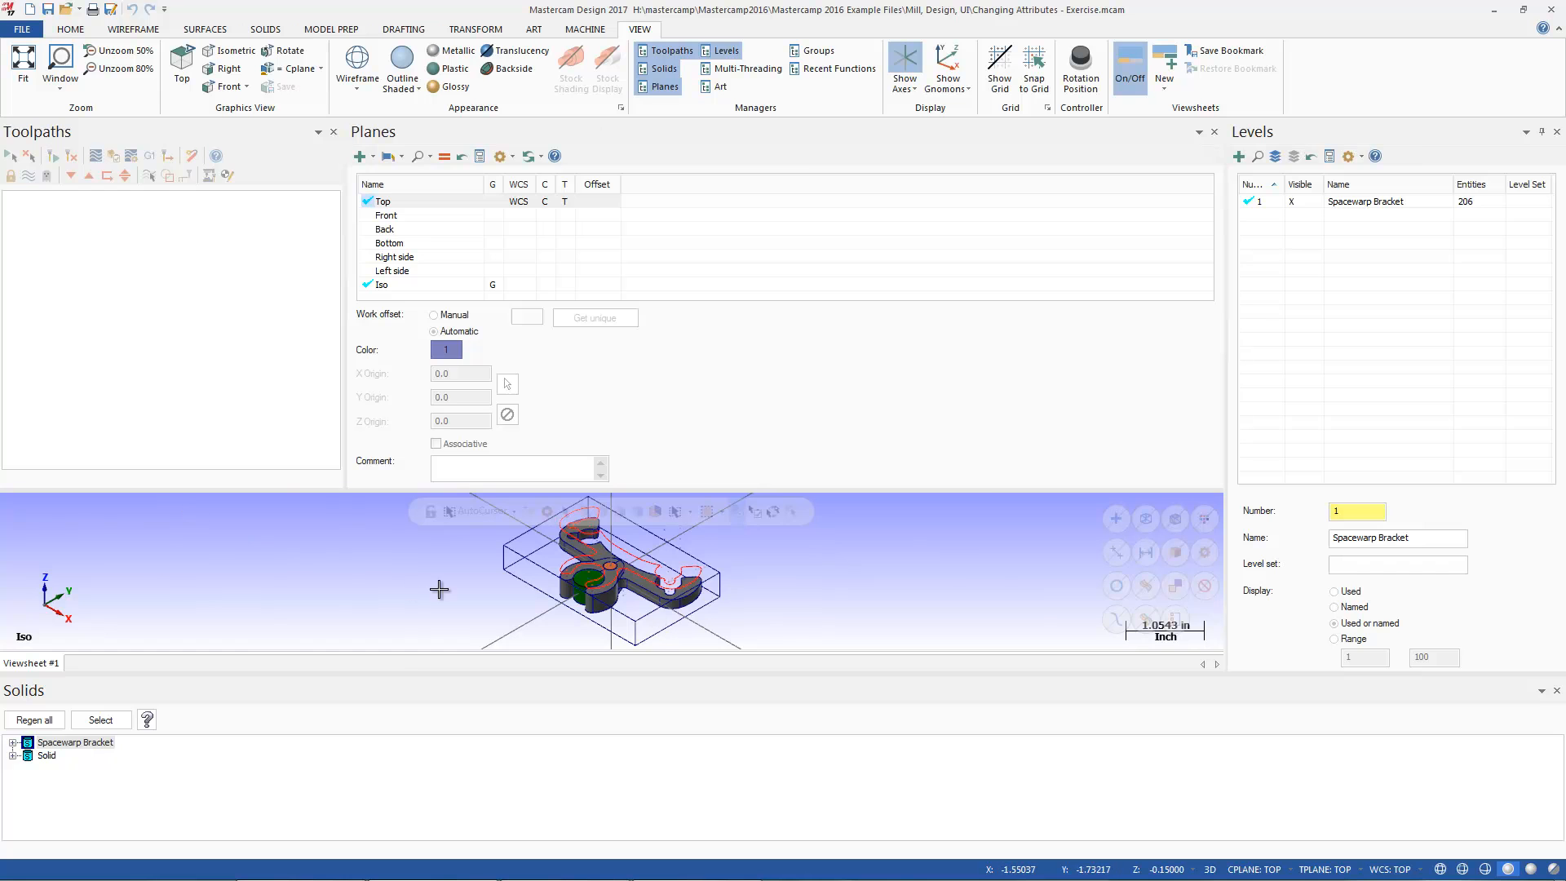
mouse_move(876, 555)
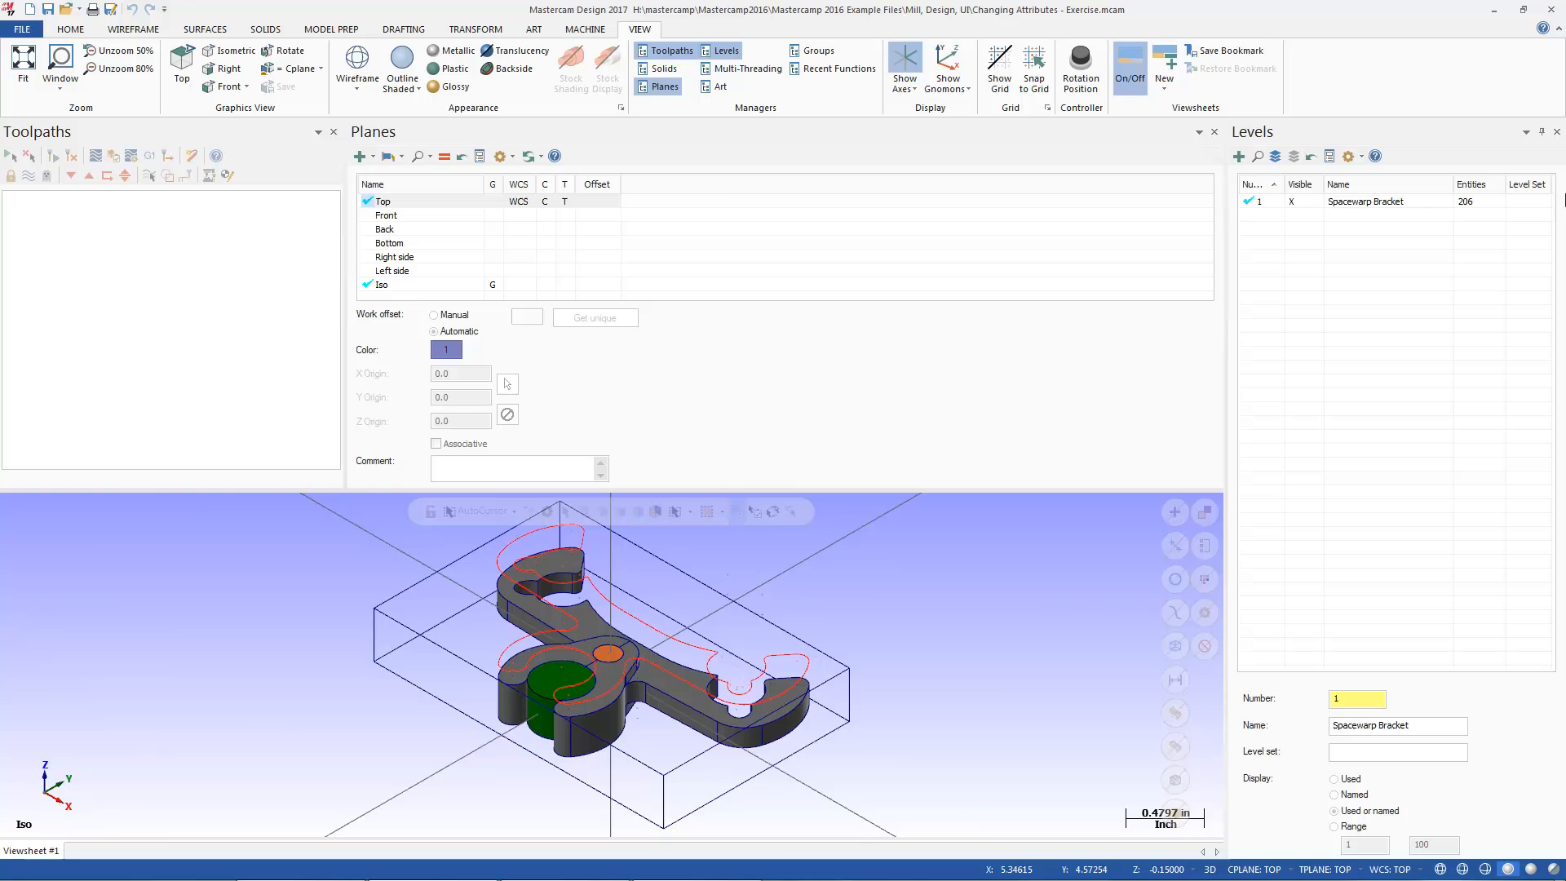
click(1554, 130)
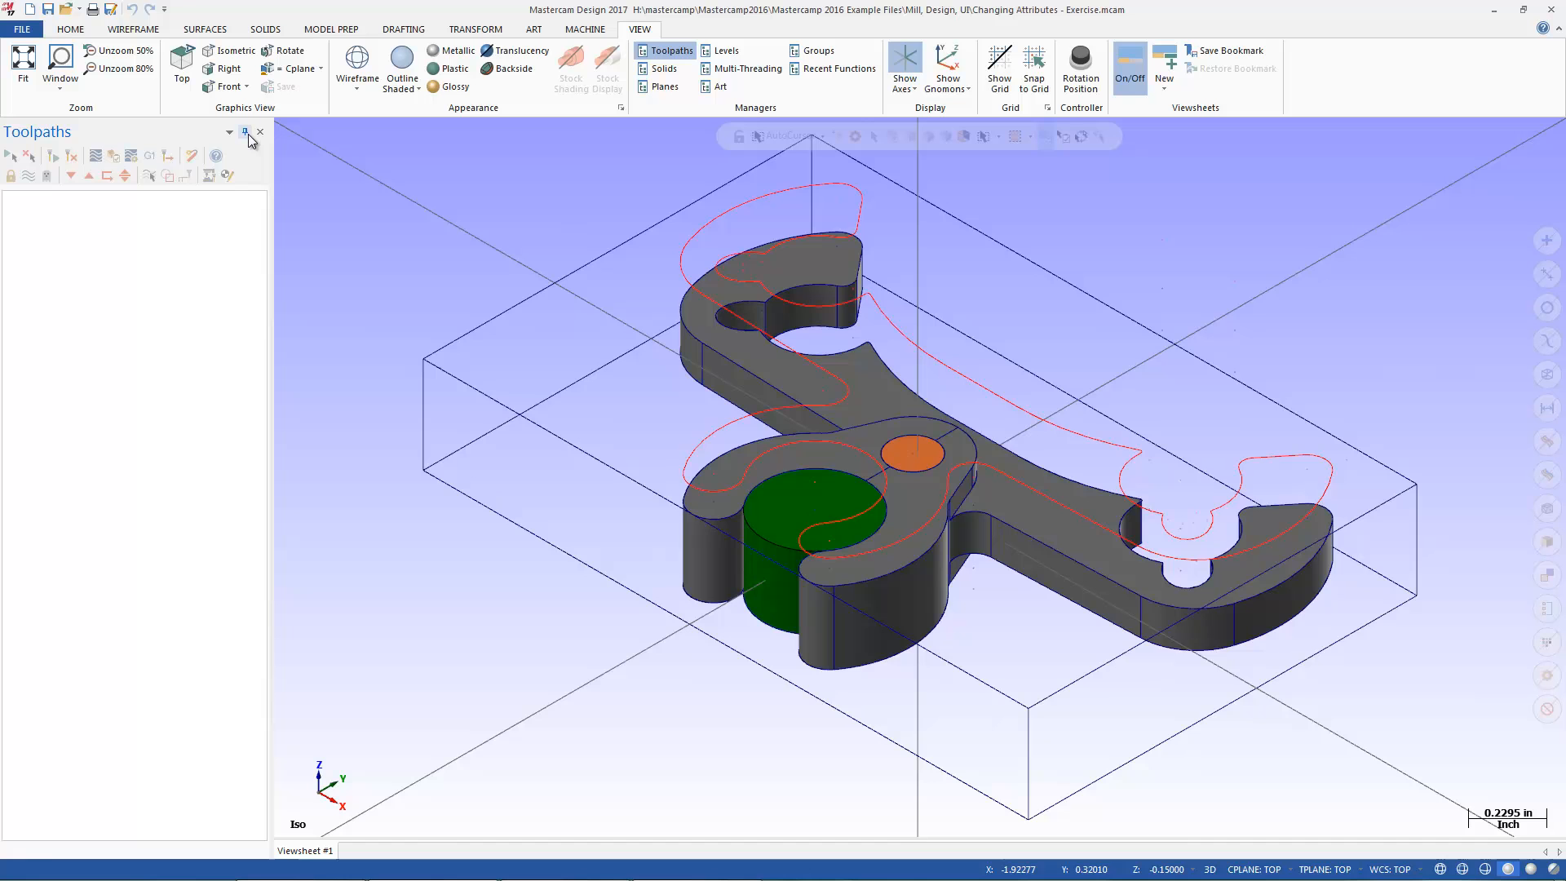
Step: Auto-hide the Toolpaths manager, bring it back, then close it entirely
click(259, 132)
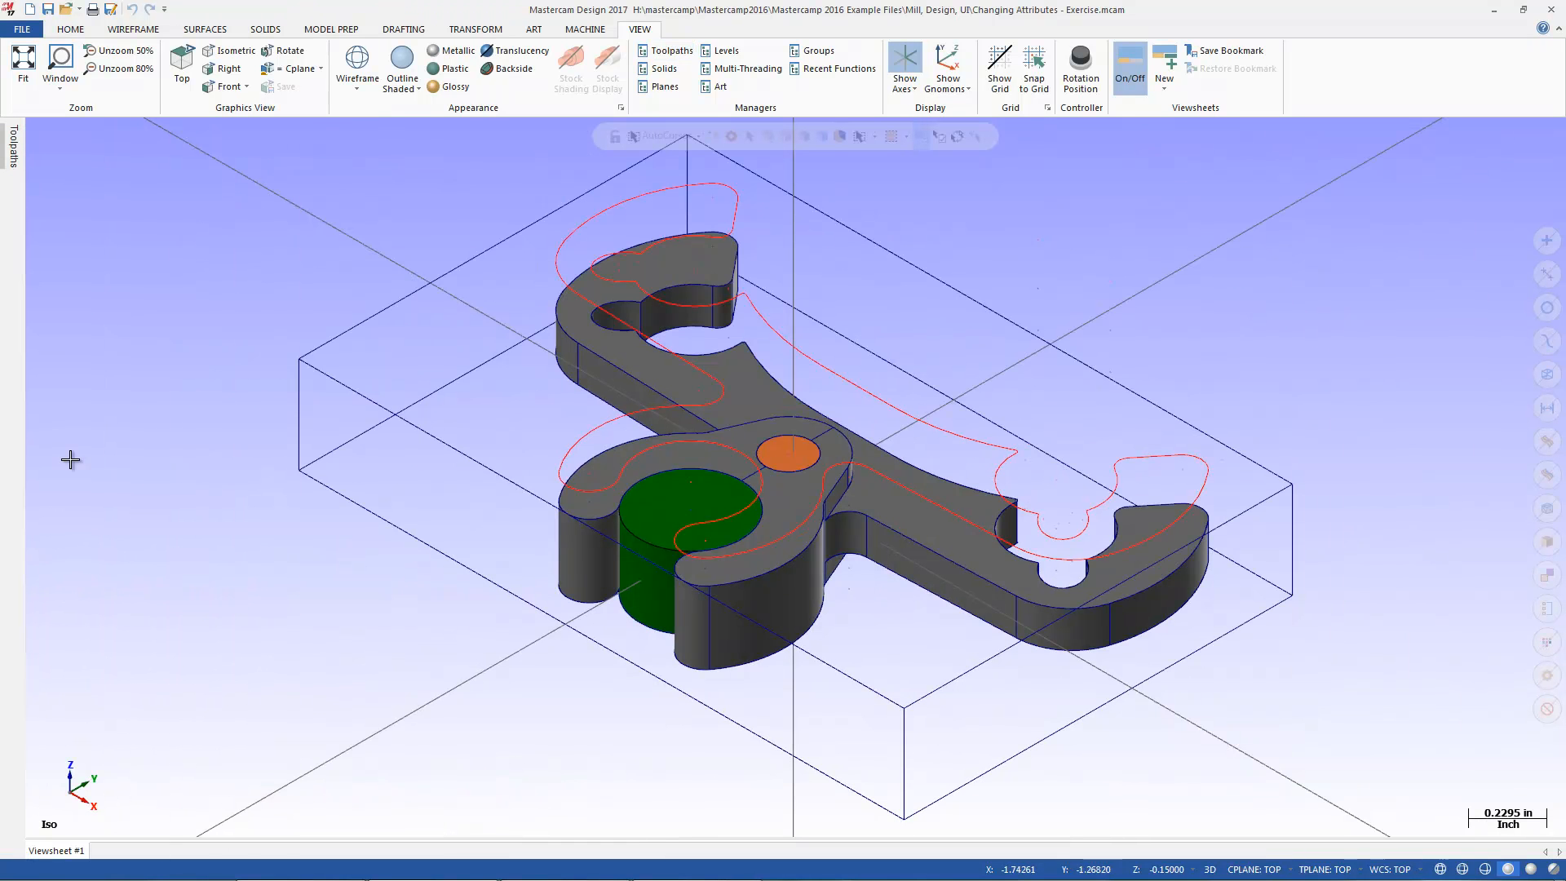
mouse_move(3, 404)
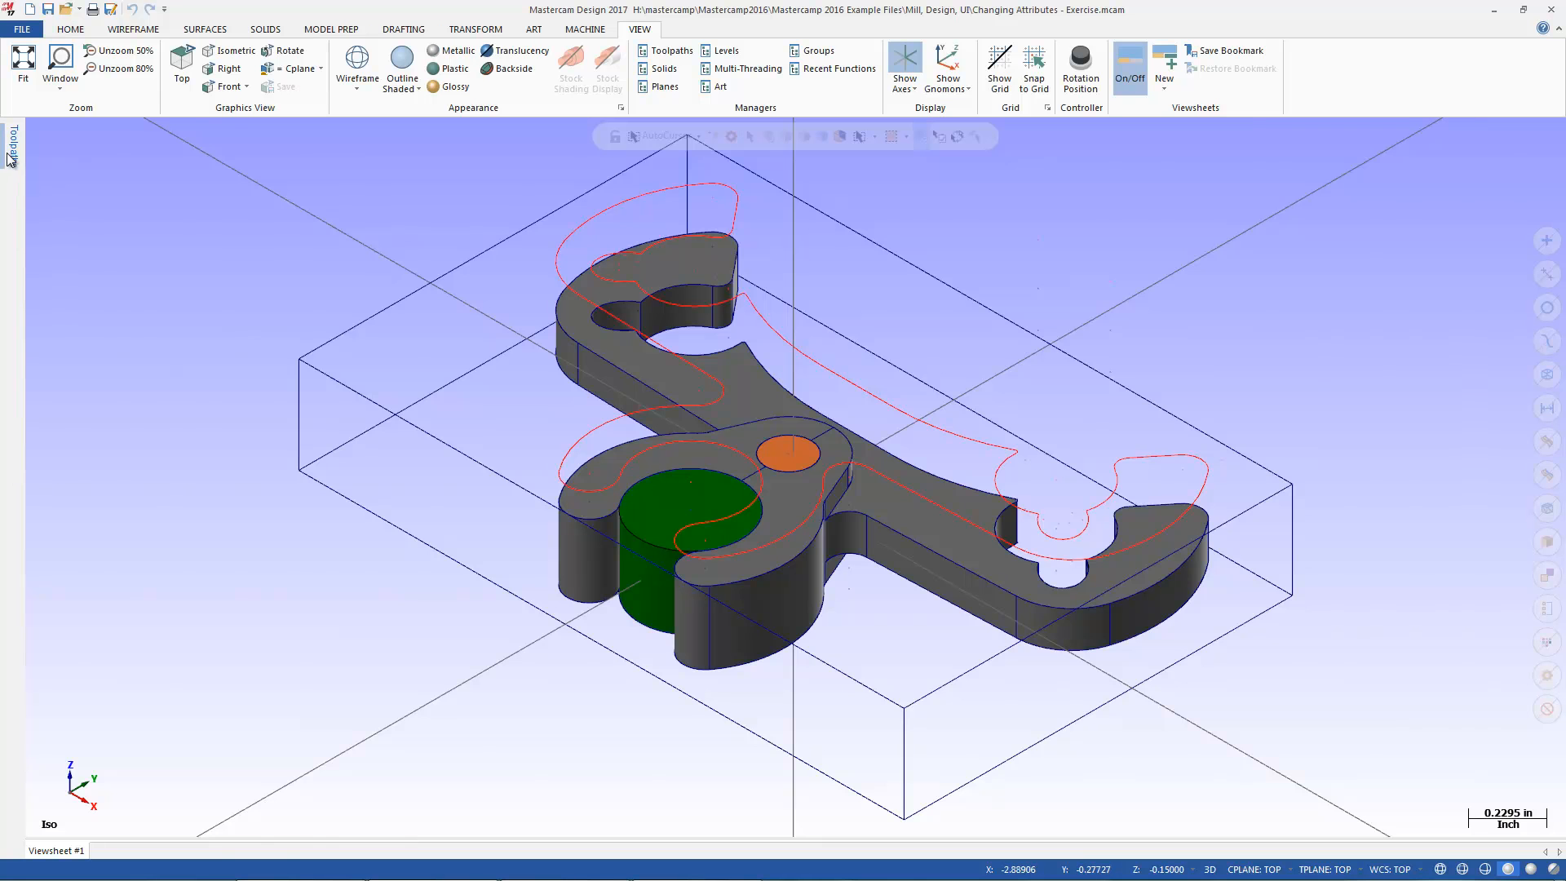
click(10, 145)
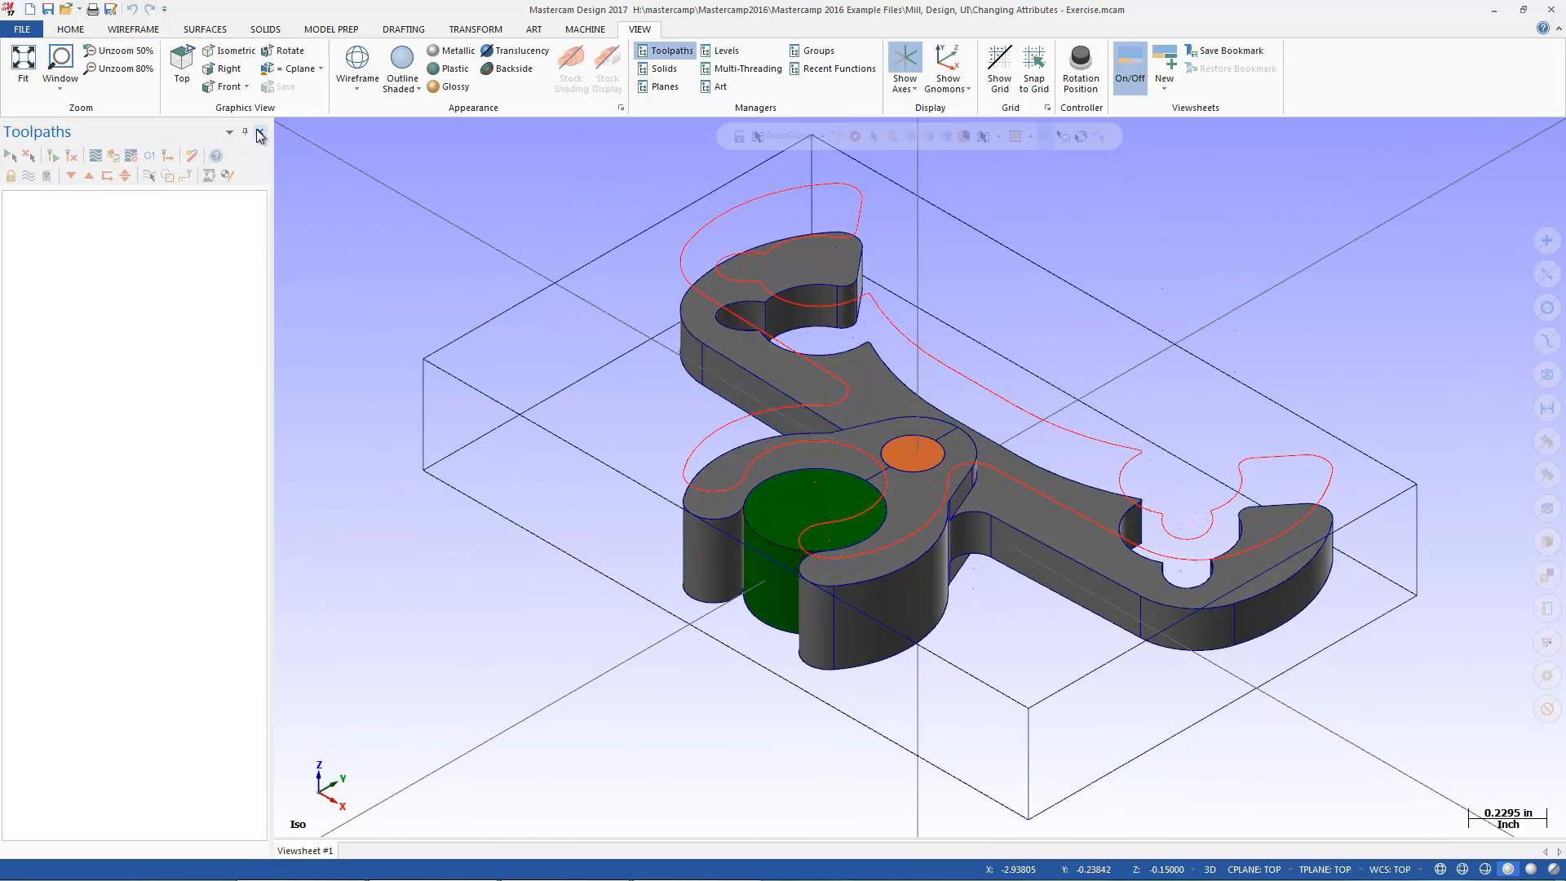
click(256, 132)
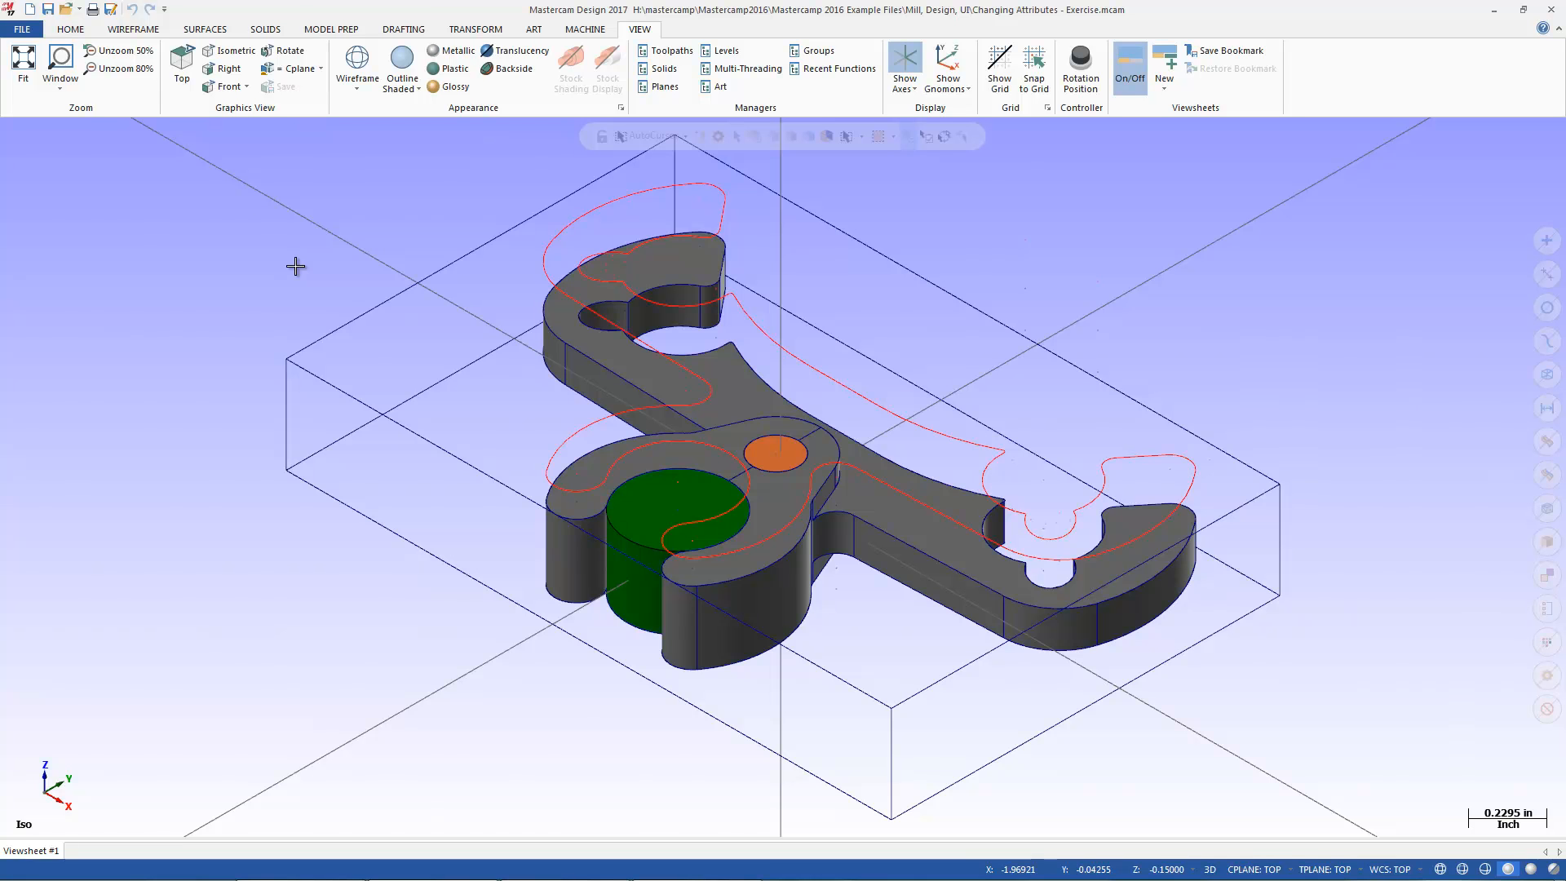
mouse_move(744, 437)
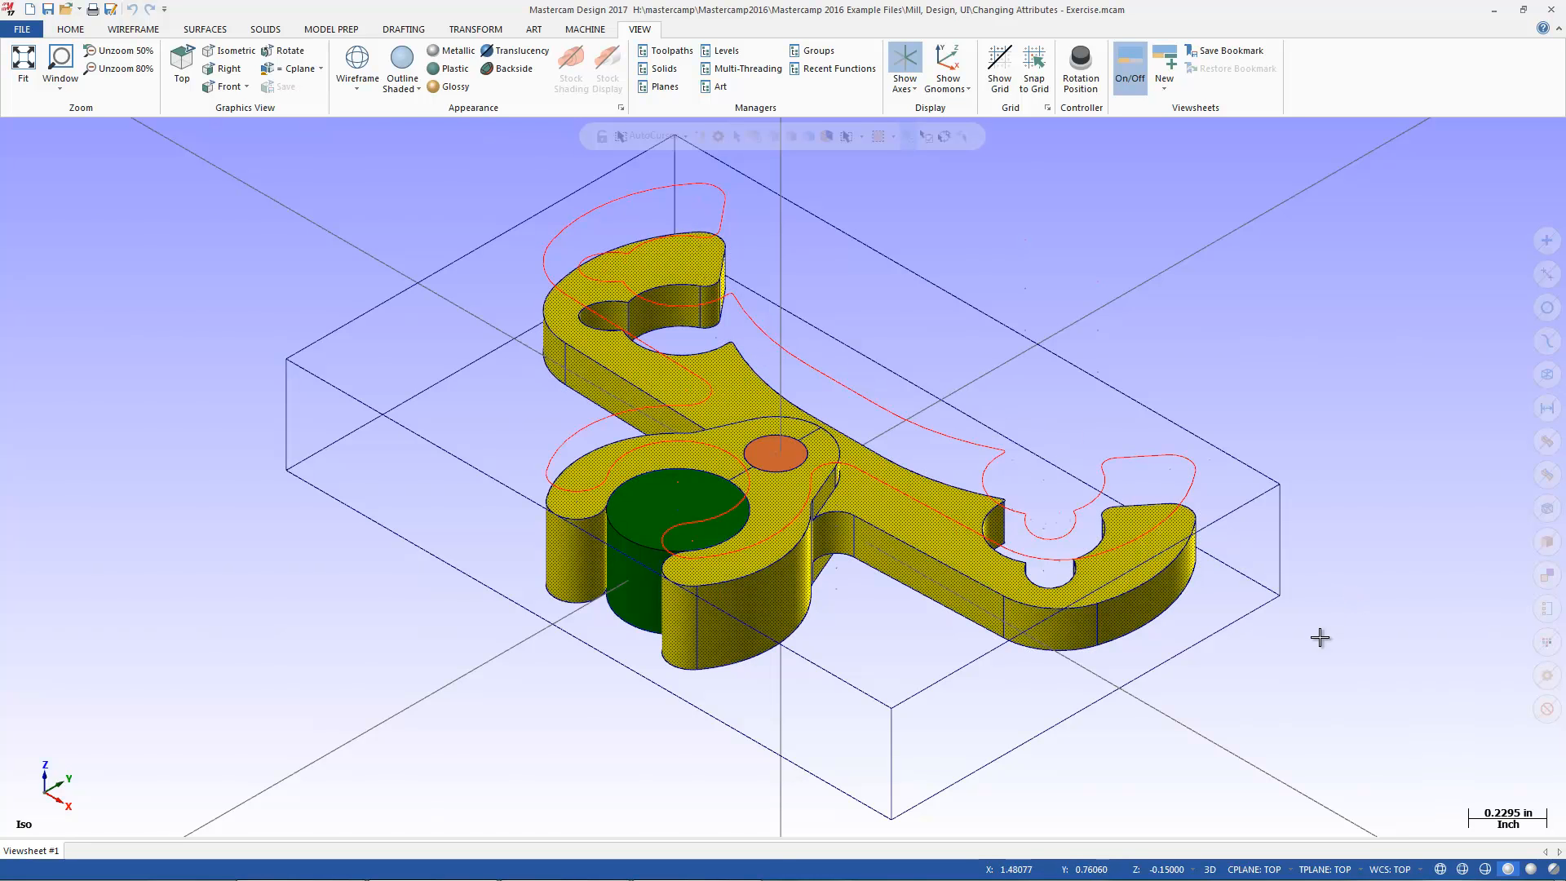
mouse_move(1146, 859)
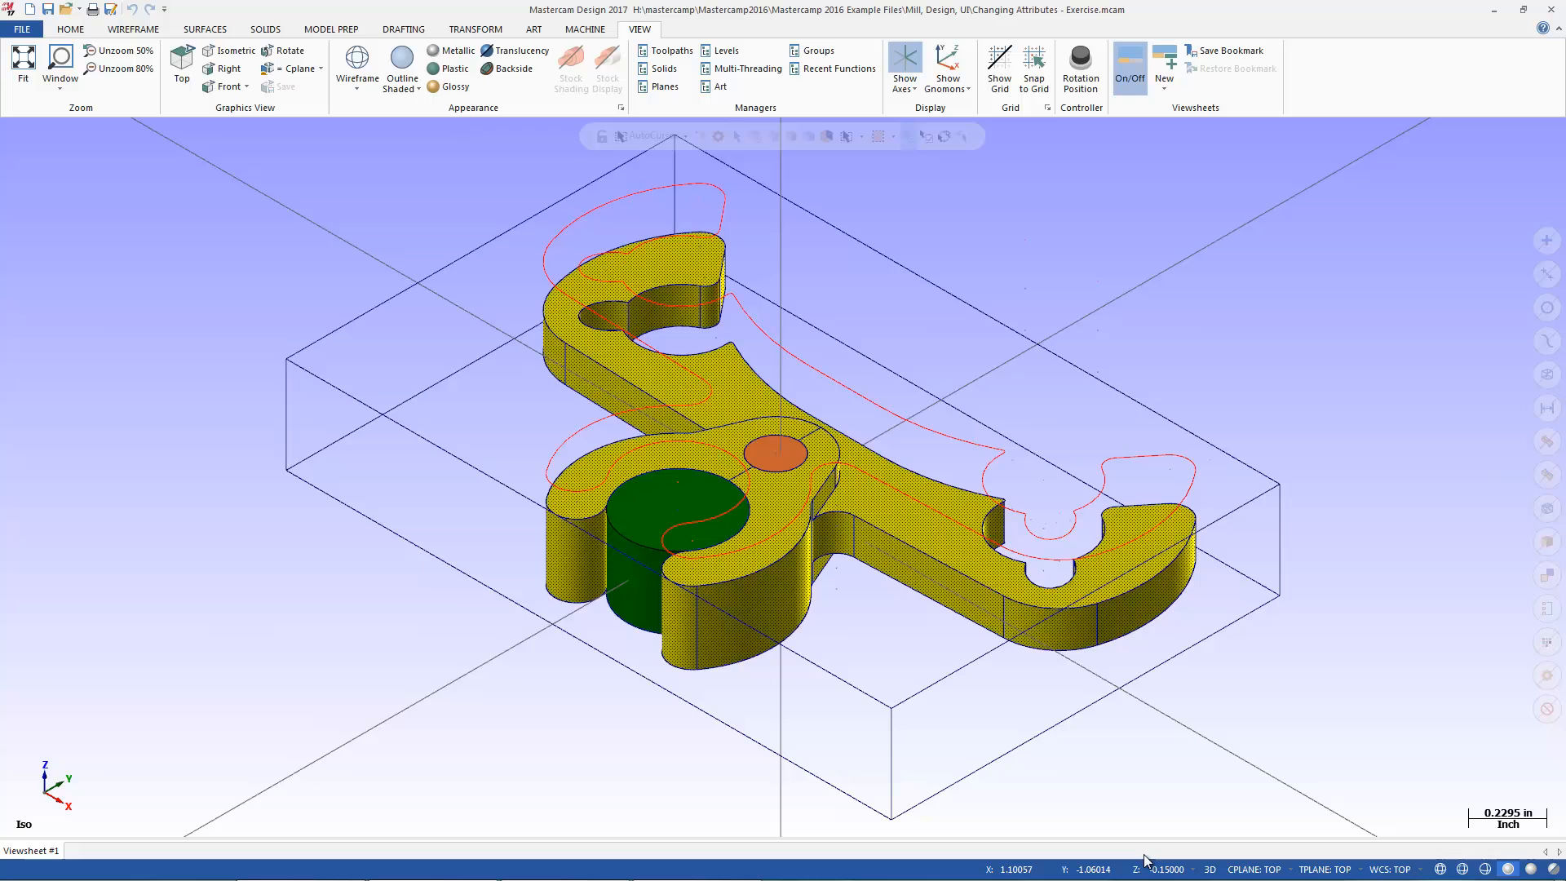
mouse_move(1235, 853)
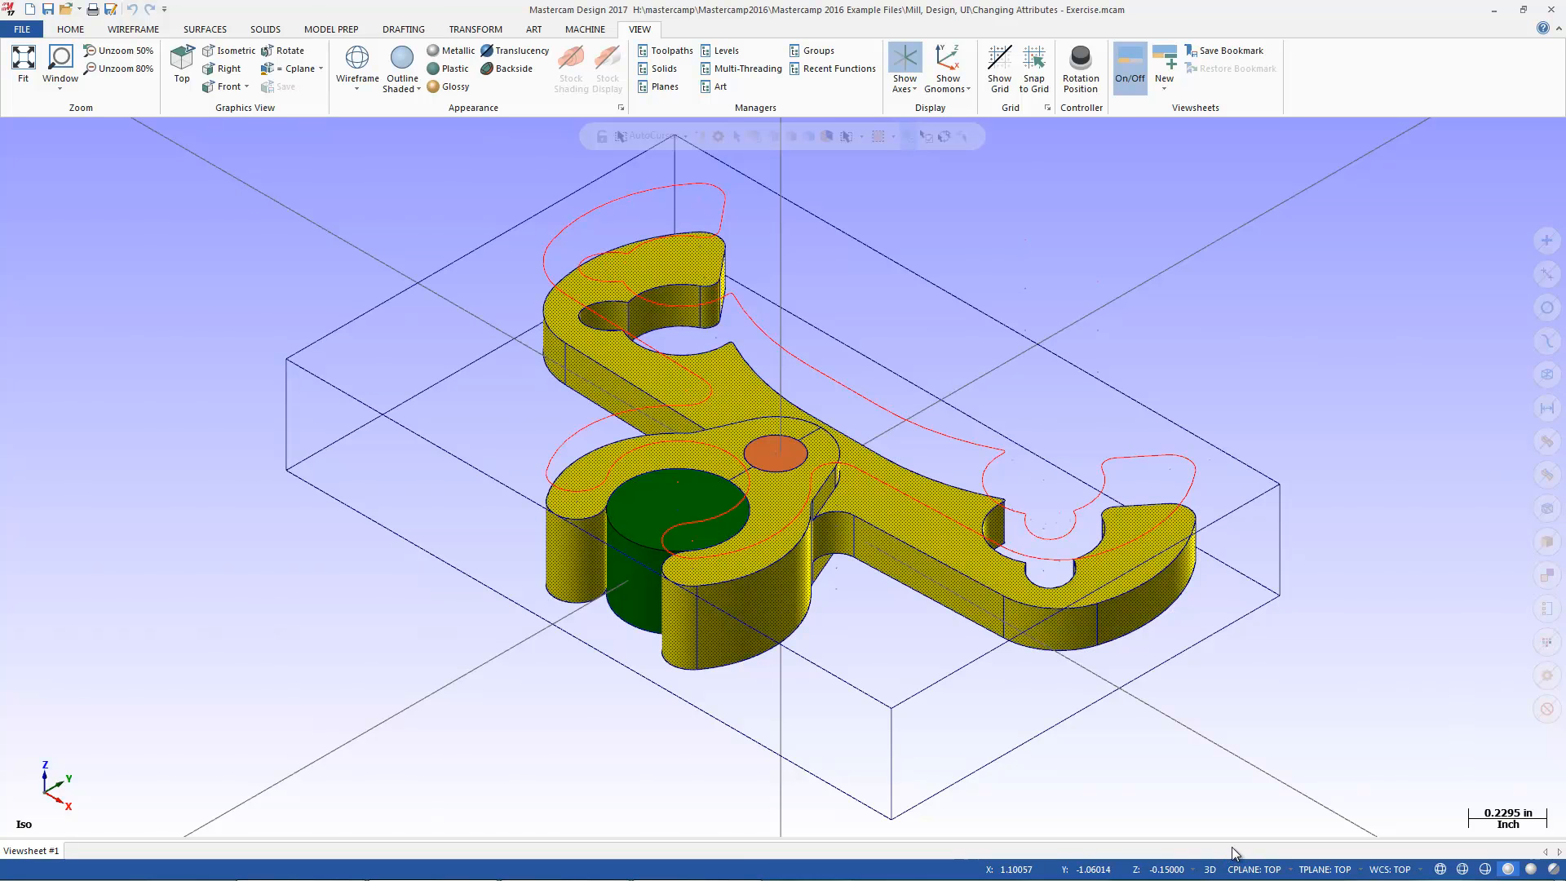
mouse_move(1093, 650)
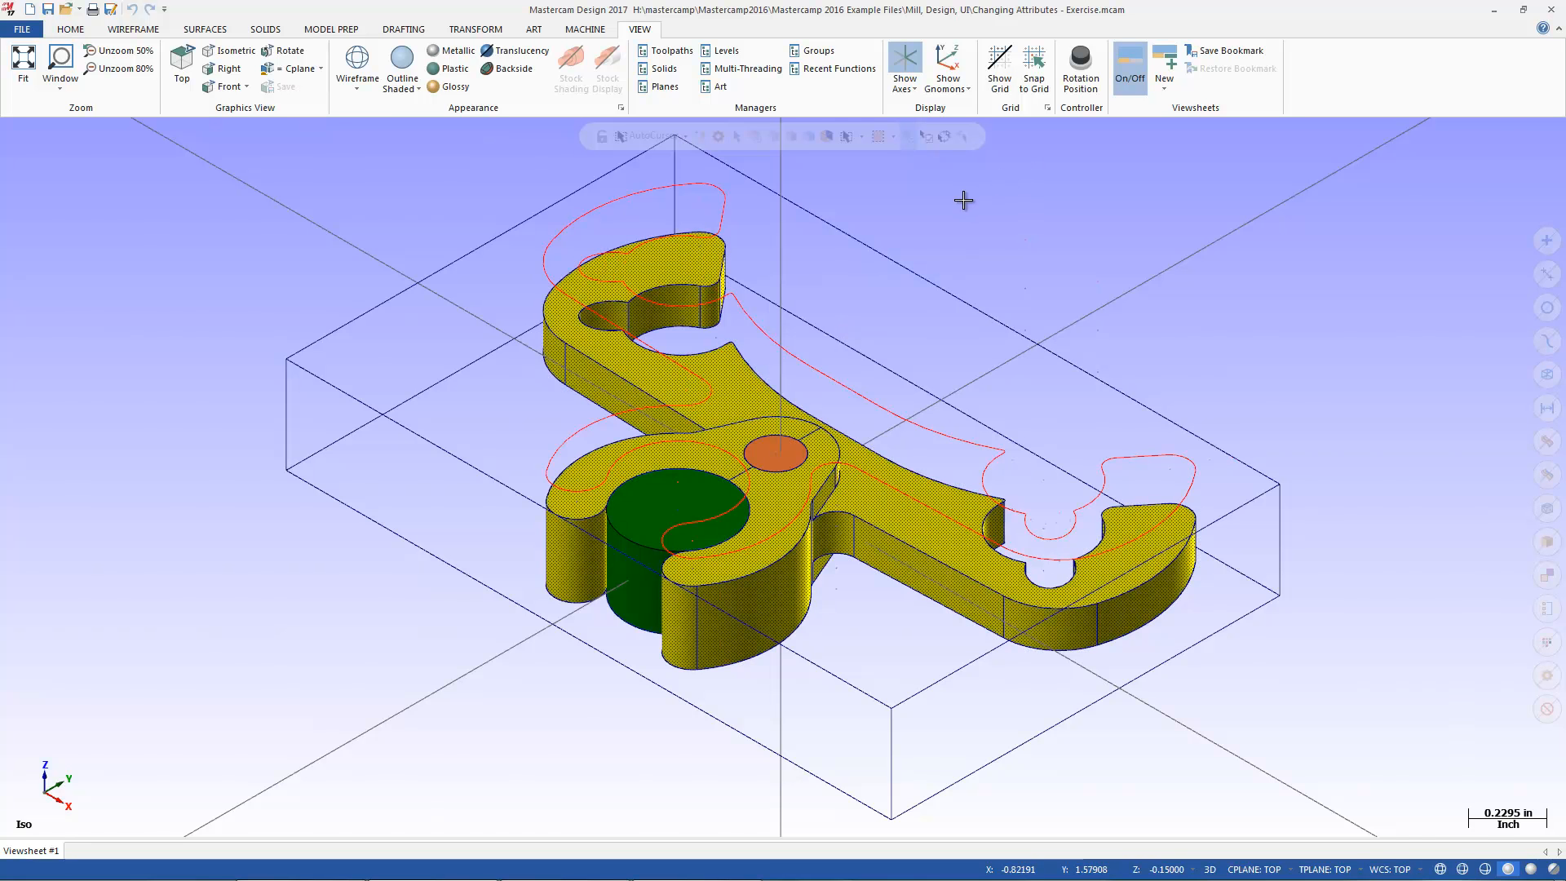
Step: Make the bracket solid blue via the quick attributes Solid Color palette
right_click(964, 201)
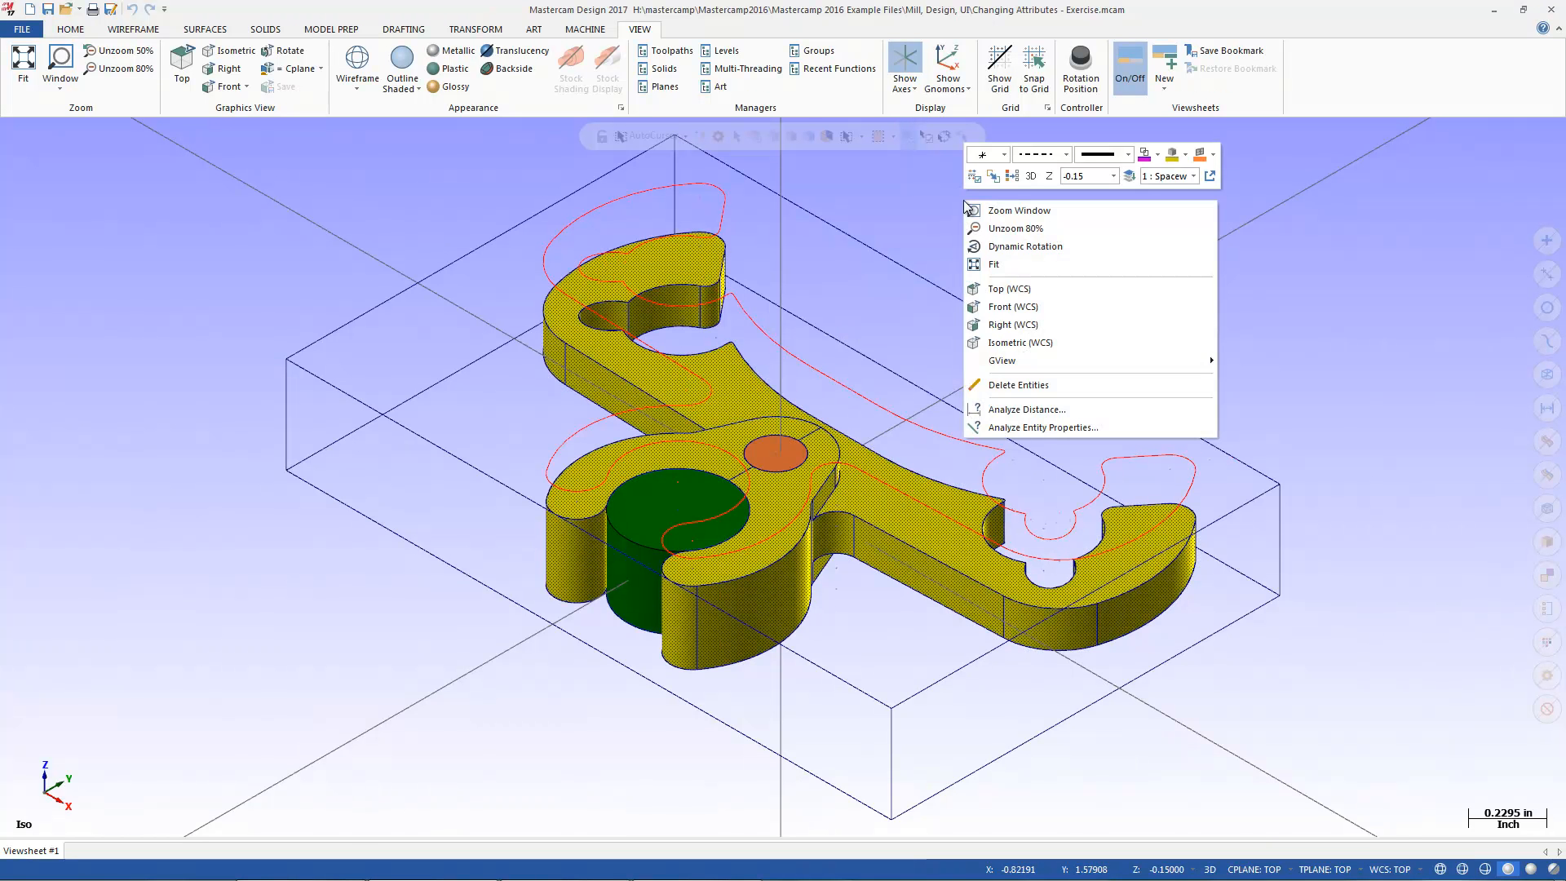
mouse_move(809, 250)
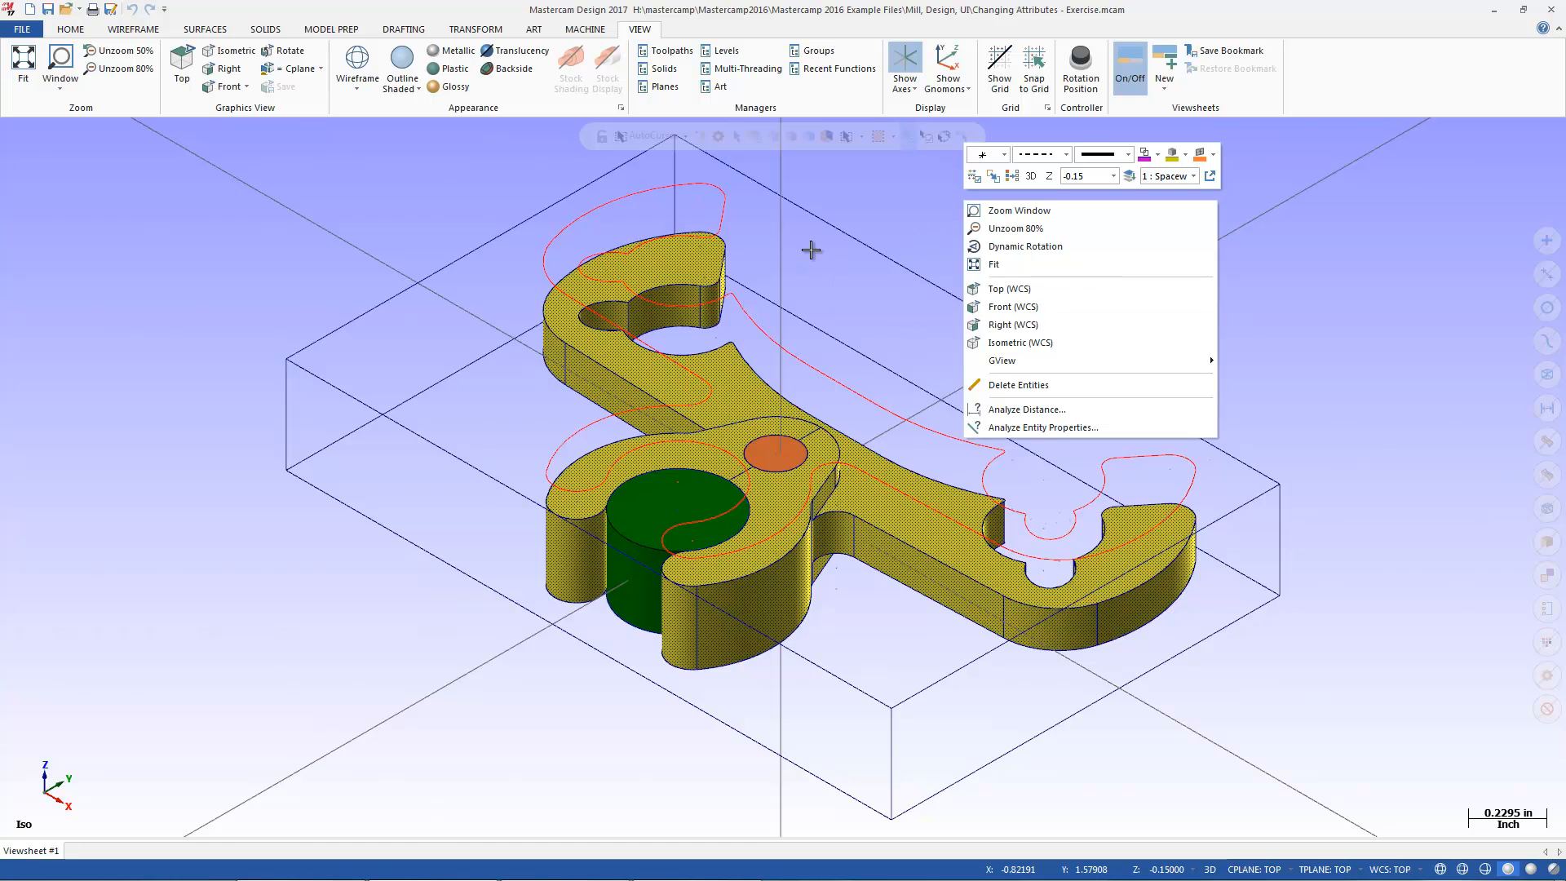
mouse_move(1176, 155)
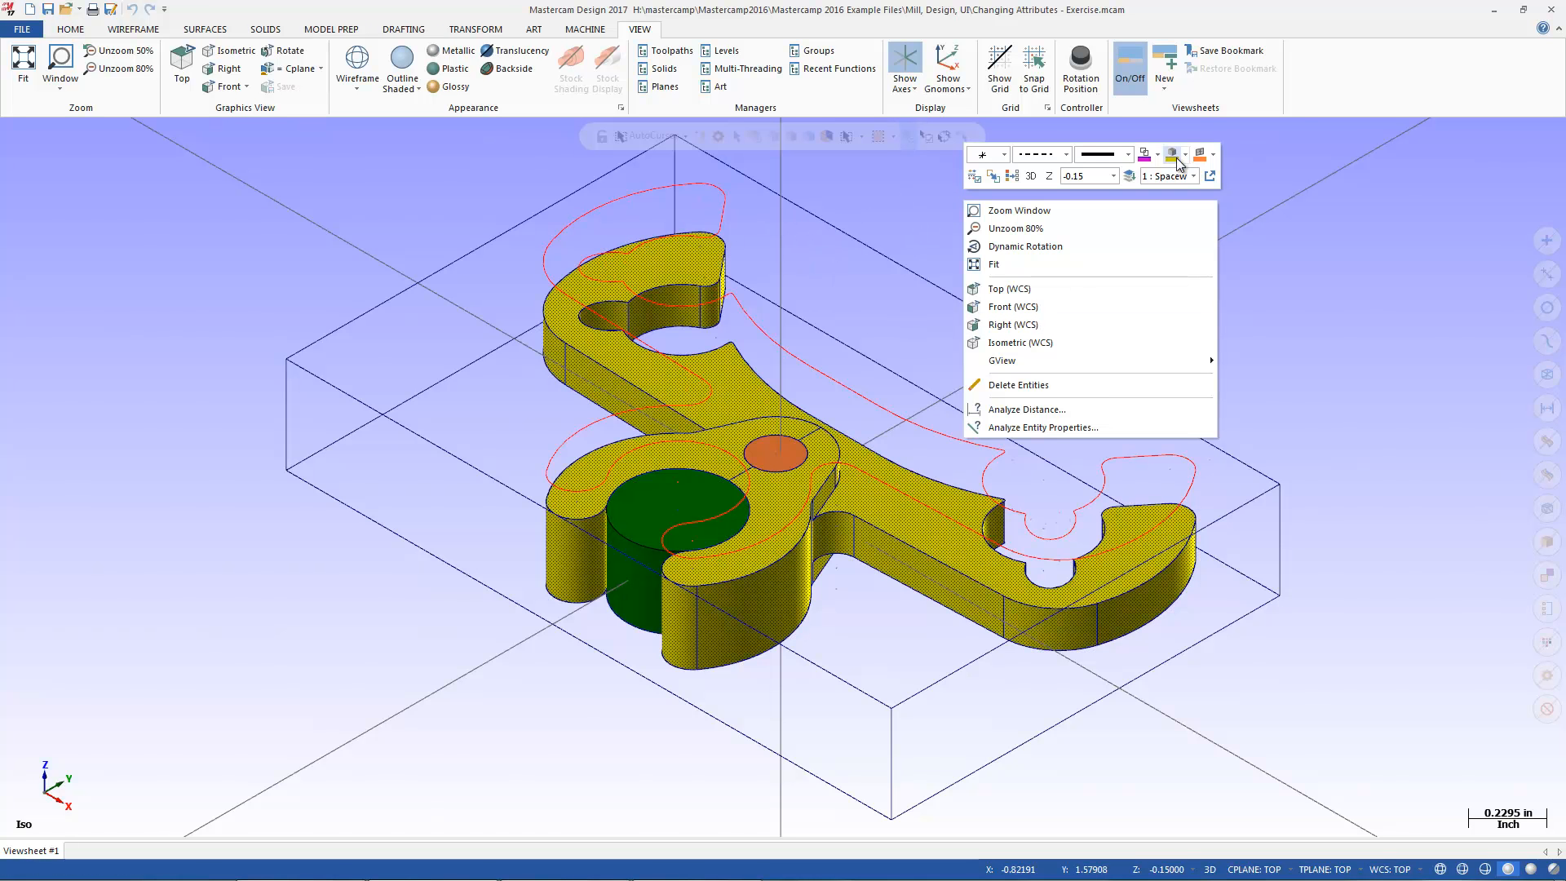
click(1183, 153)
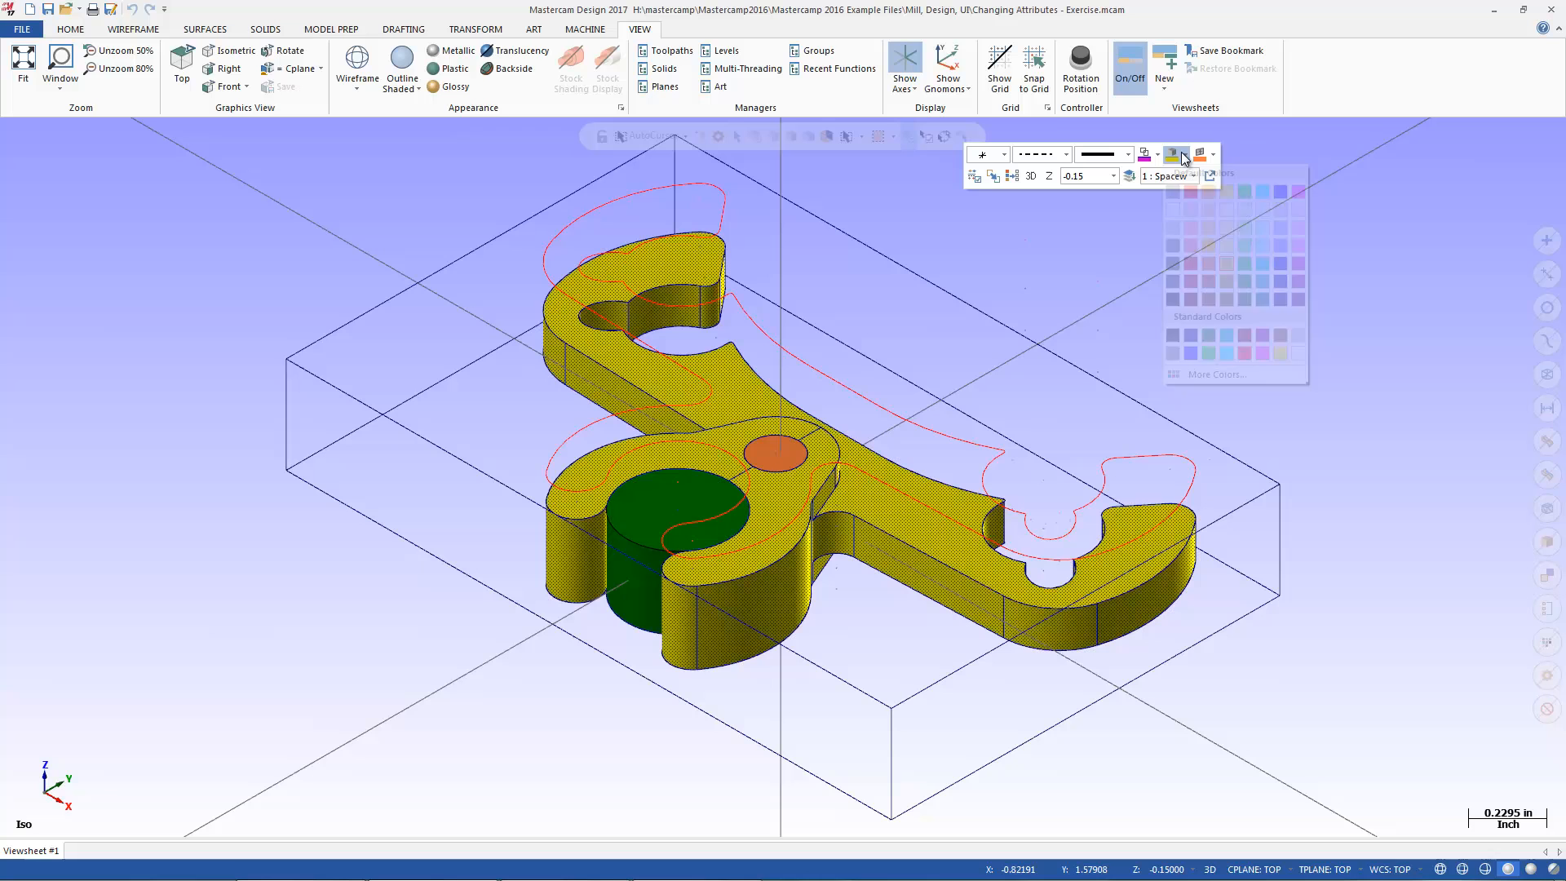
click(1175, 153)
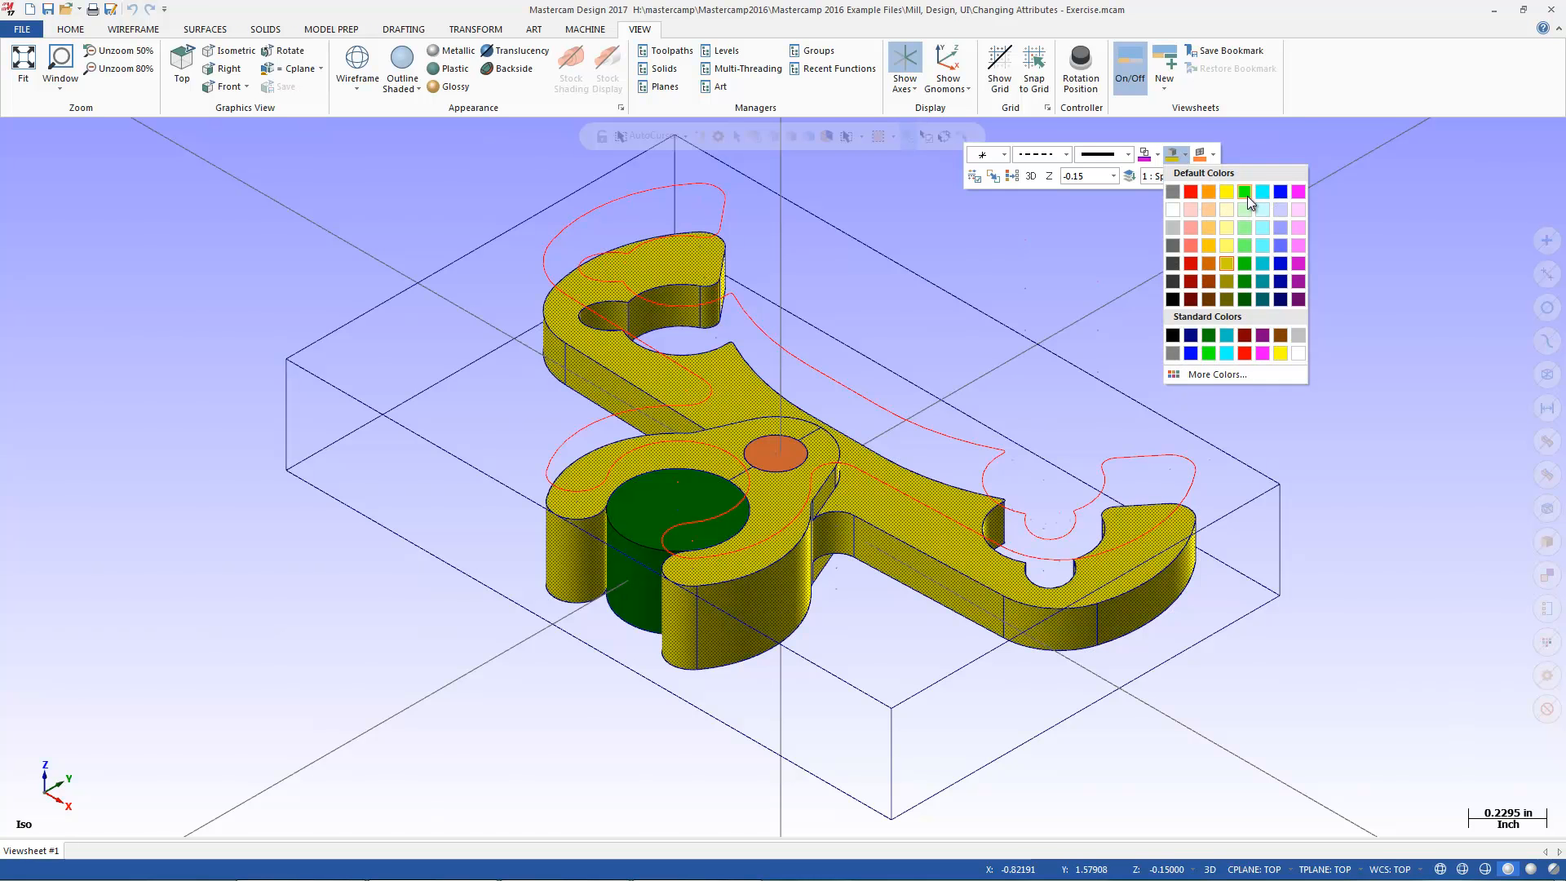
mouse_move(1280, 235)
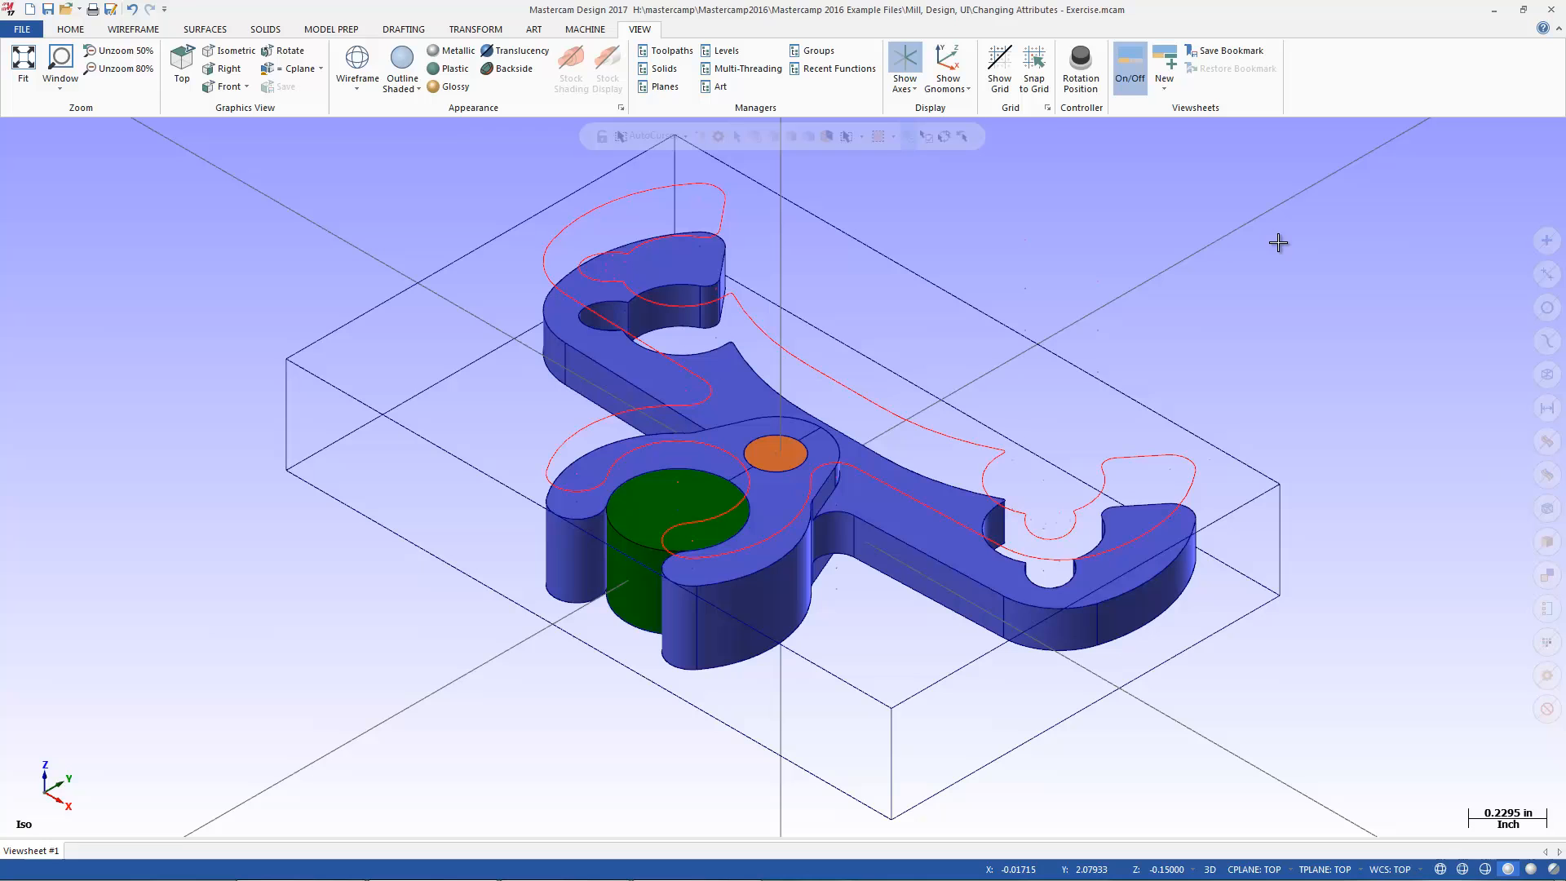
mouse_move(1220, 241)
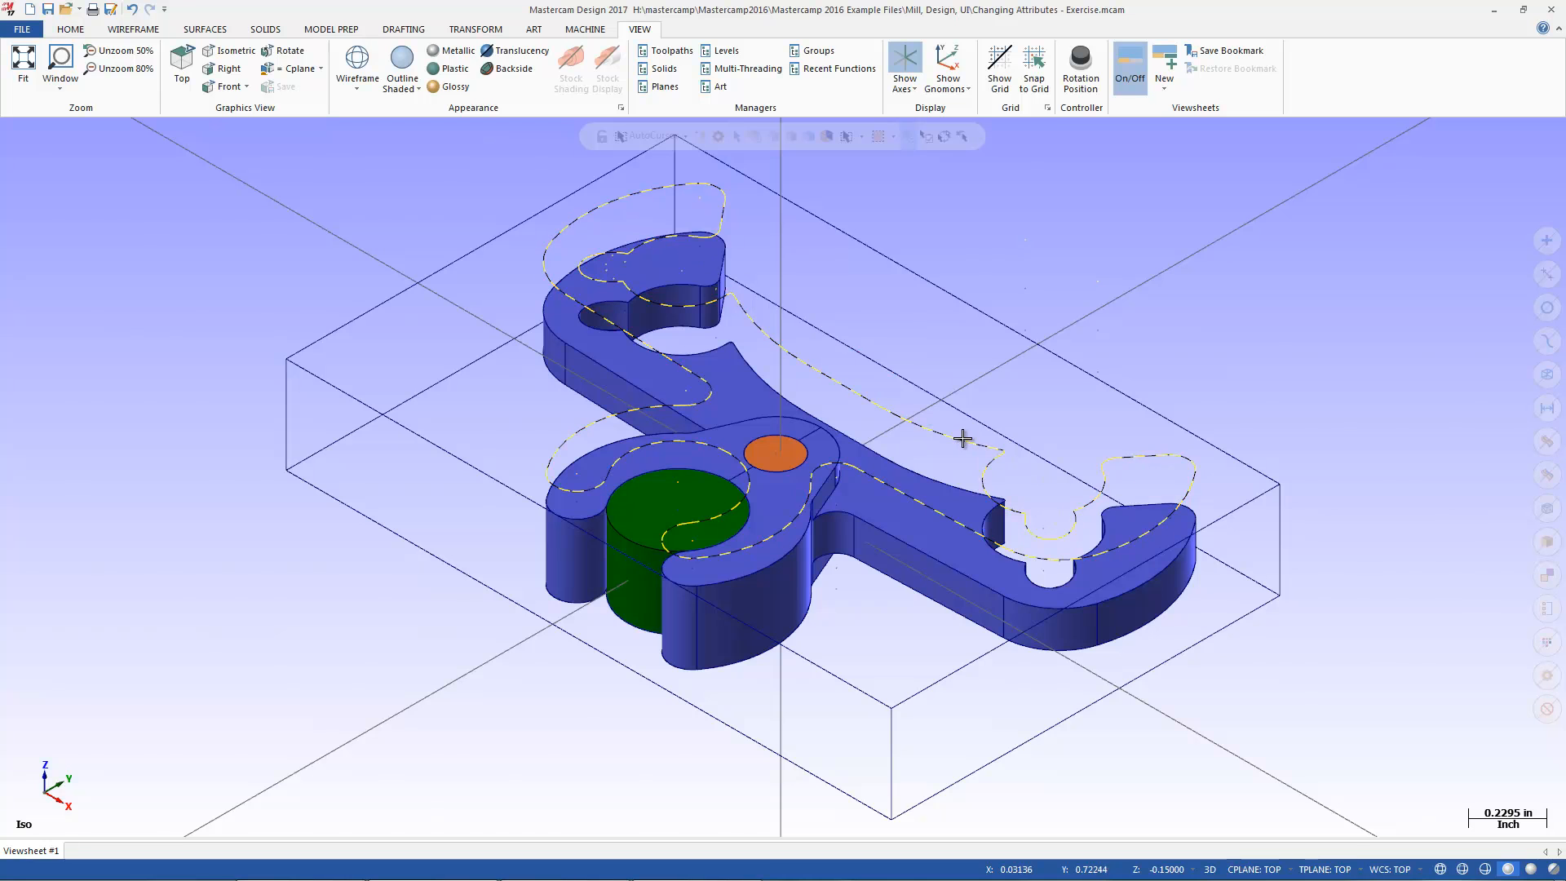
Step: Colour the wireframe contour dark green and reopen its attributes for line width
right_click(962, 437)
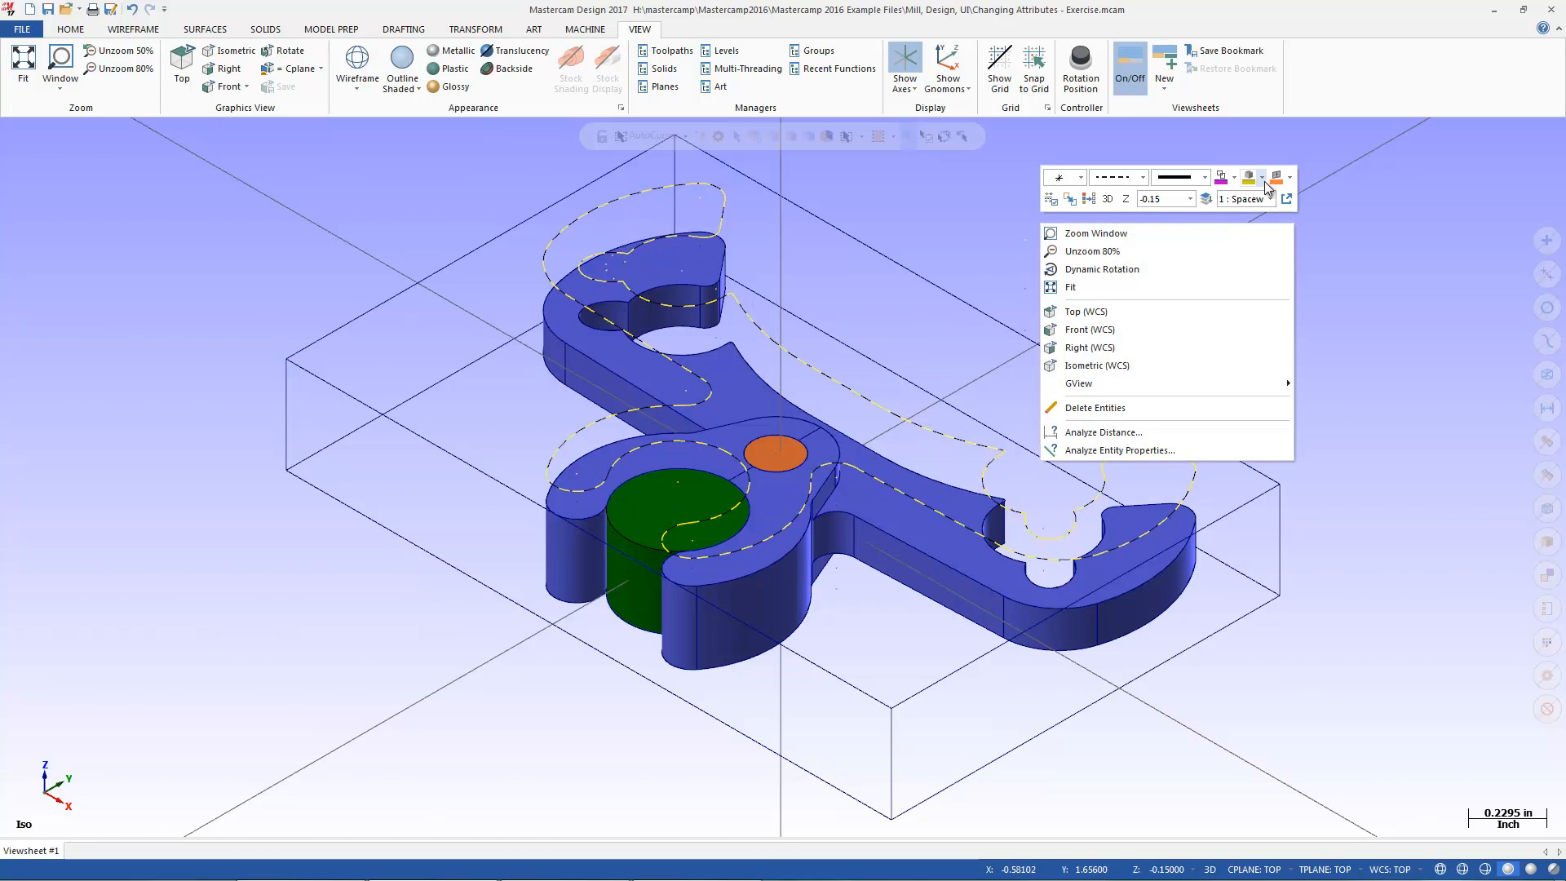
mouse_move(1238, 177)
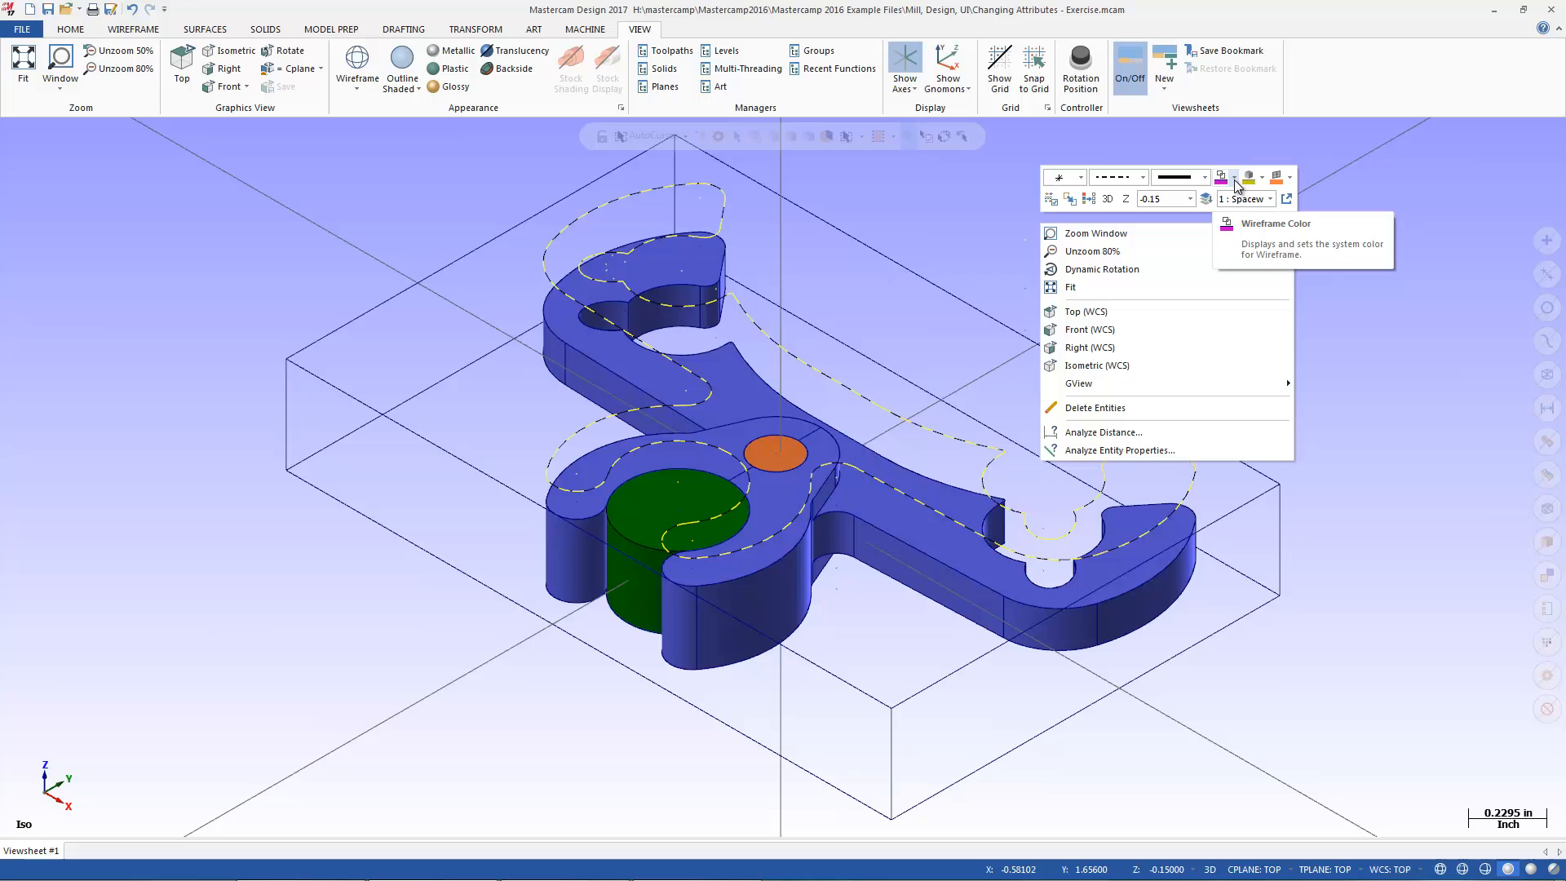
click(1238, 176)
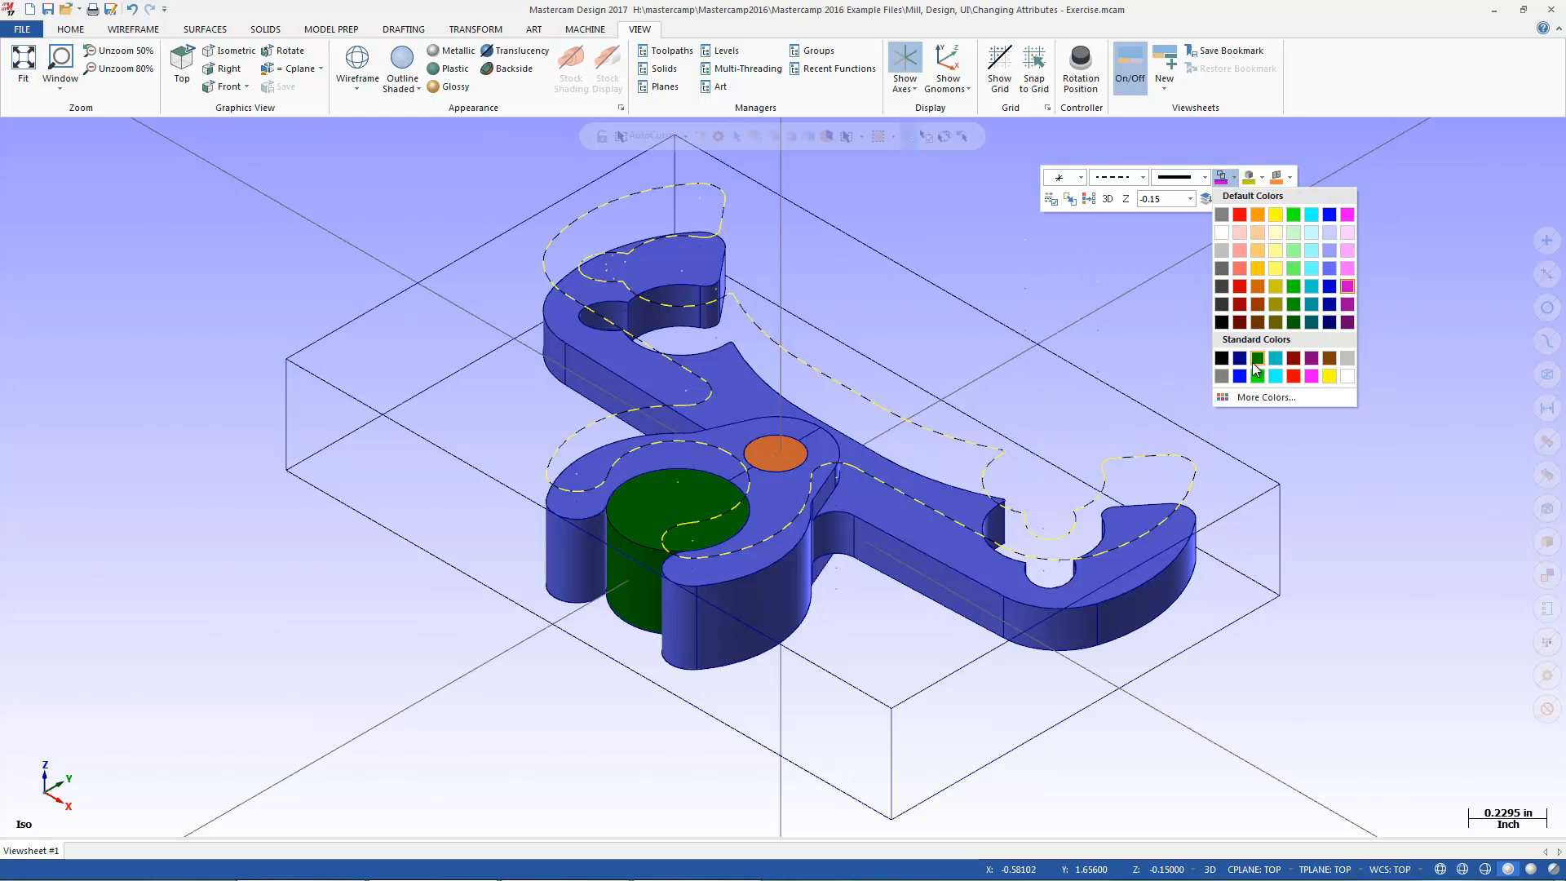
click(1257, 375)
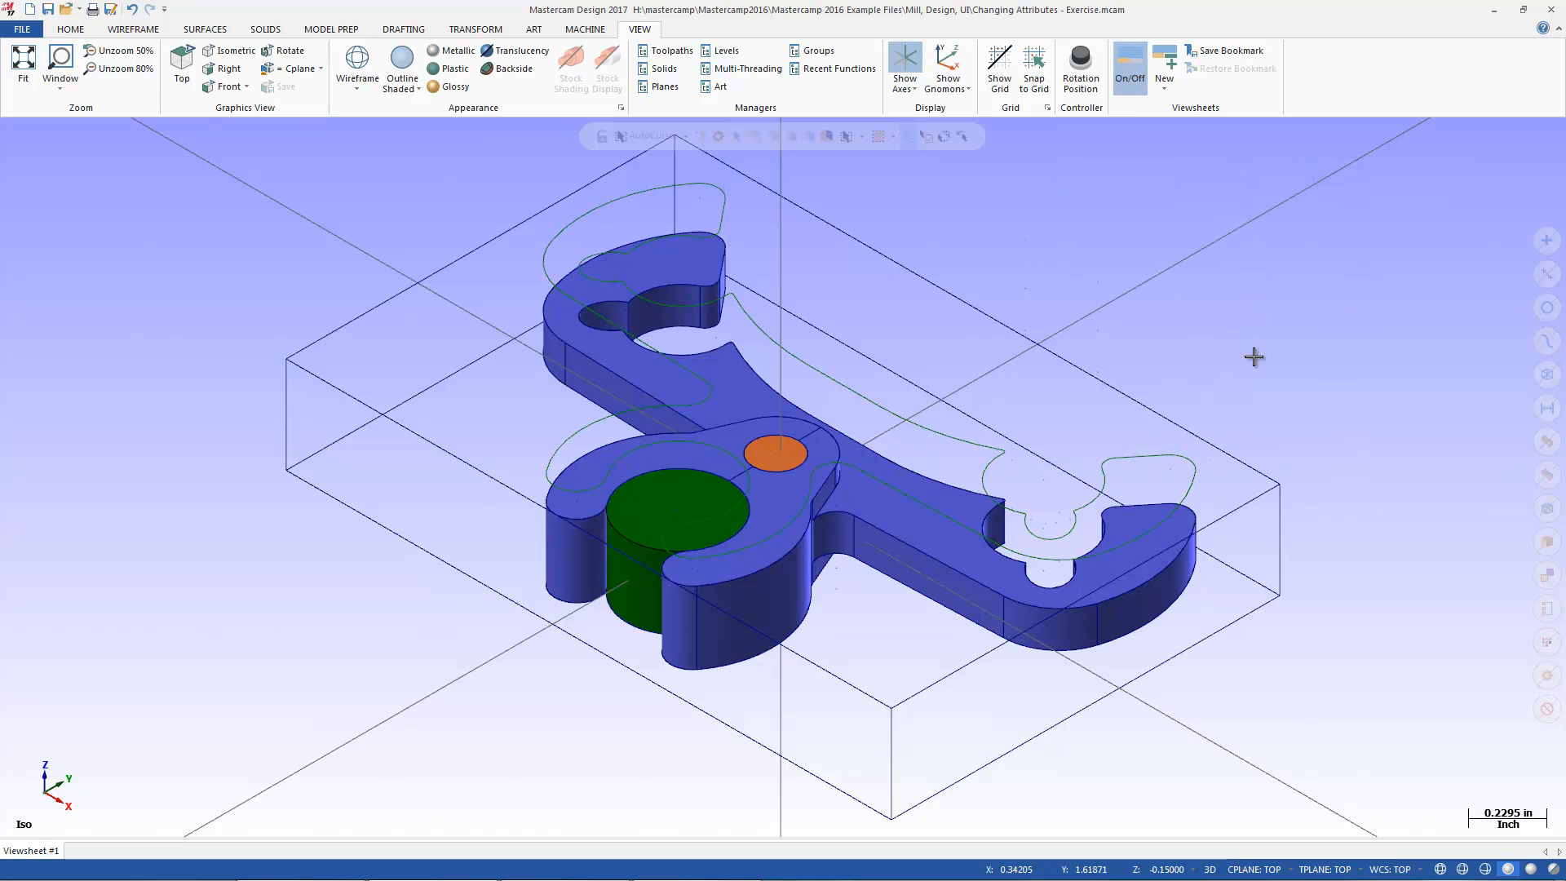
mouse_move(1225, 344)
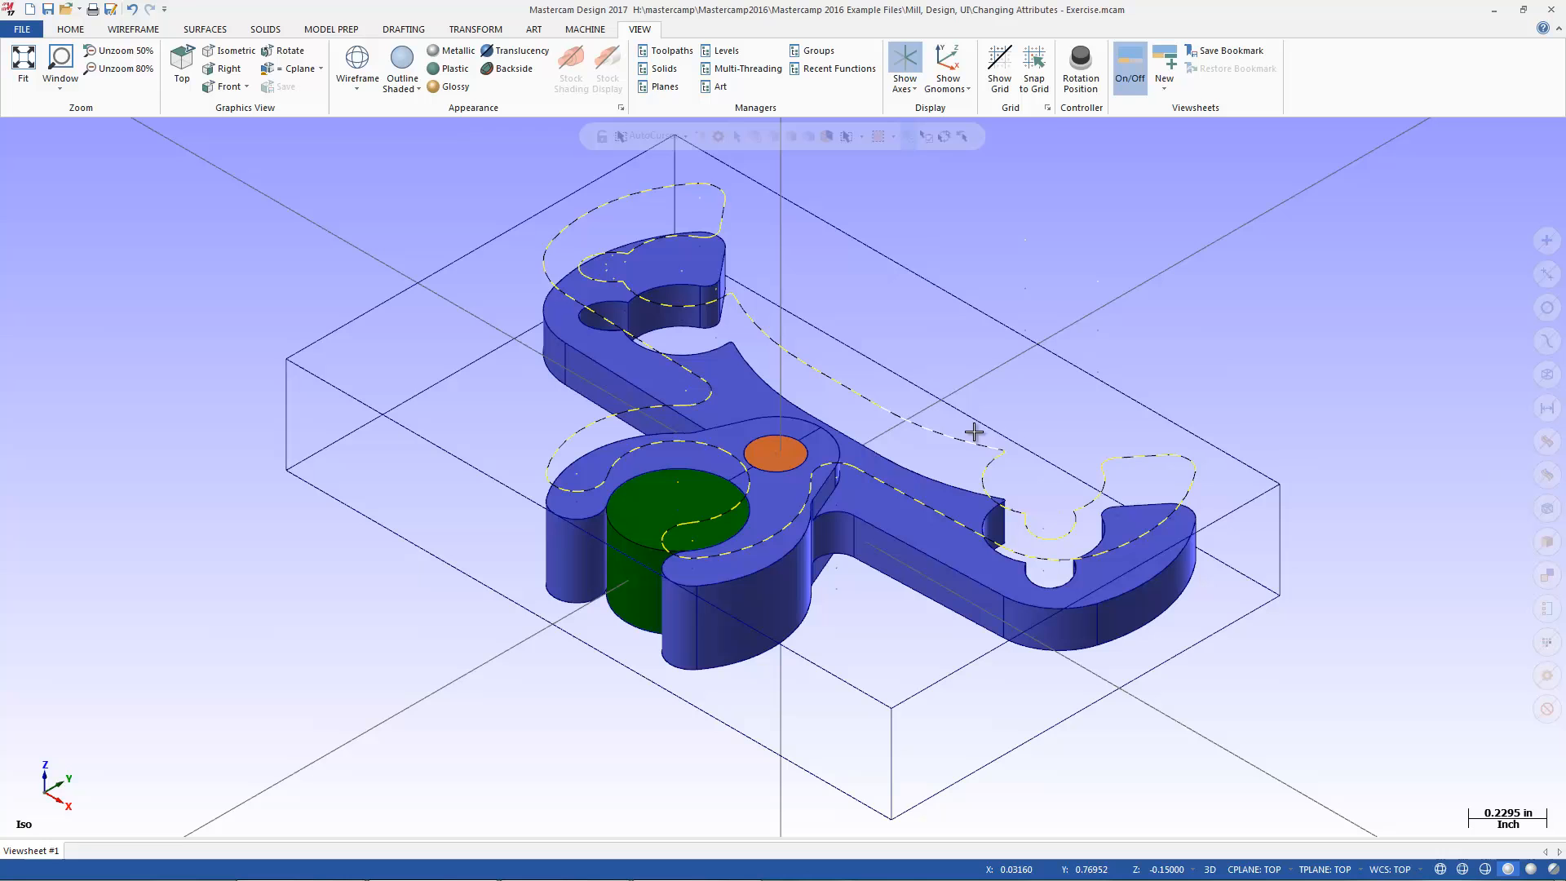
right_click(974, 431)
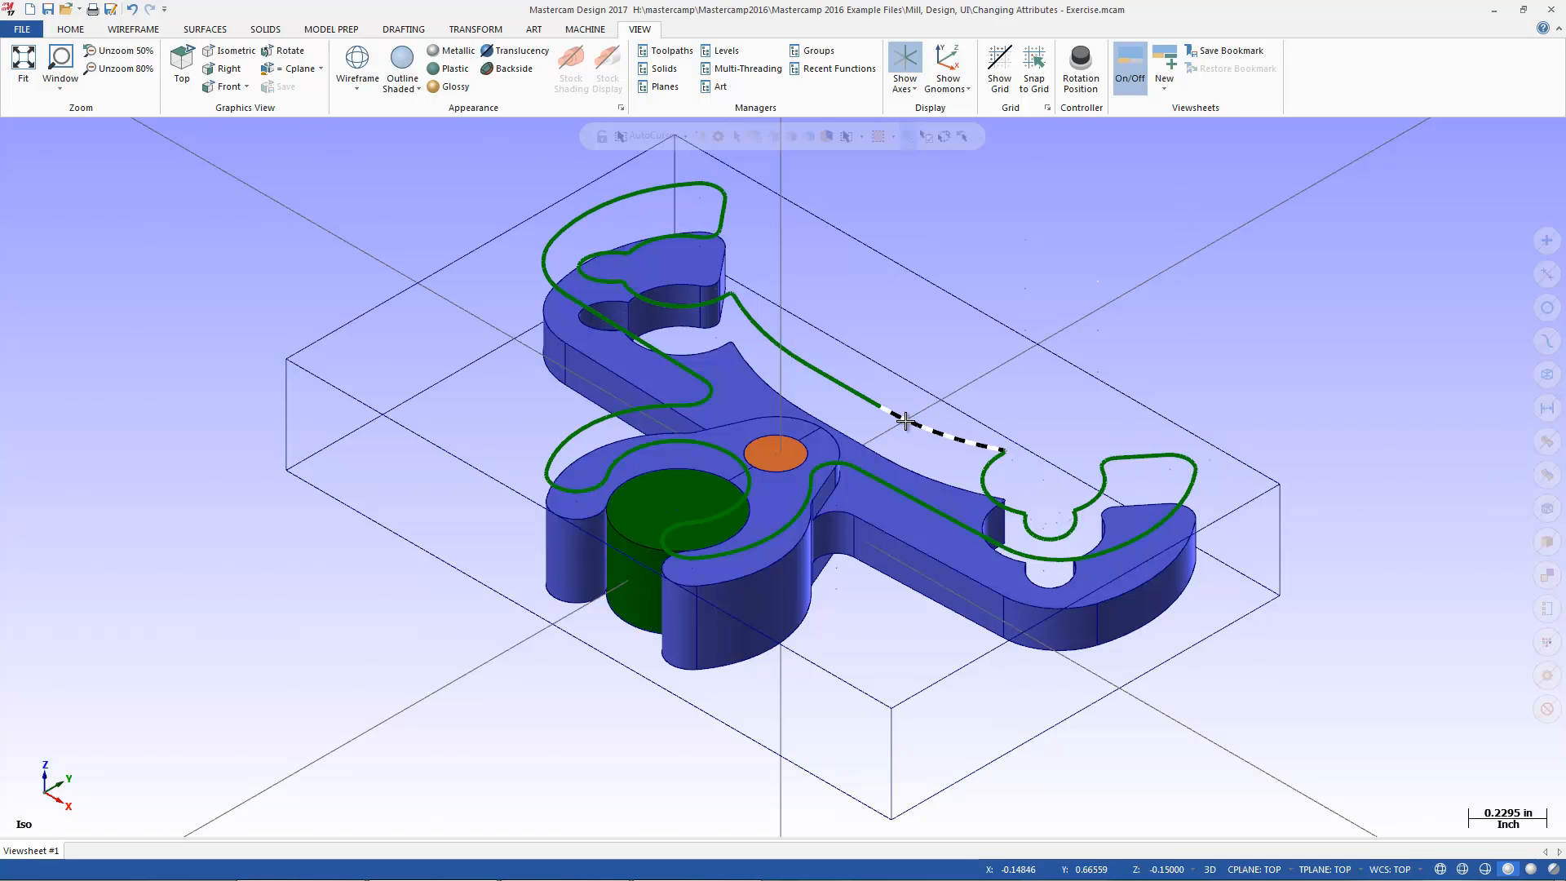
Step: Change the thick wireframe contour's colour from green to red
right_click(904, 420)
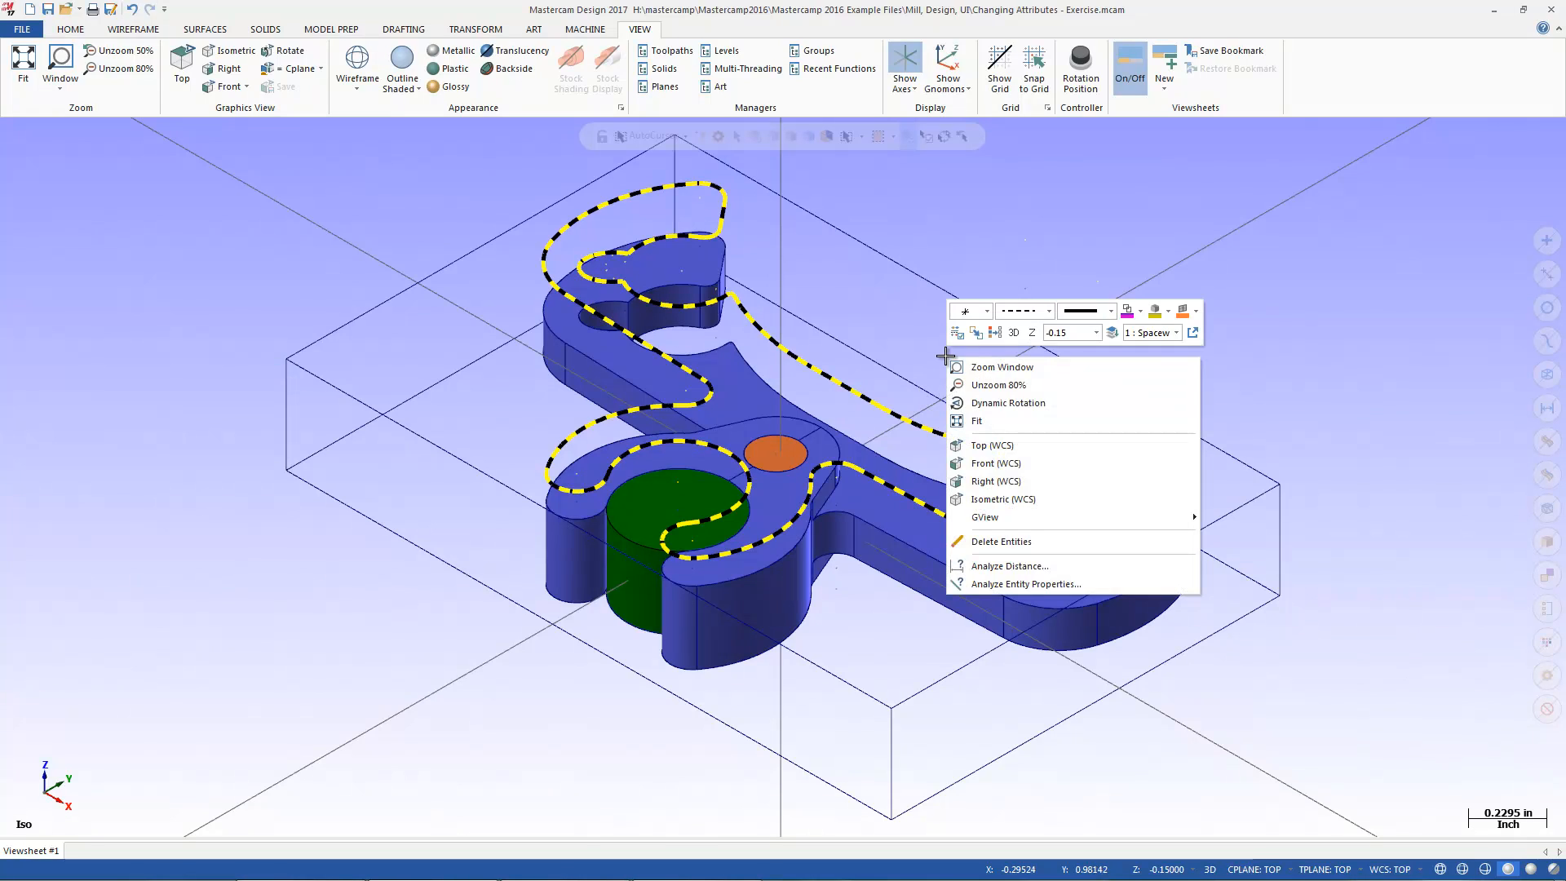
click(1137, 310)
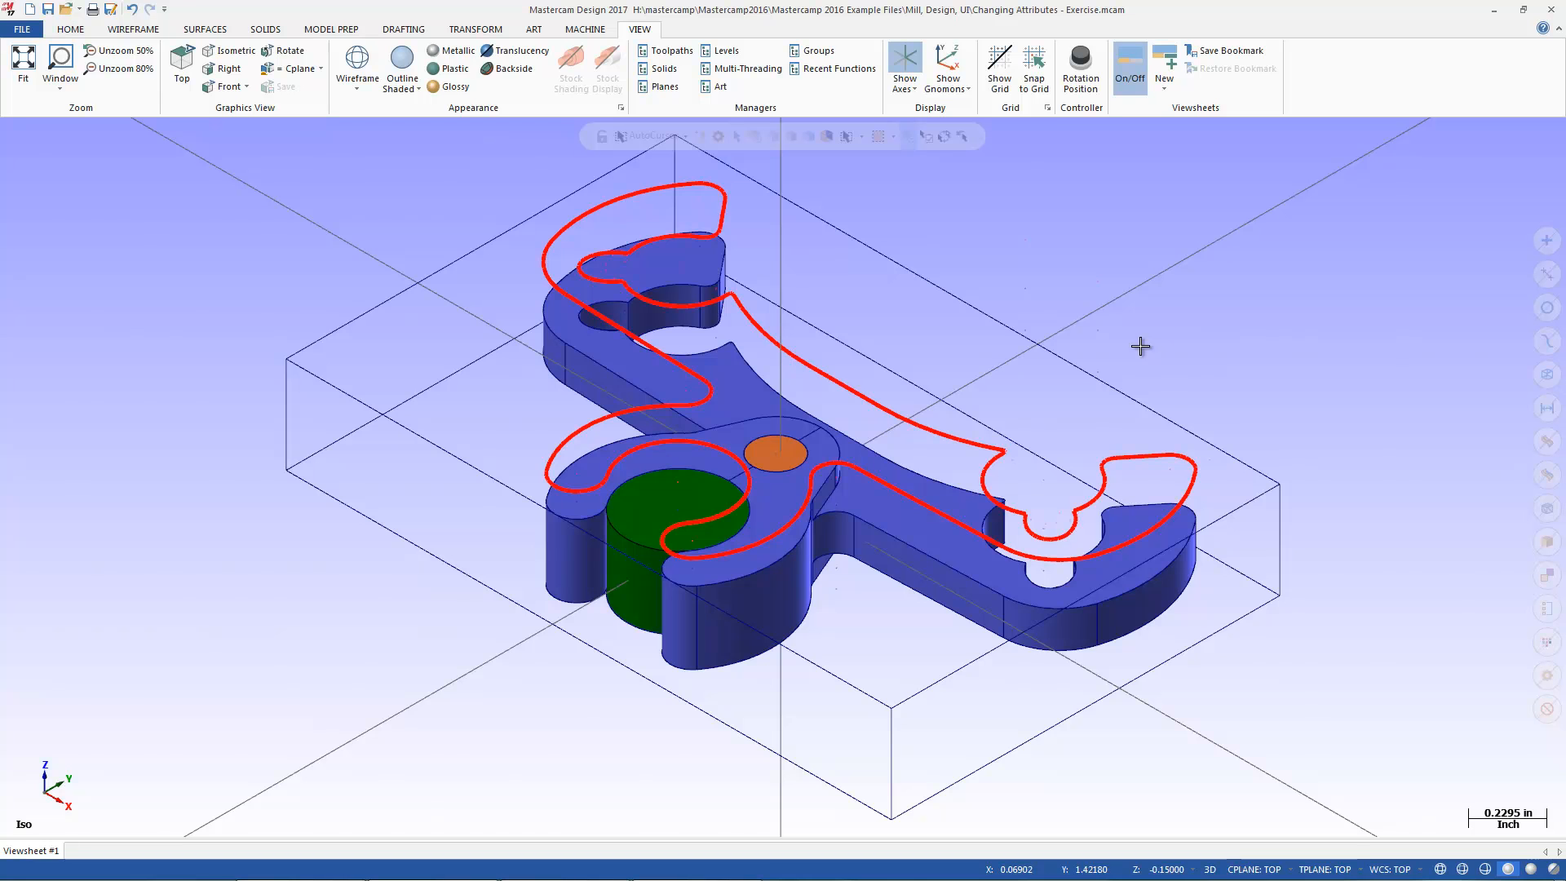
mouse_move(1005, 208)
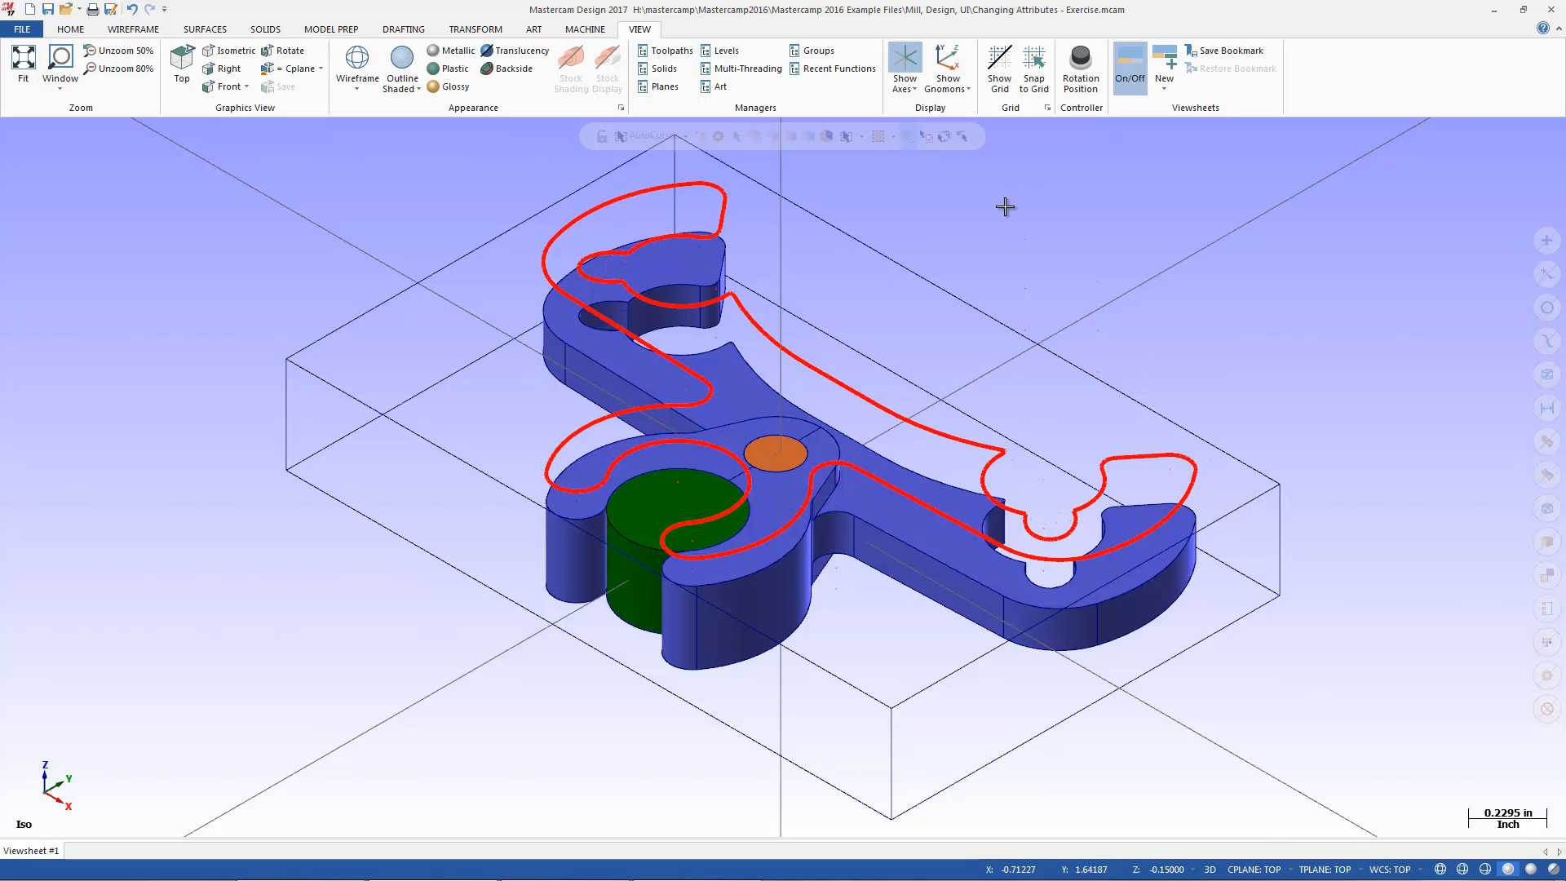
click(1186, 161)
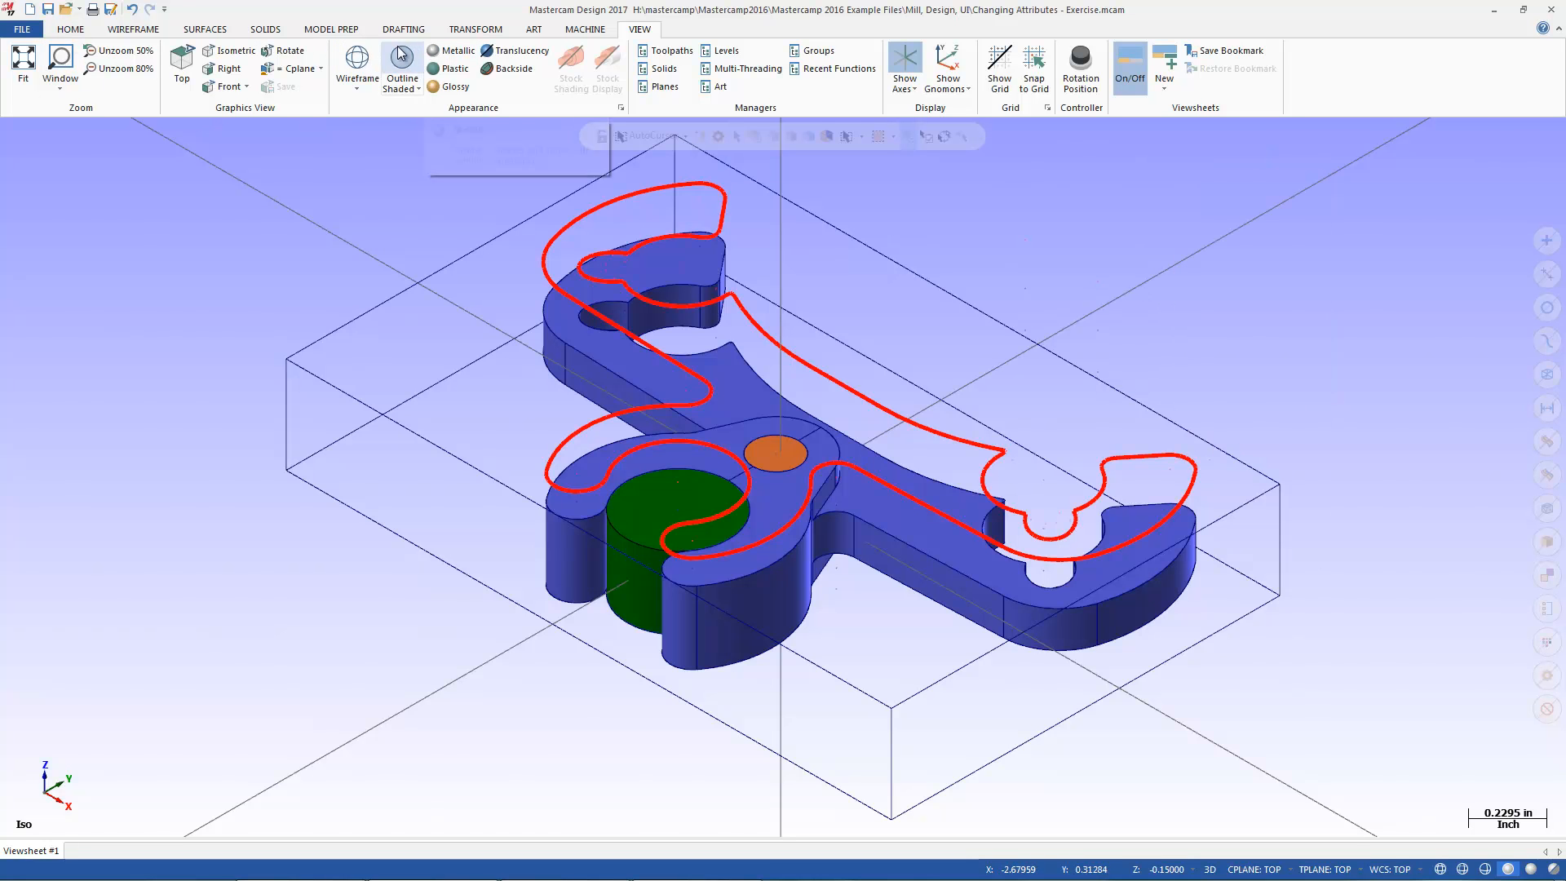
click(132, 28)
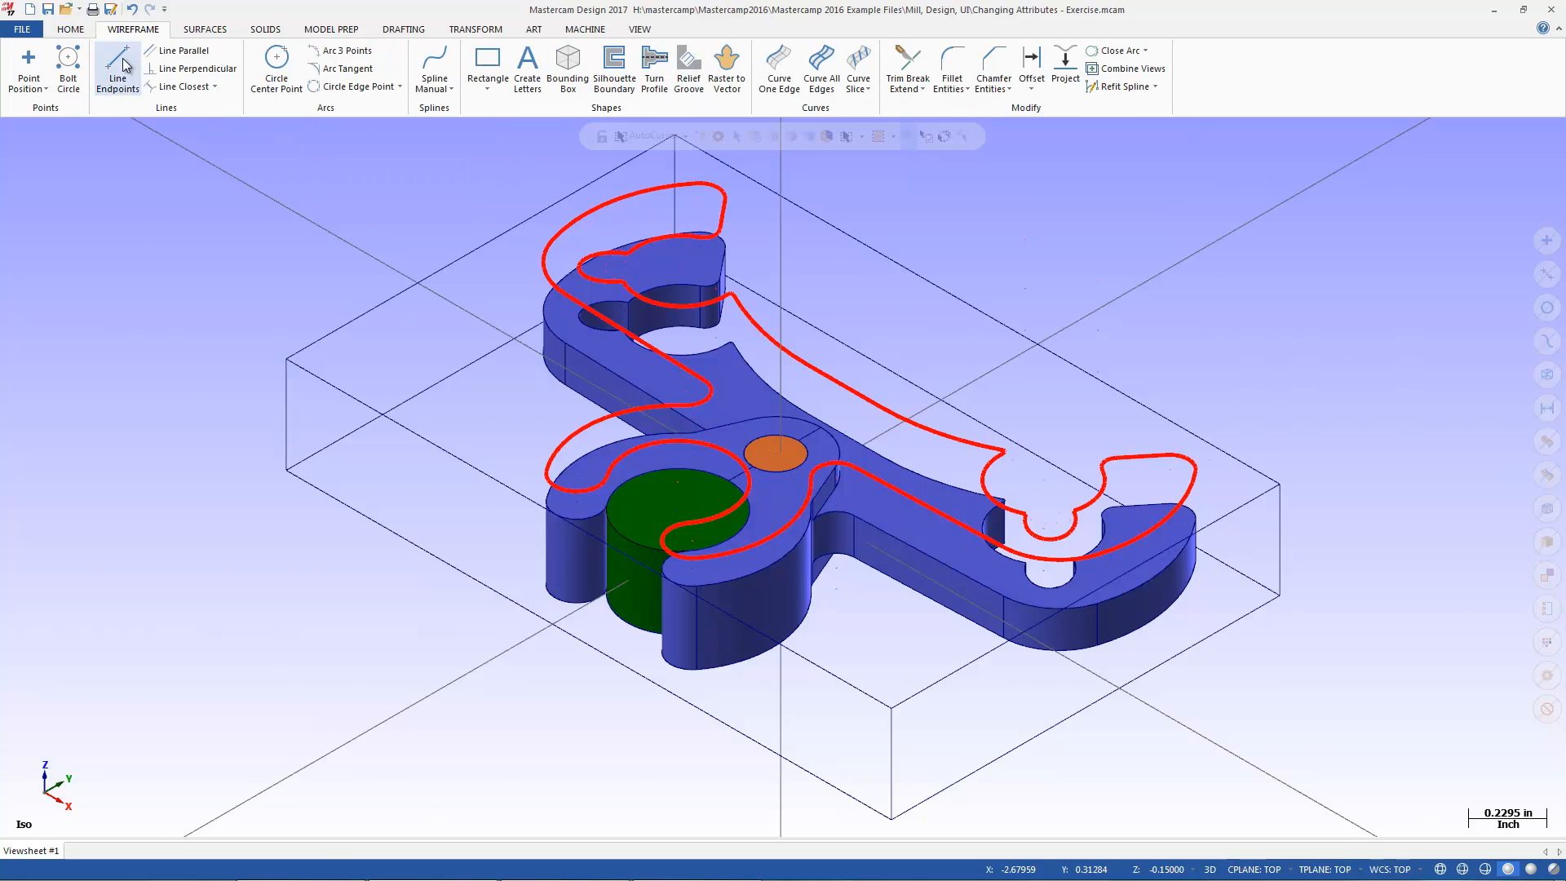
click(118, 70)
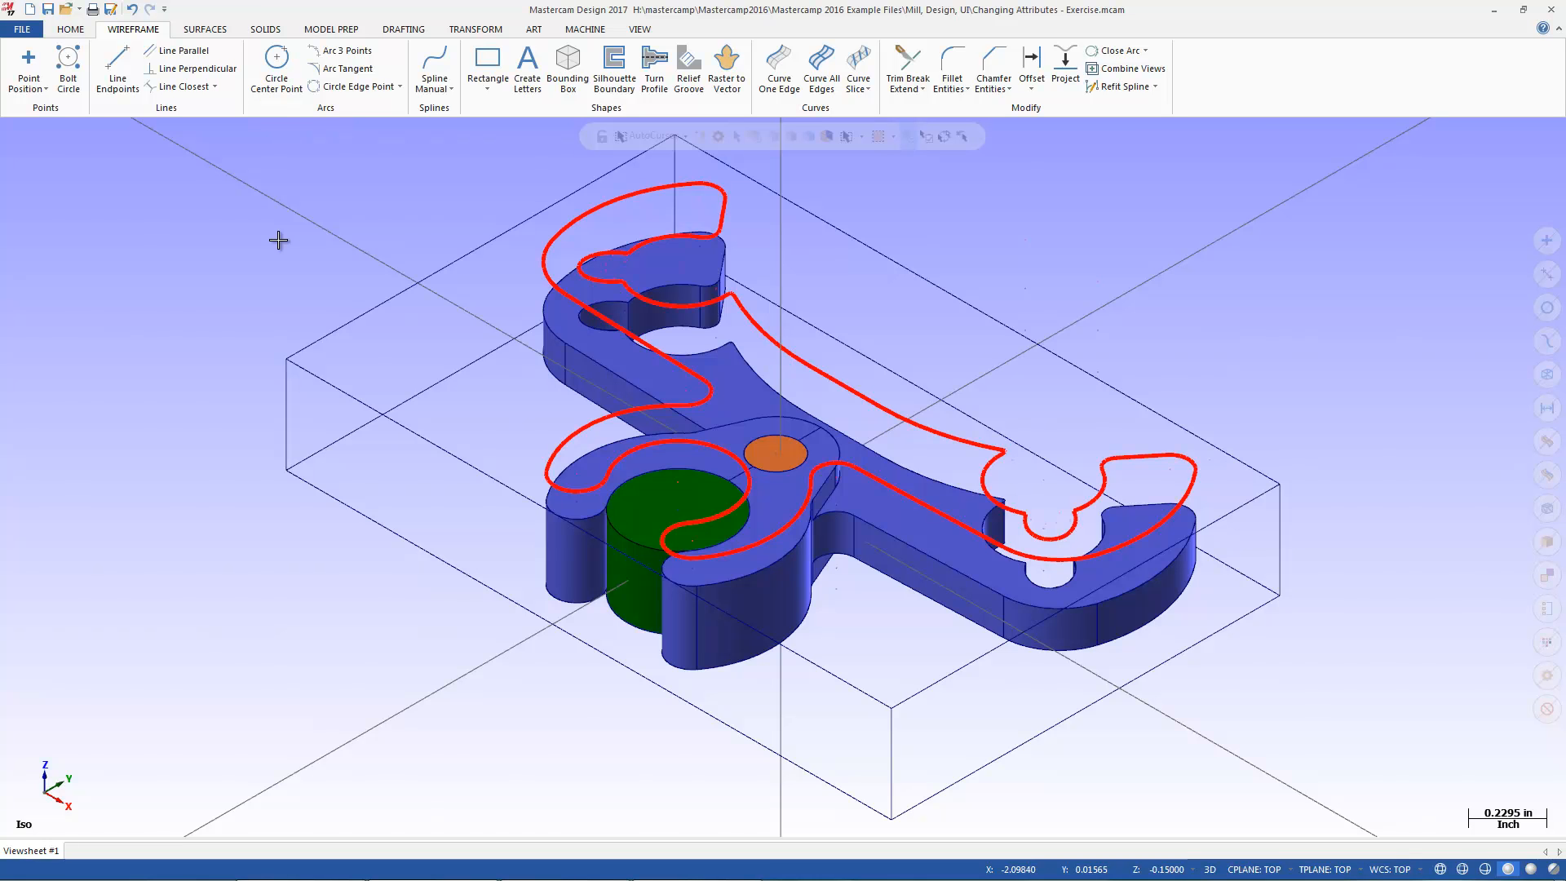
mouse_move(820, 118)
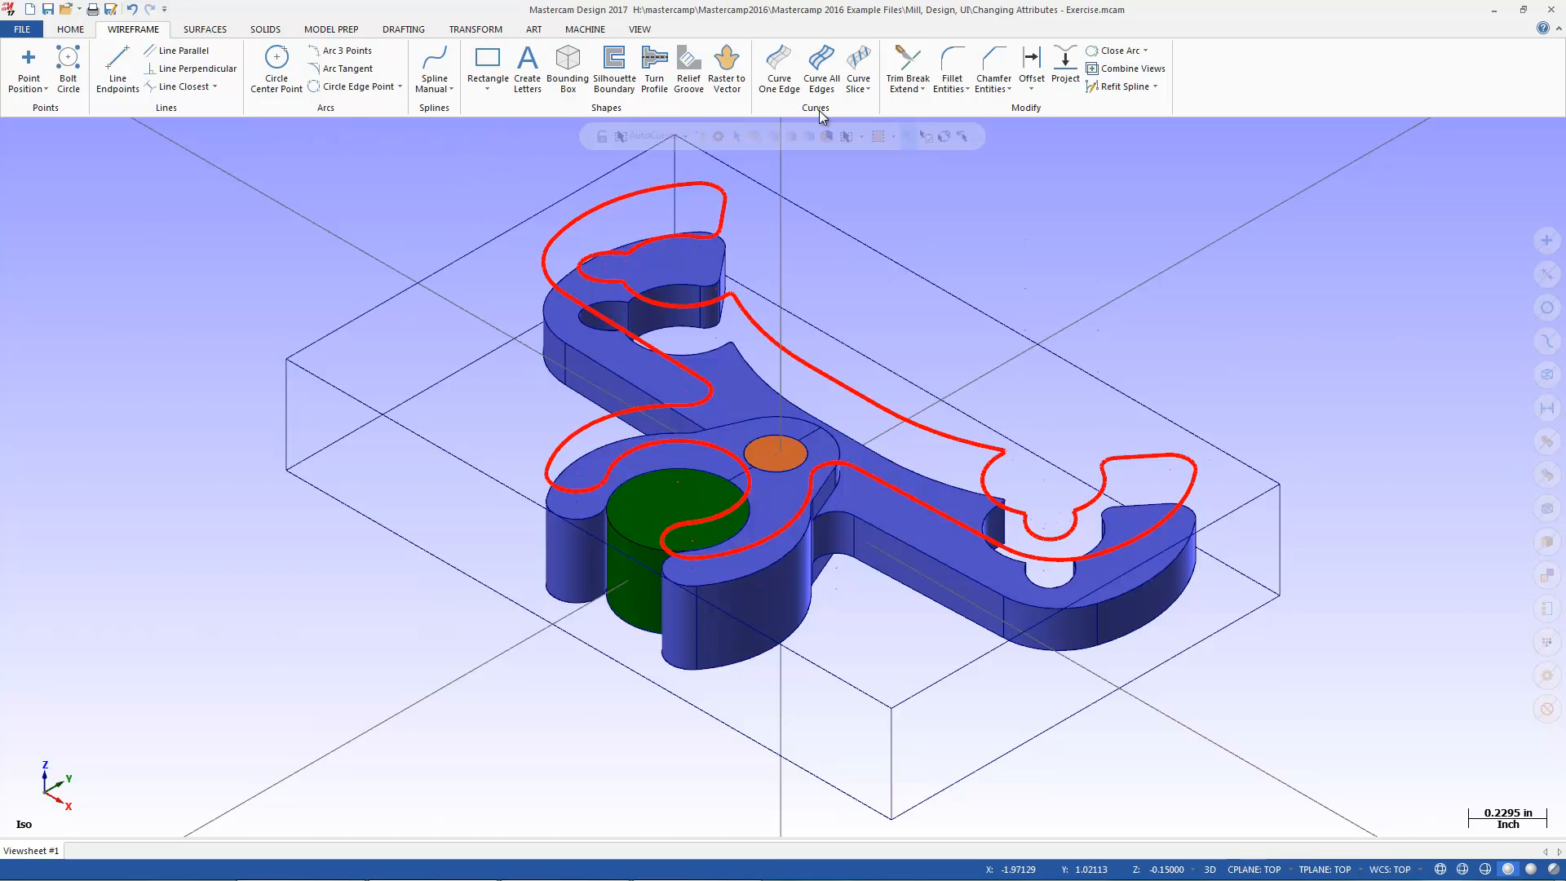
mouse_move(1524, 277)
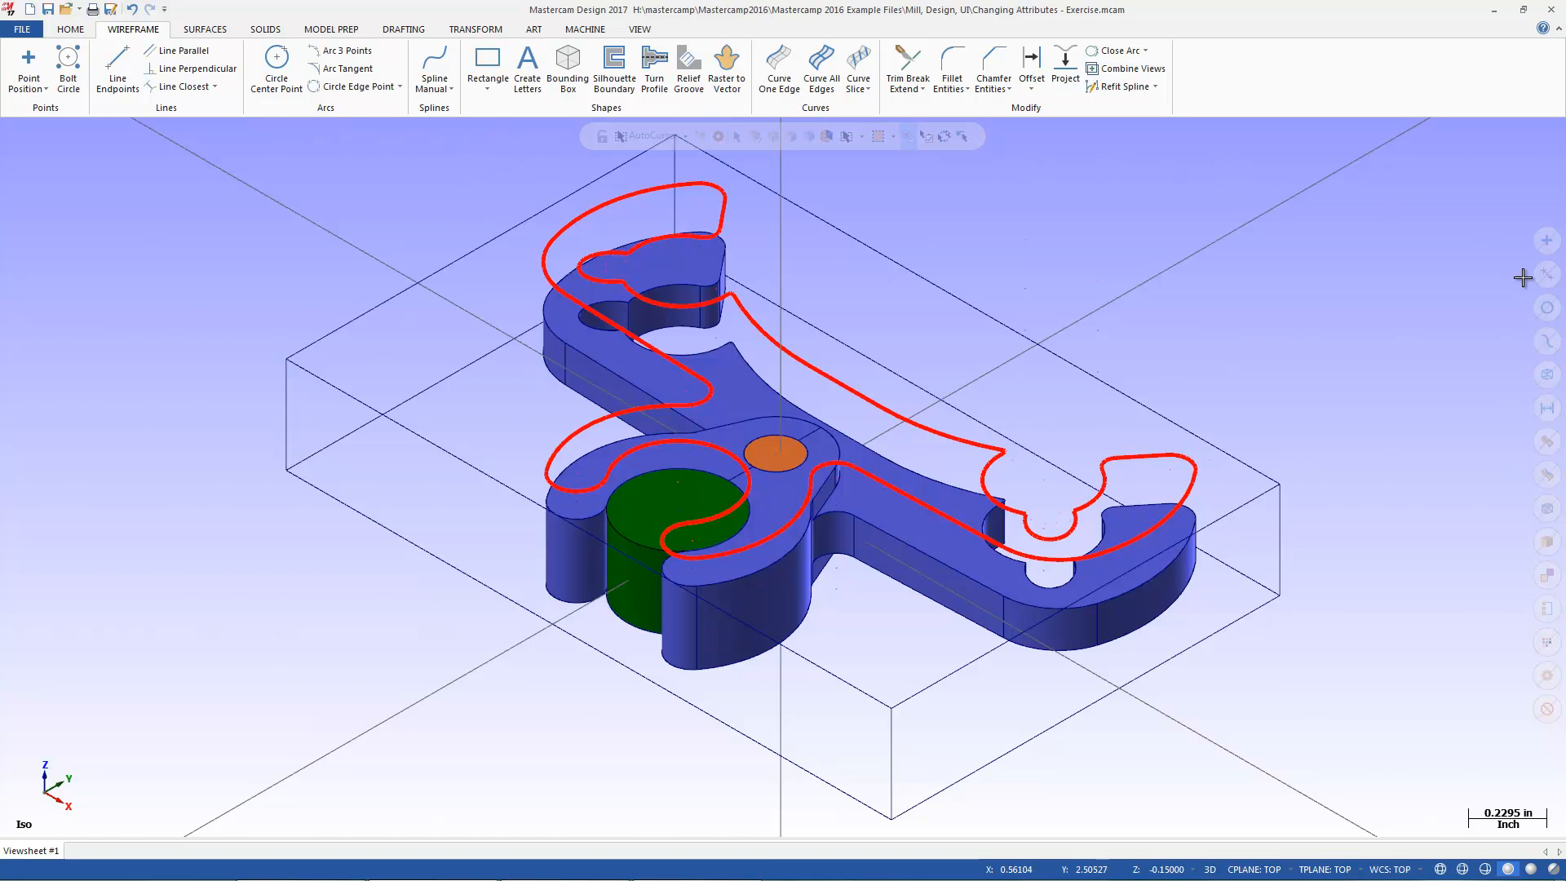
mouse_move(1546, 242)
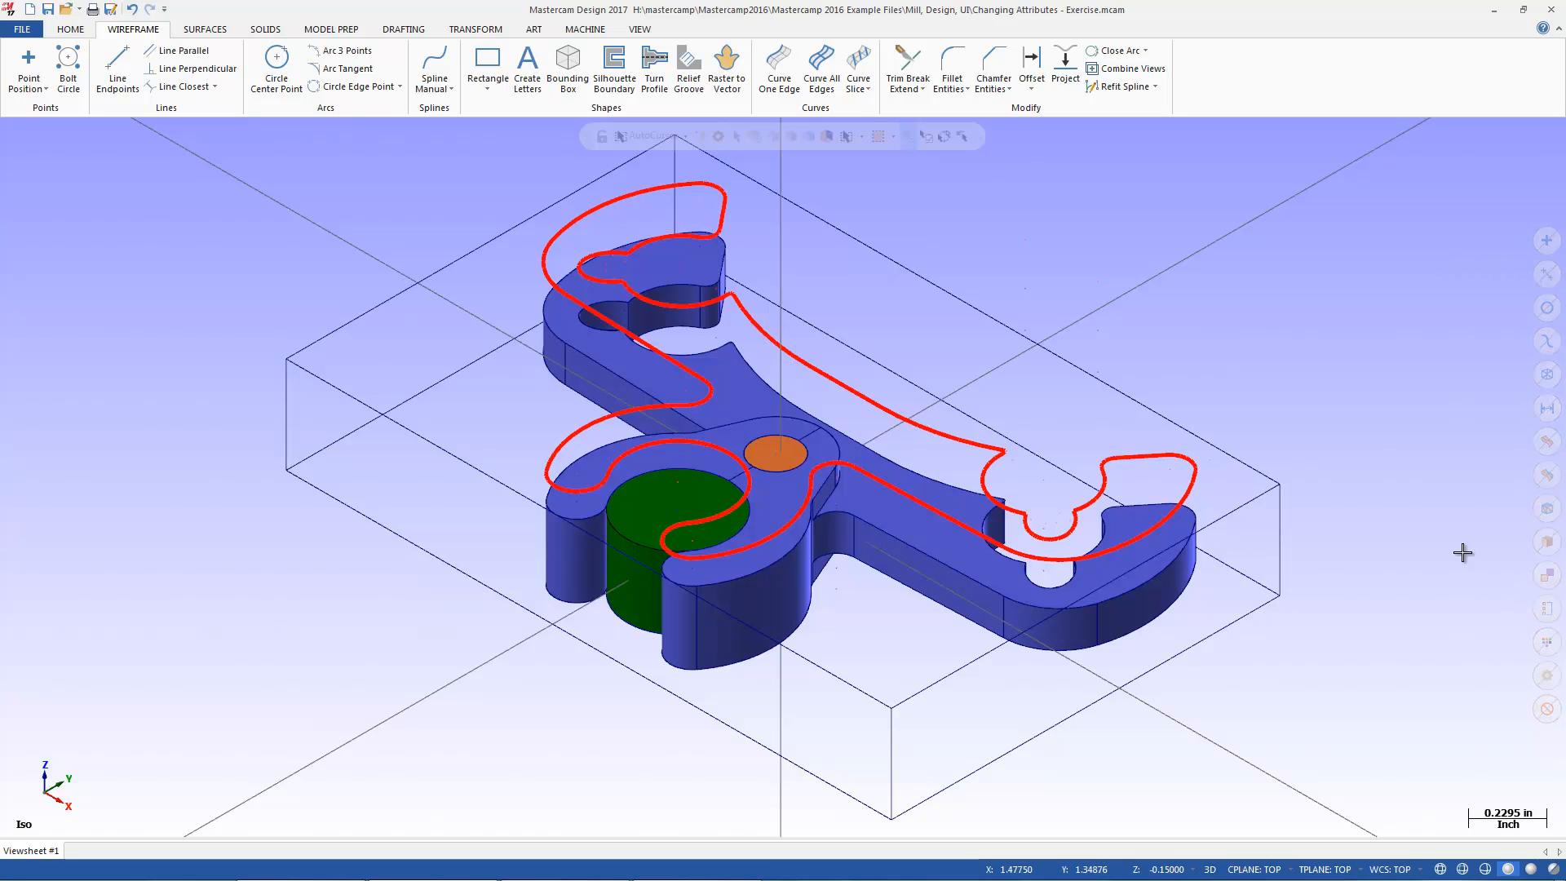
mouse_move(1546, 475)
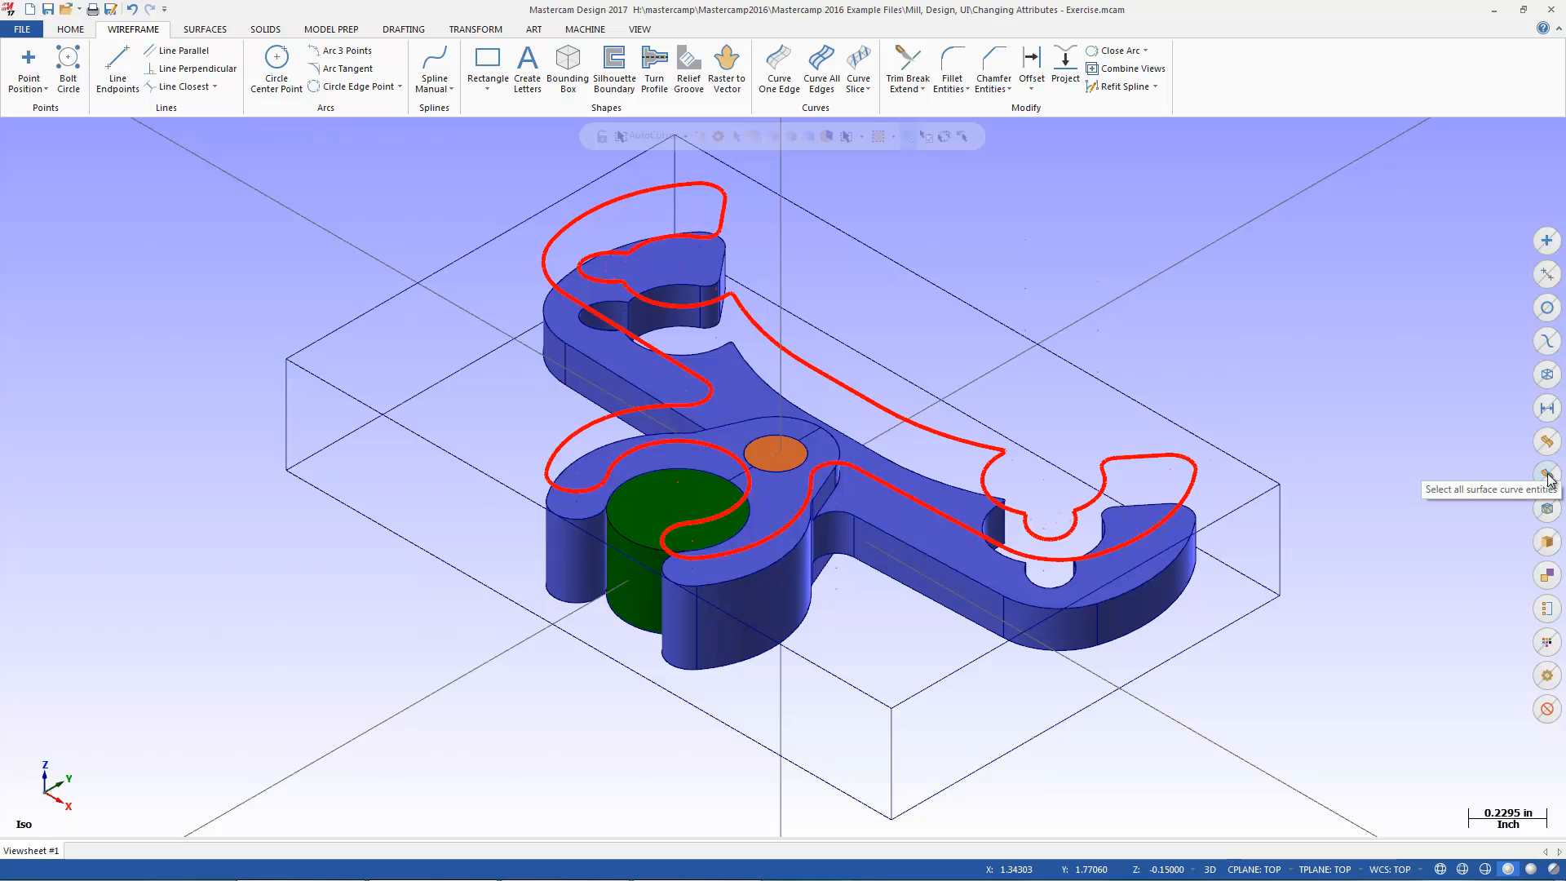
mouse_move(1546, 408)
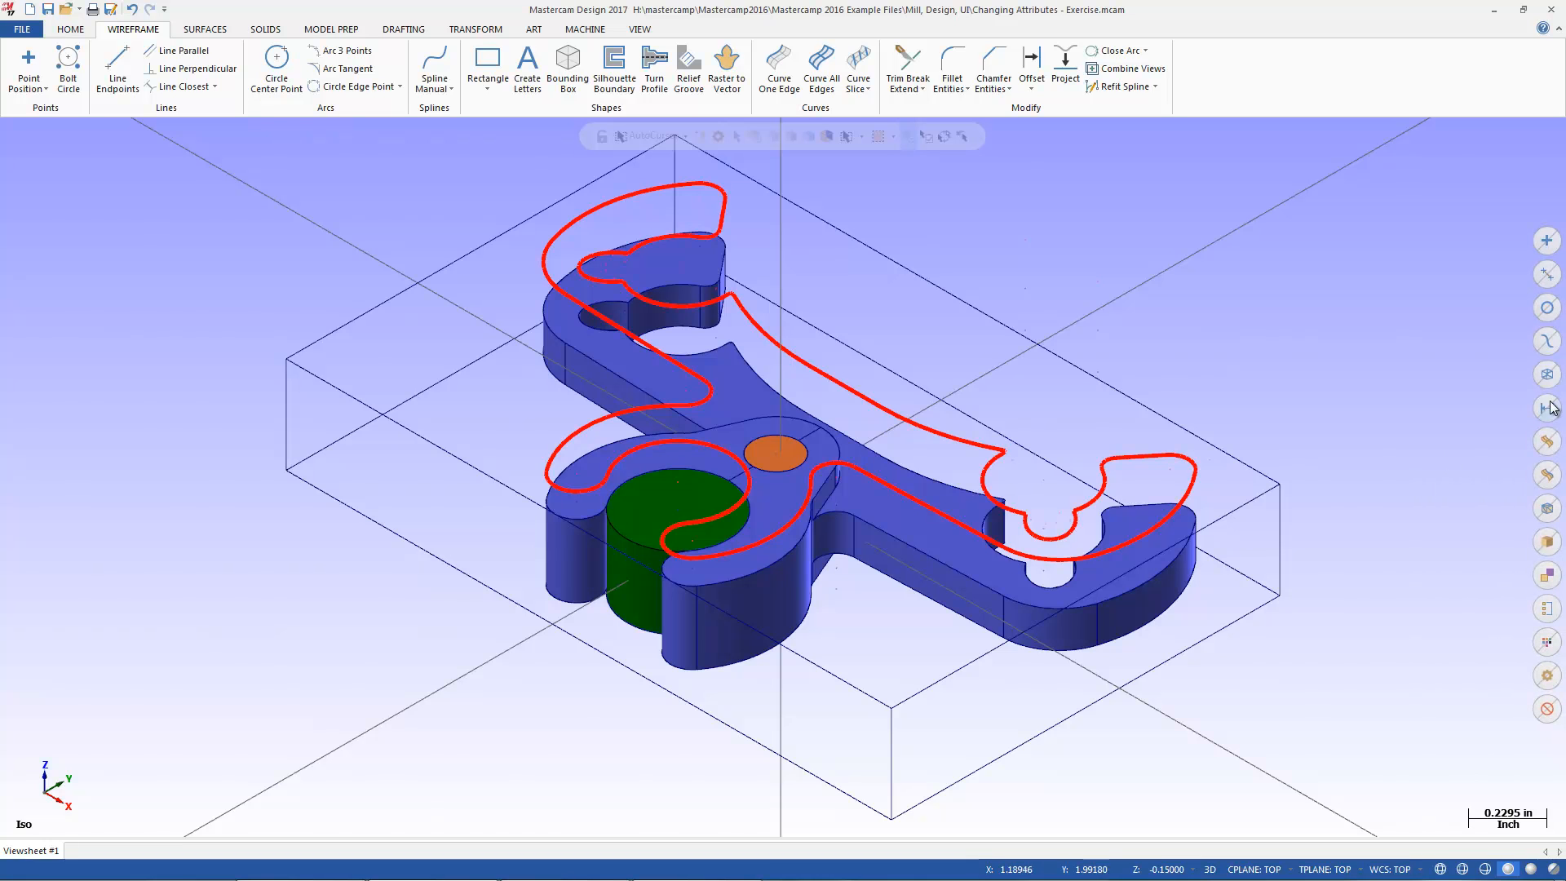
mouse_move(1546, 374)
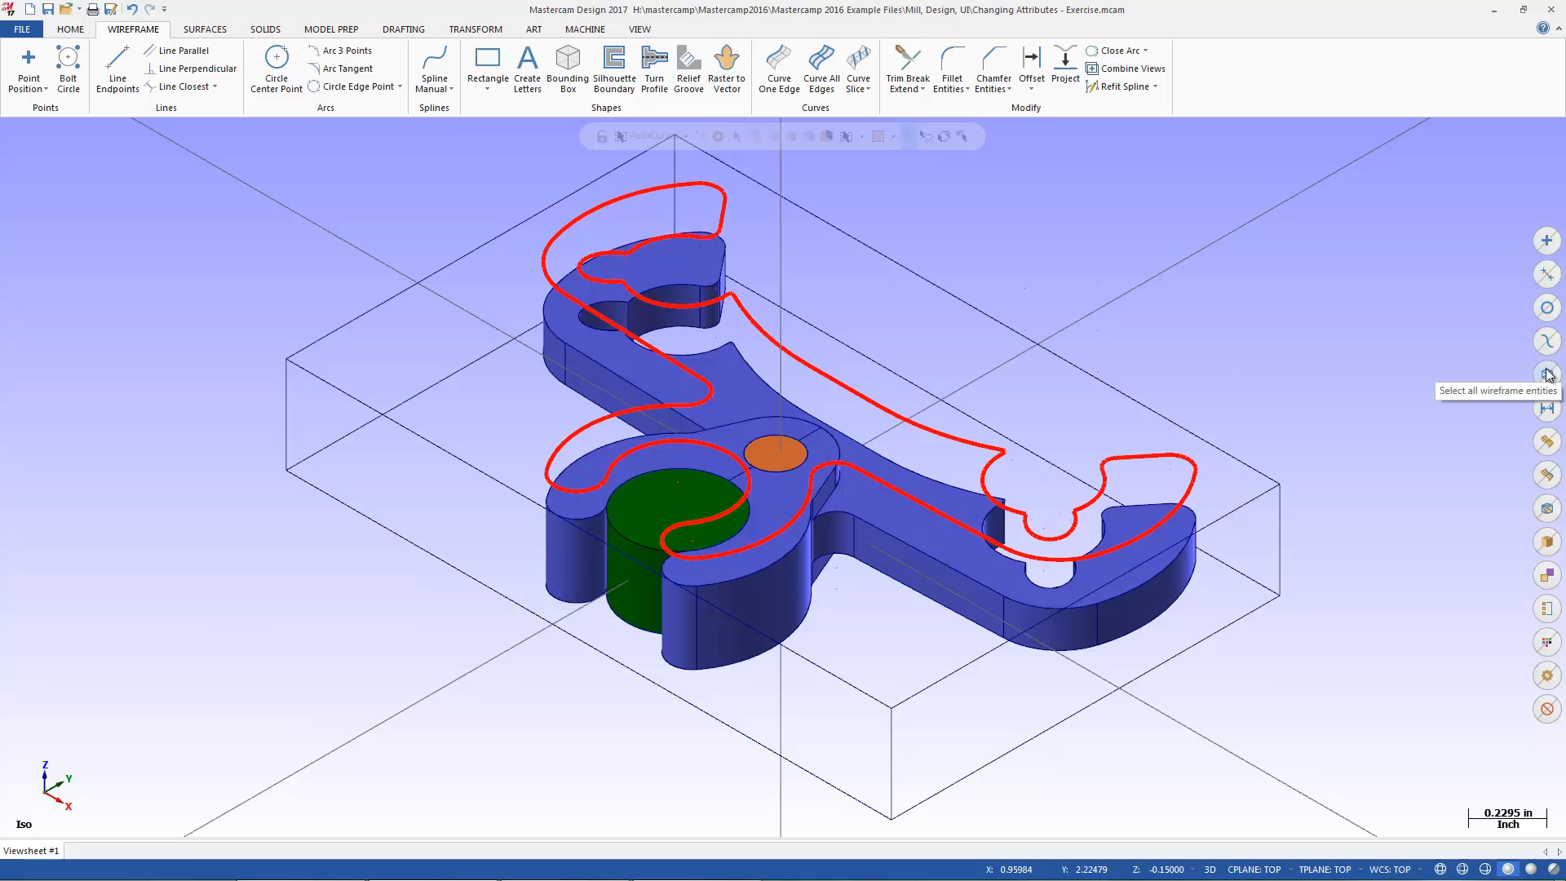
mouse_move(1546, 240)
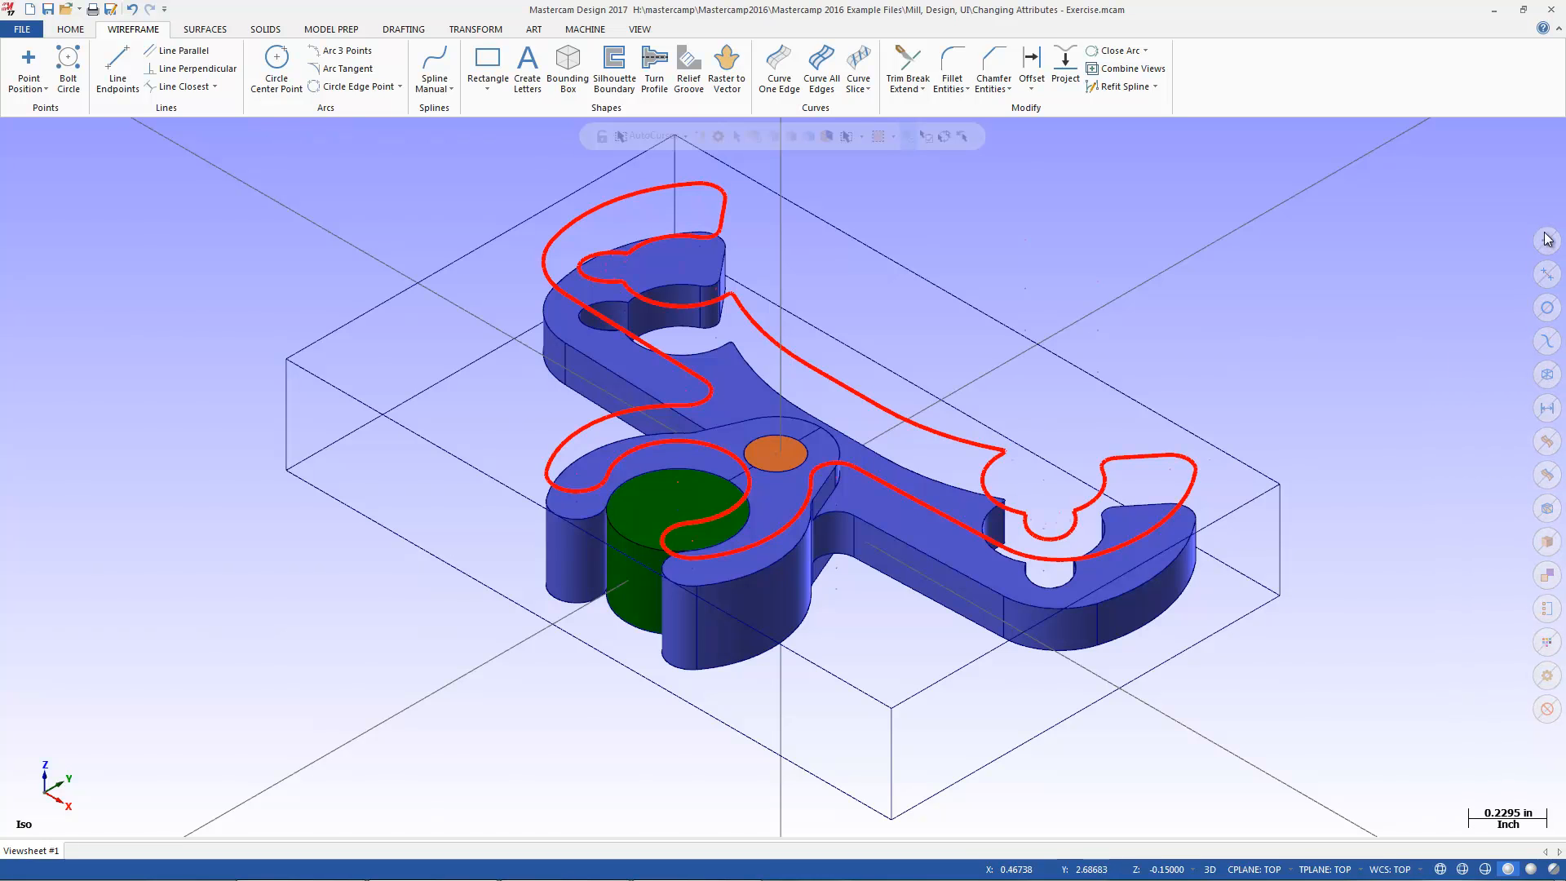
mouse_move(1546, 339)
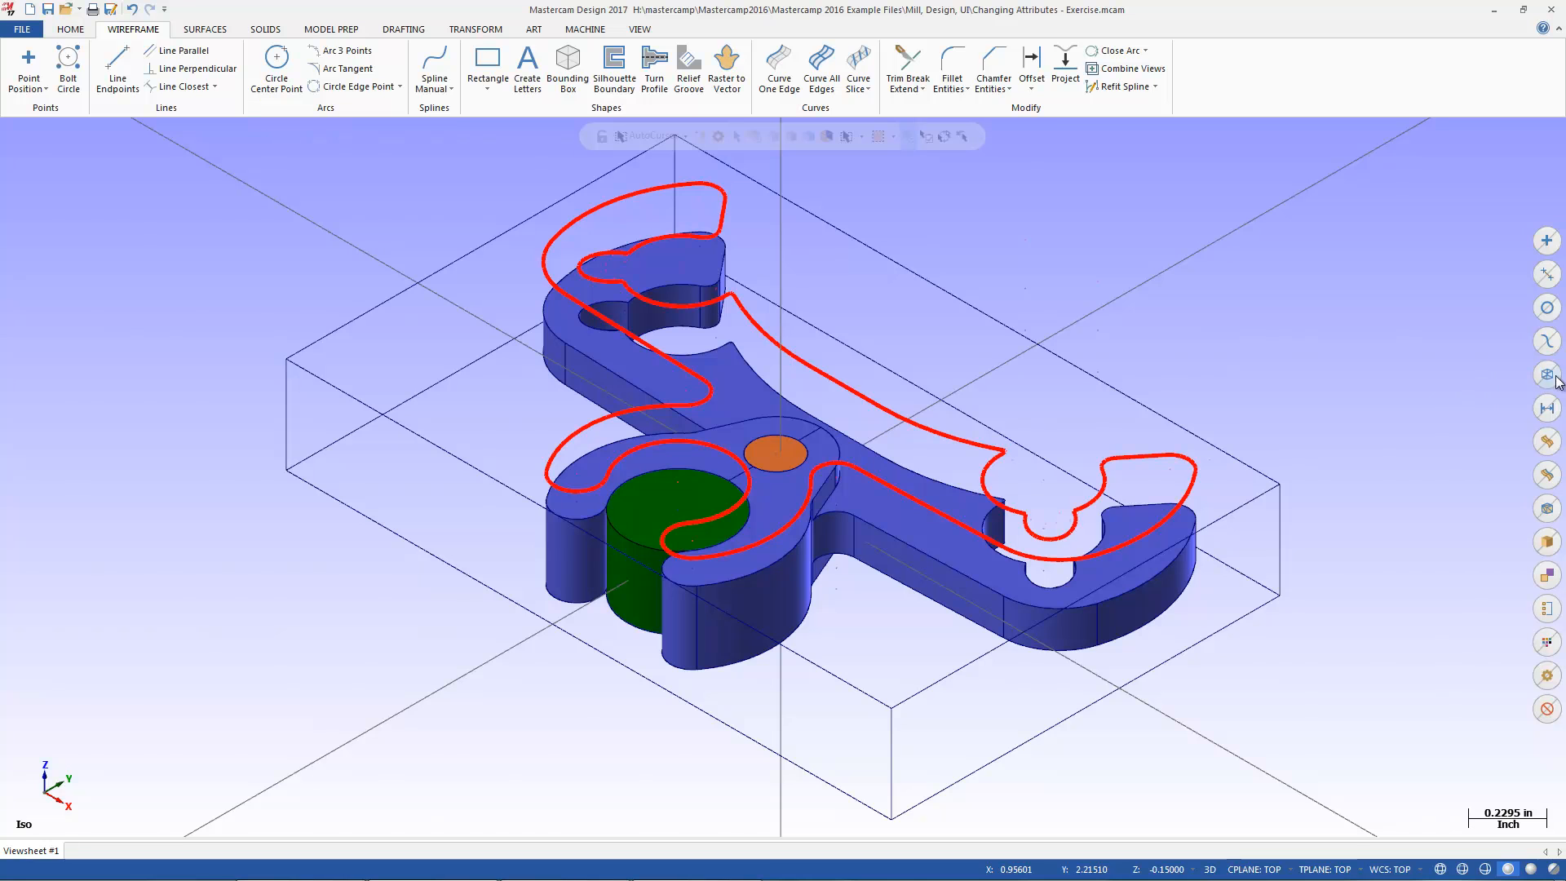
mouse_move(1546, 375)
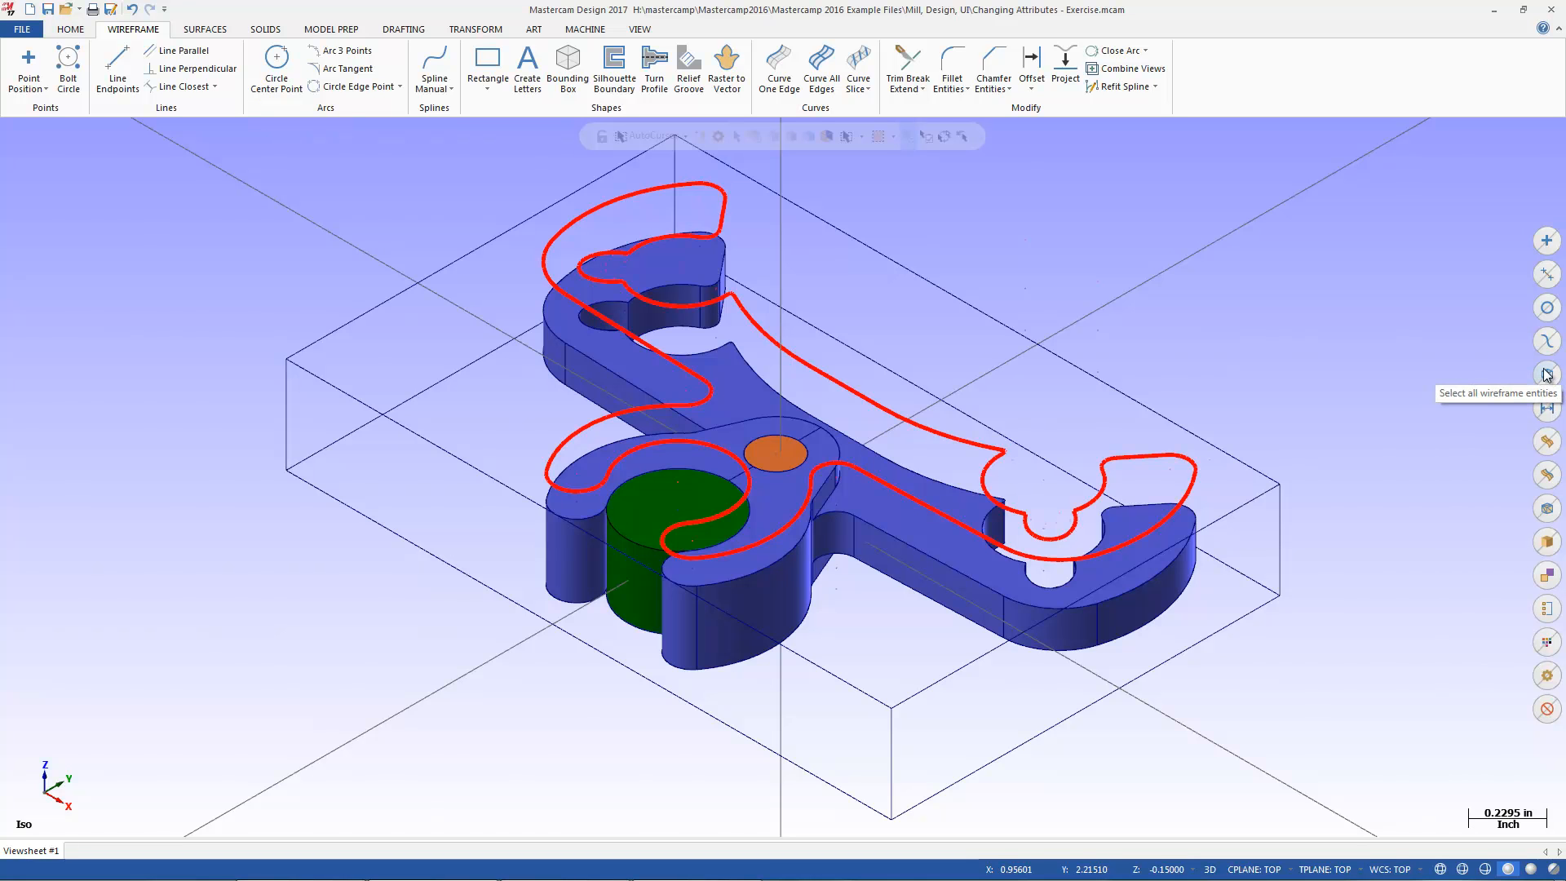
Step: Gather the stock box edges for a thick dark blue outline
click(1546, 375)
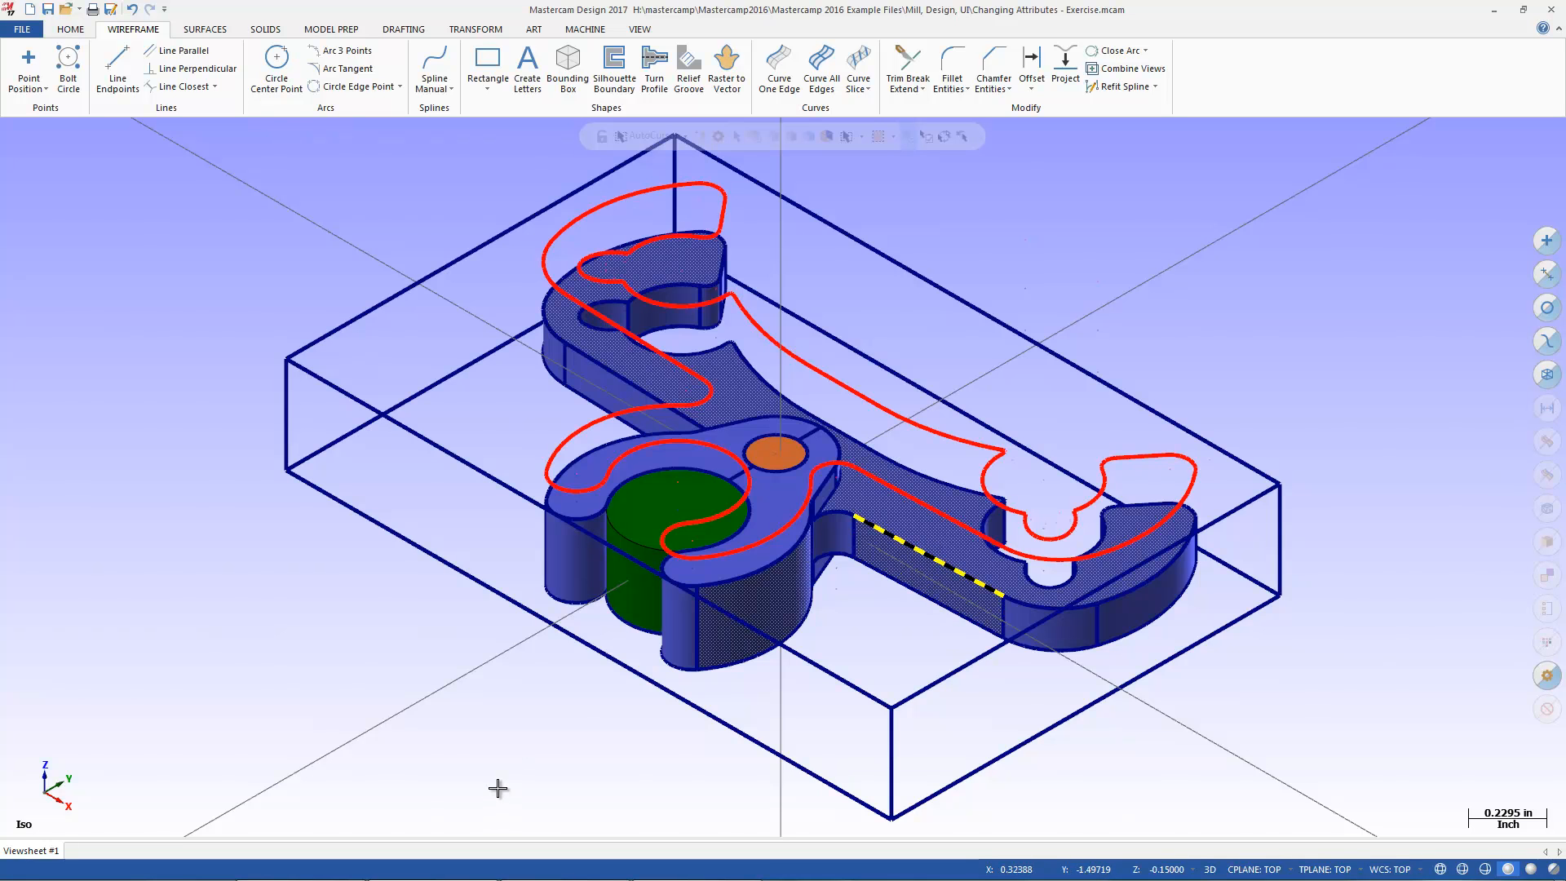
mouse_move(603, 676)
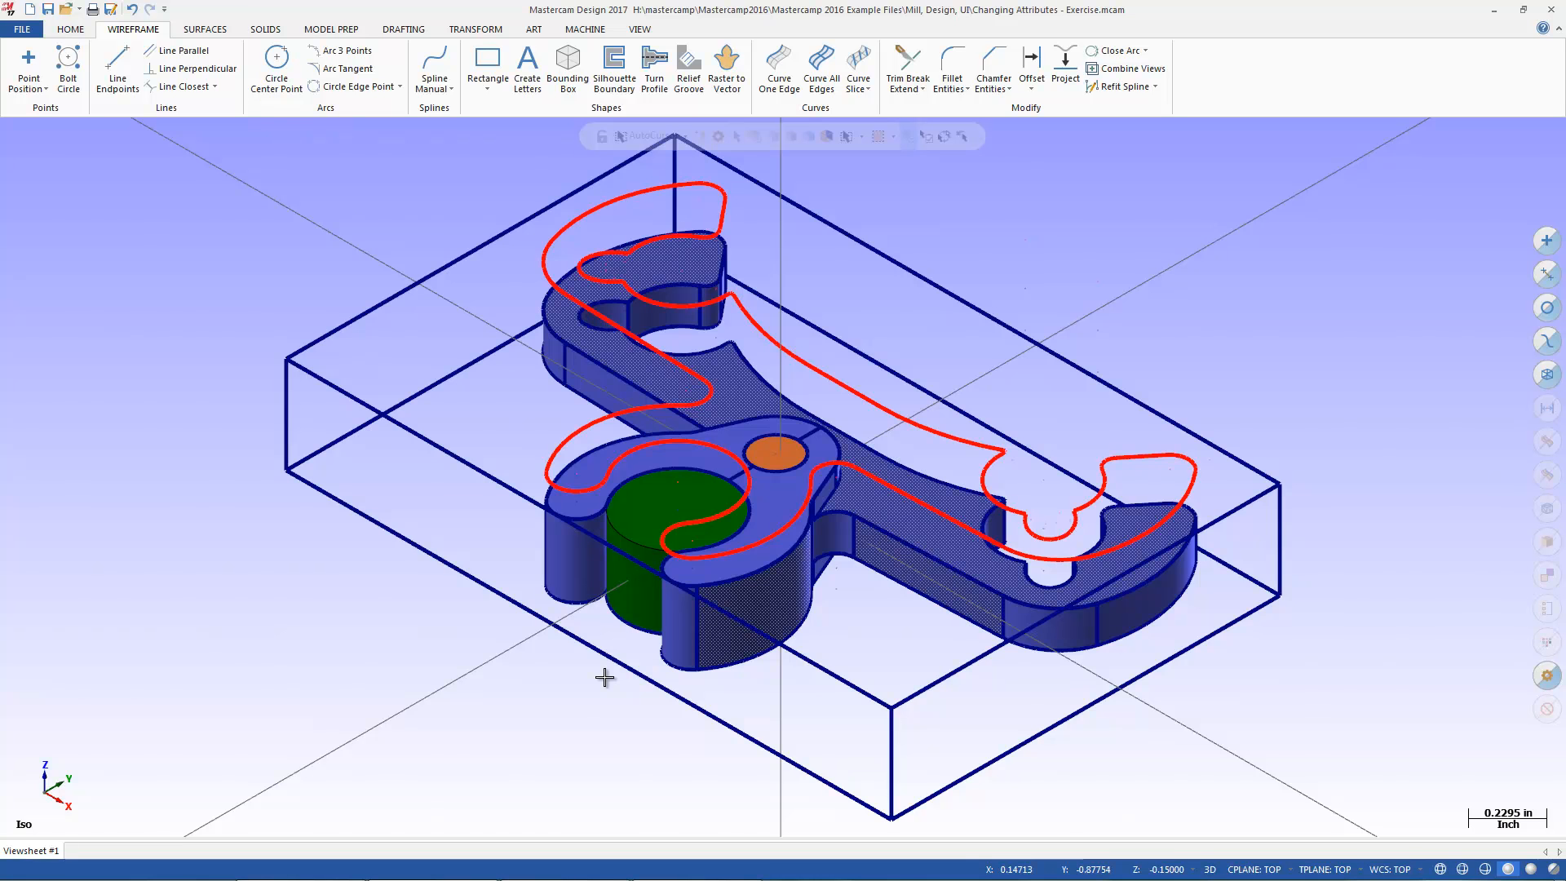
mouse_move(1547, 310)
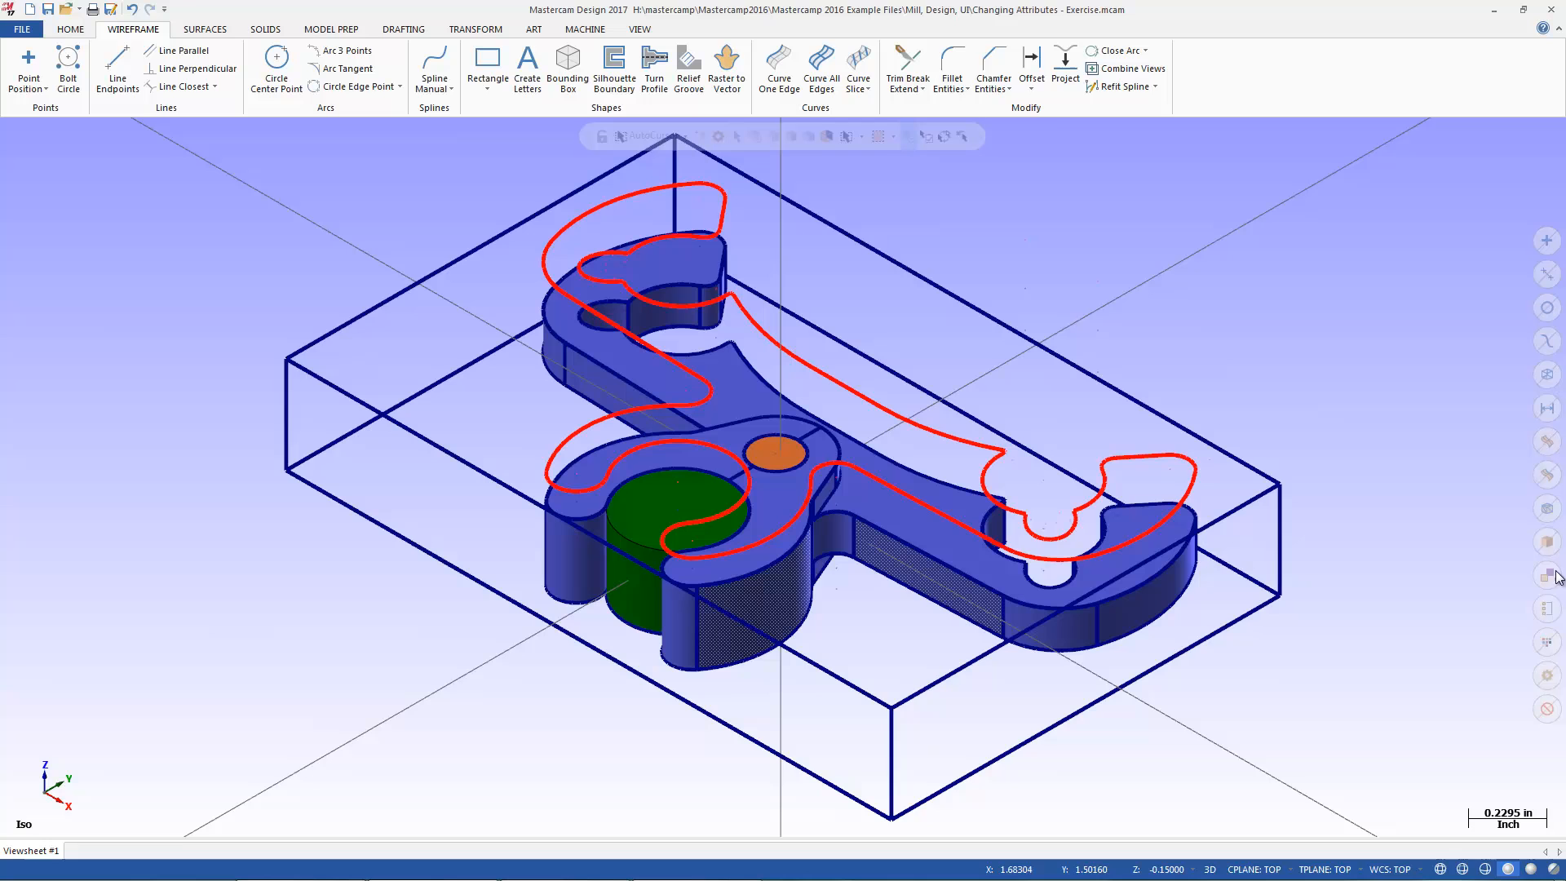
mouse_move(1552, 486)
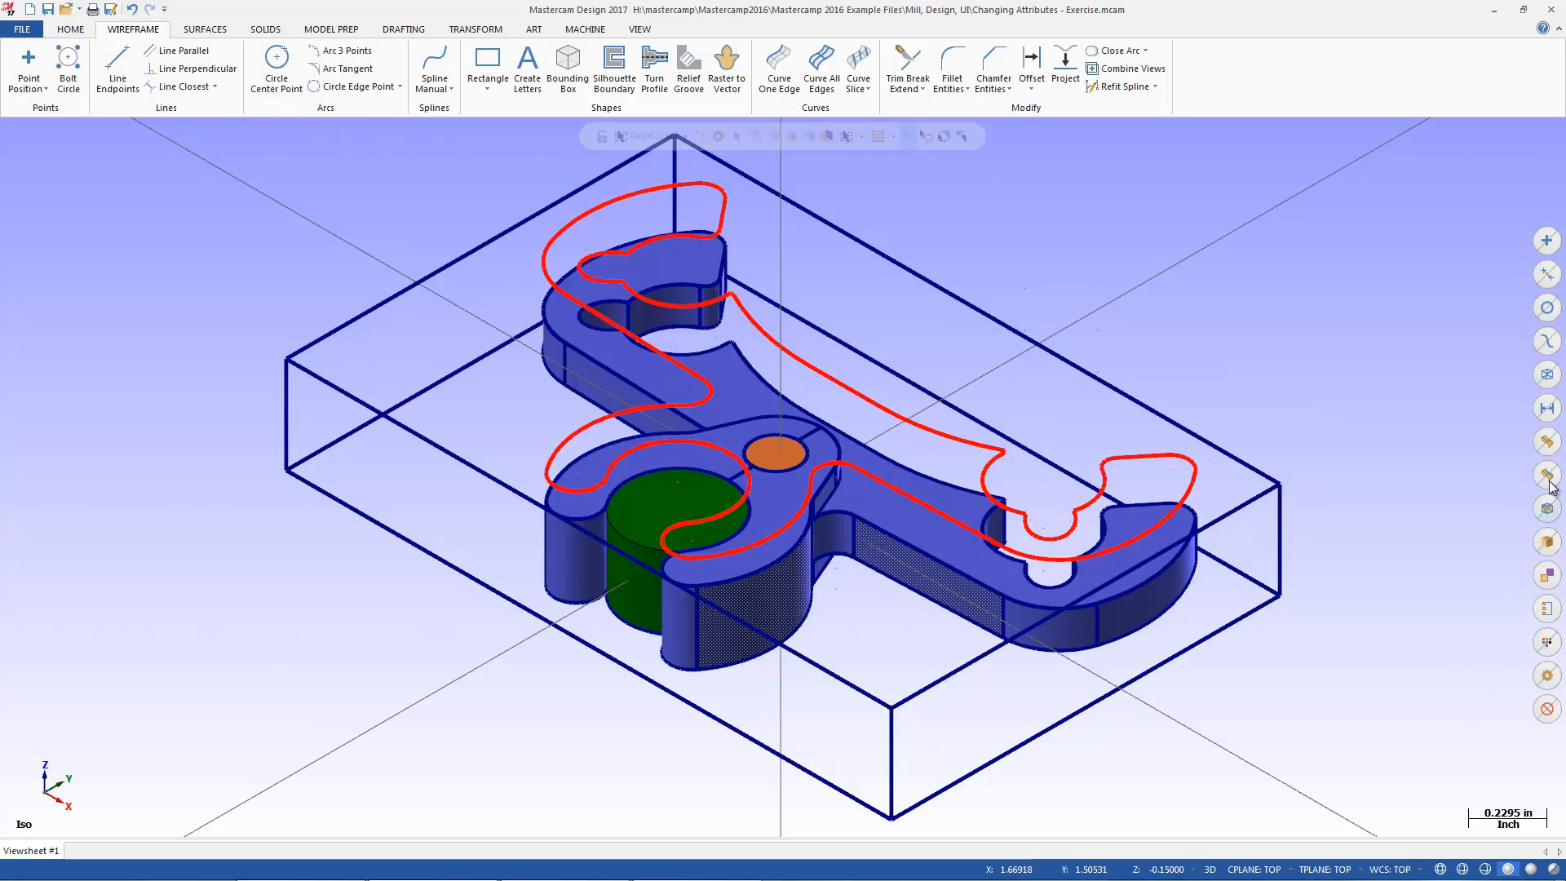
mouse_move(1547, 642)
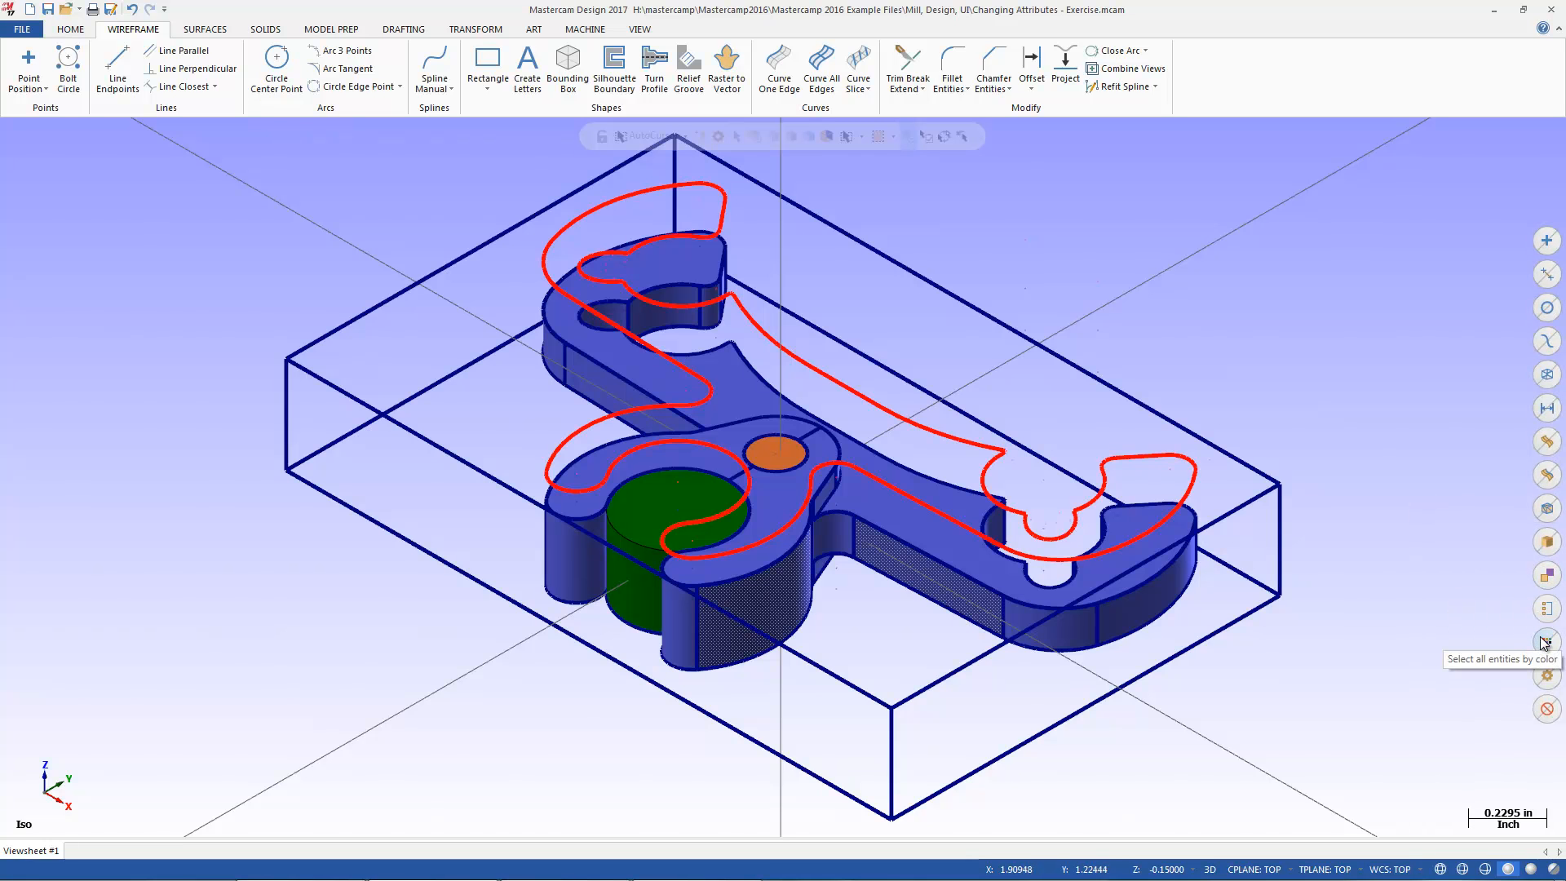
Step: Select all green entities by colour and recolour the cylinder solid mustard
click(1546, 643)
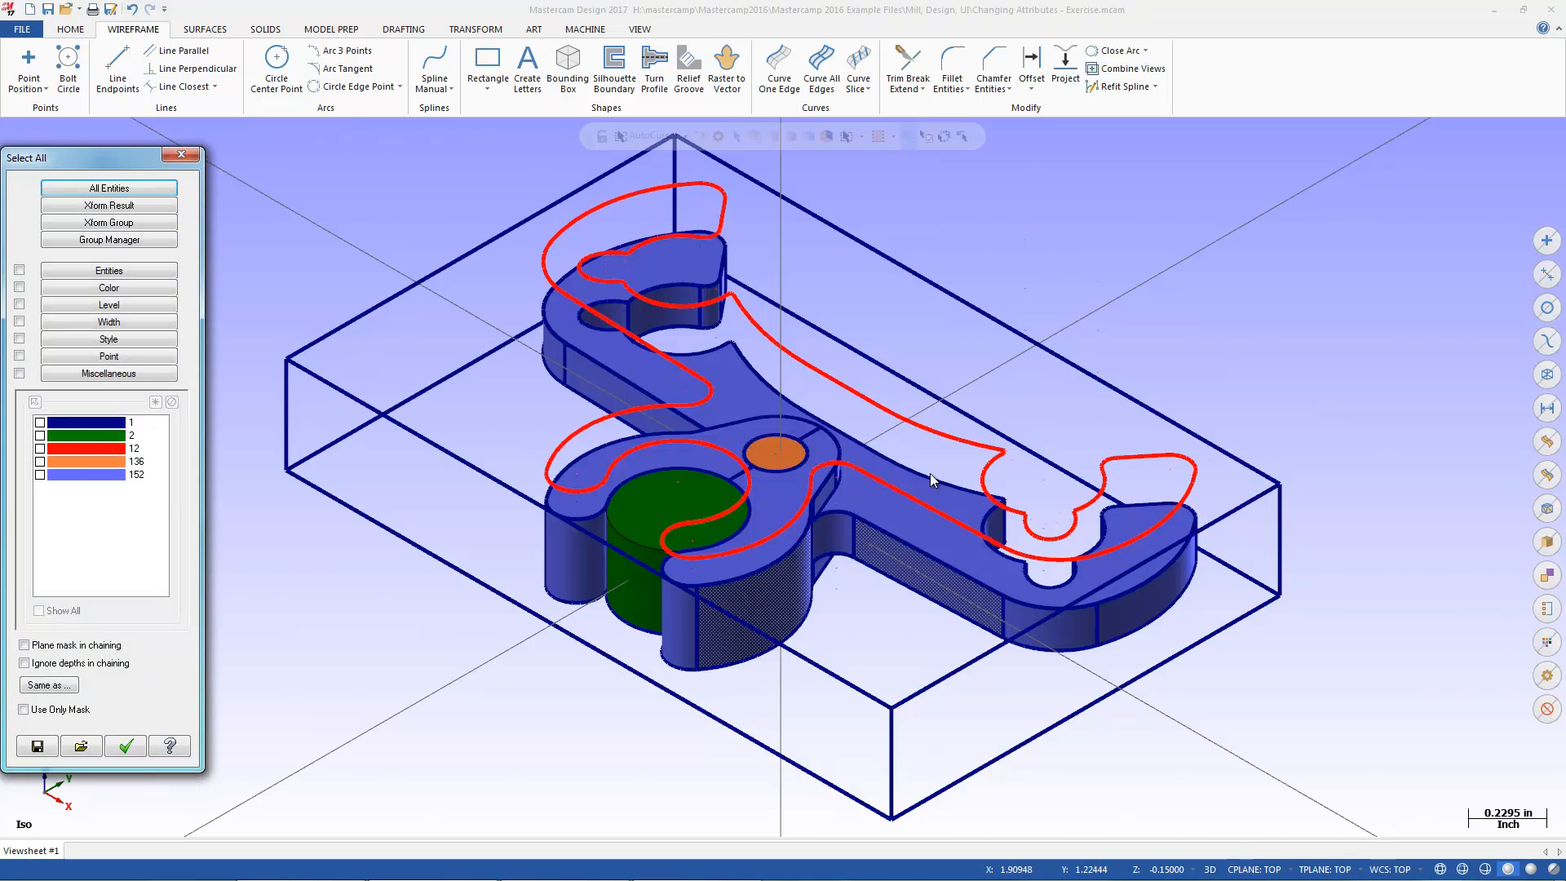
click(126, 746)
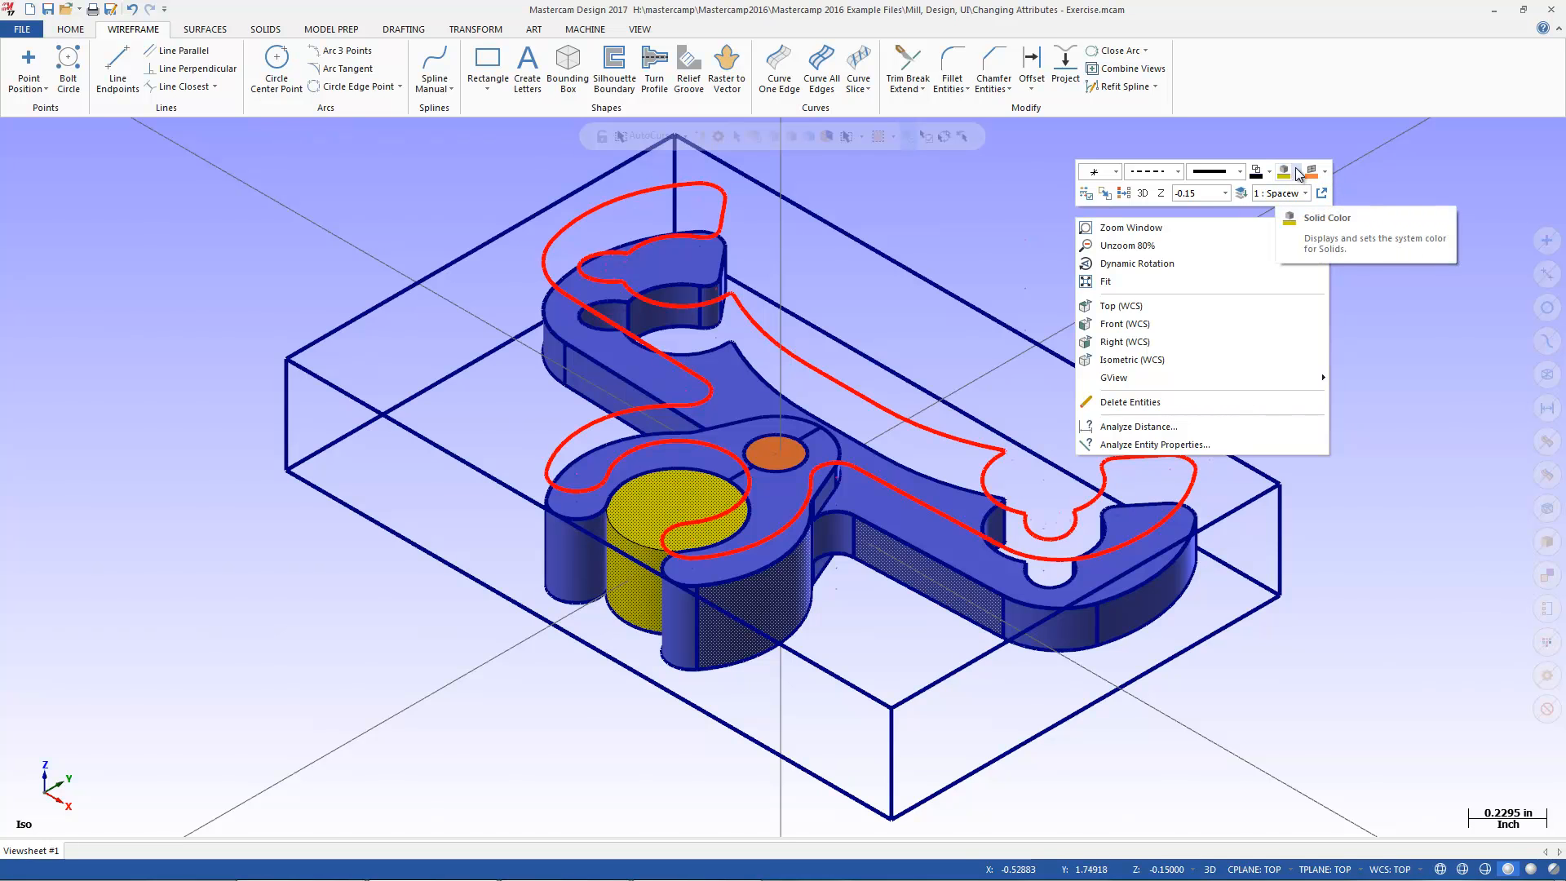
click(1310, 170)
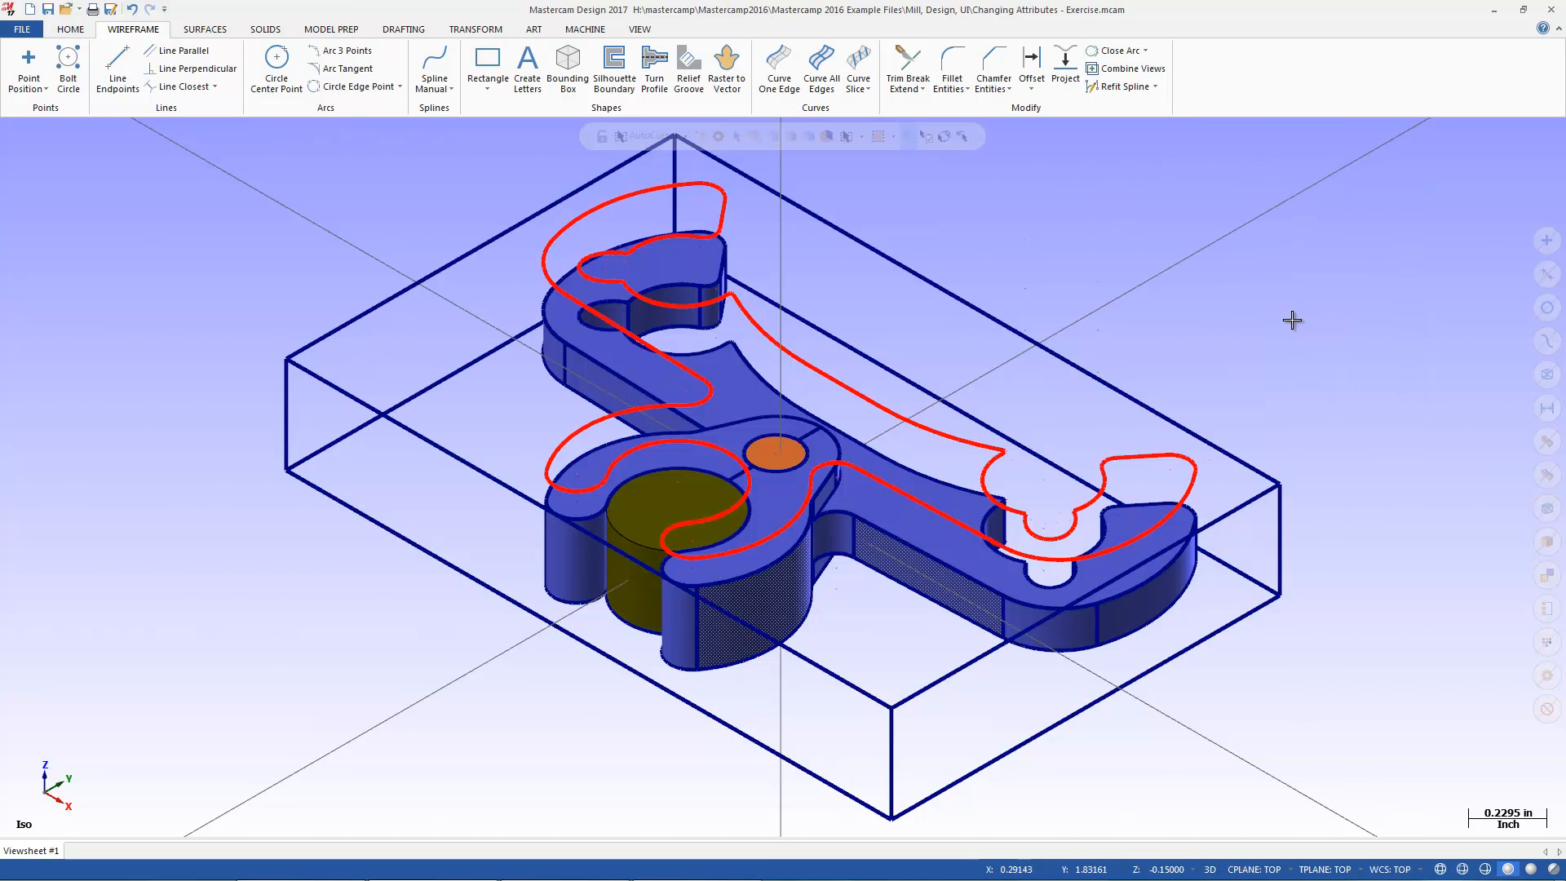
mouse_move(1300, 290)
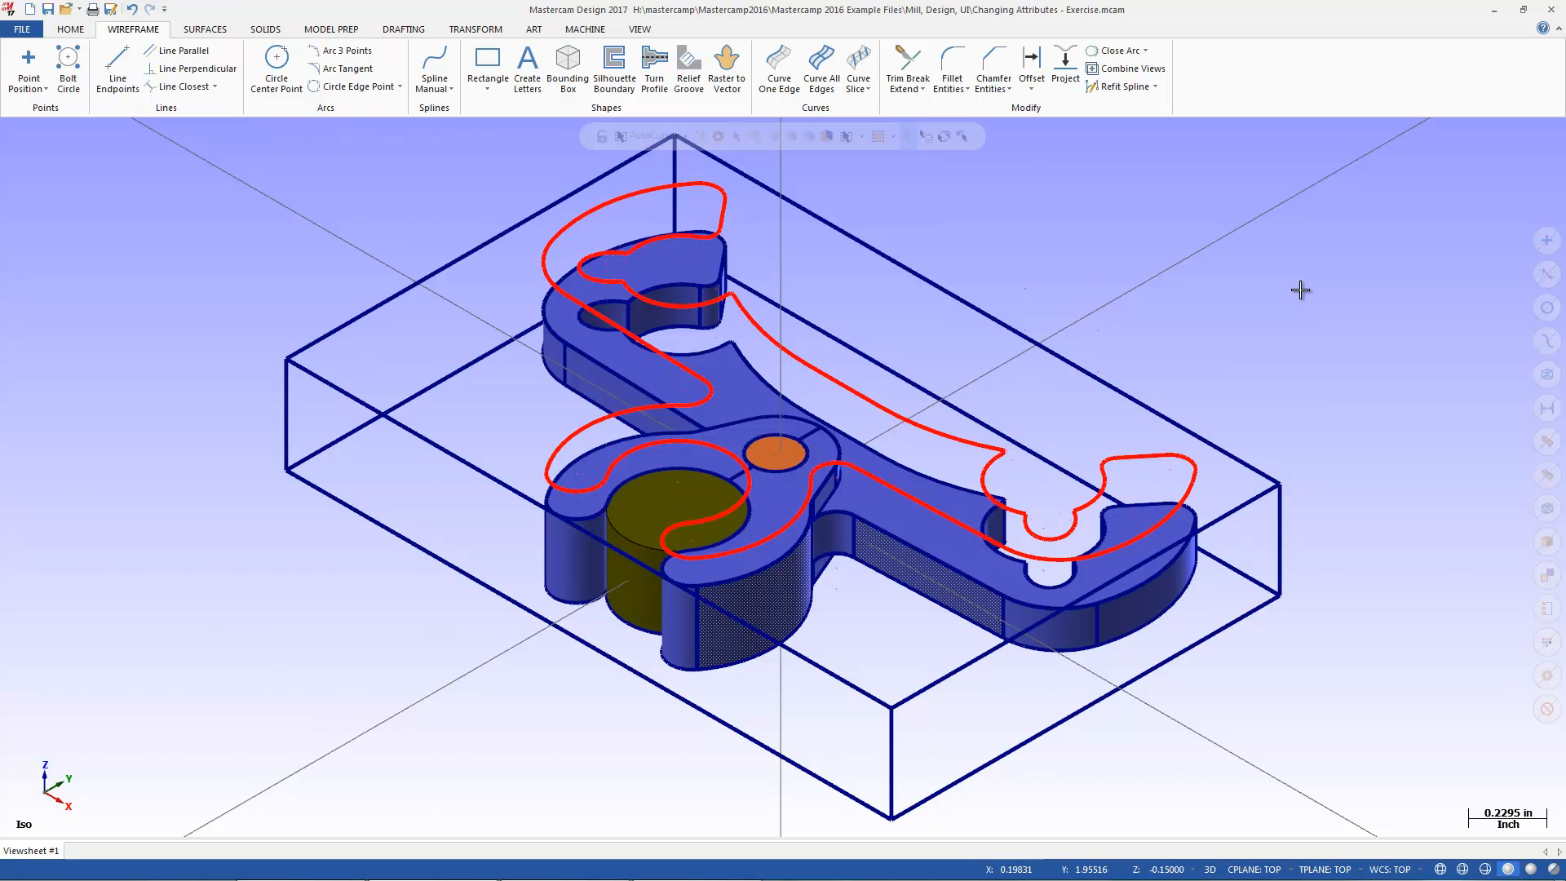
mouse_move(1546, 675)
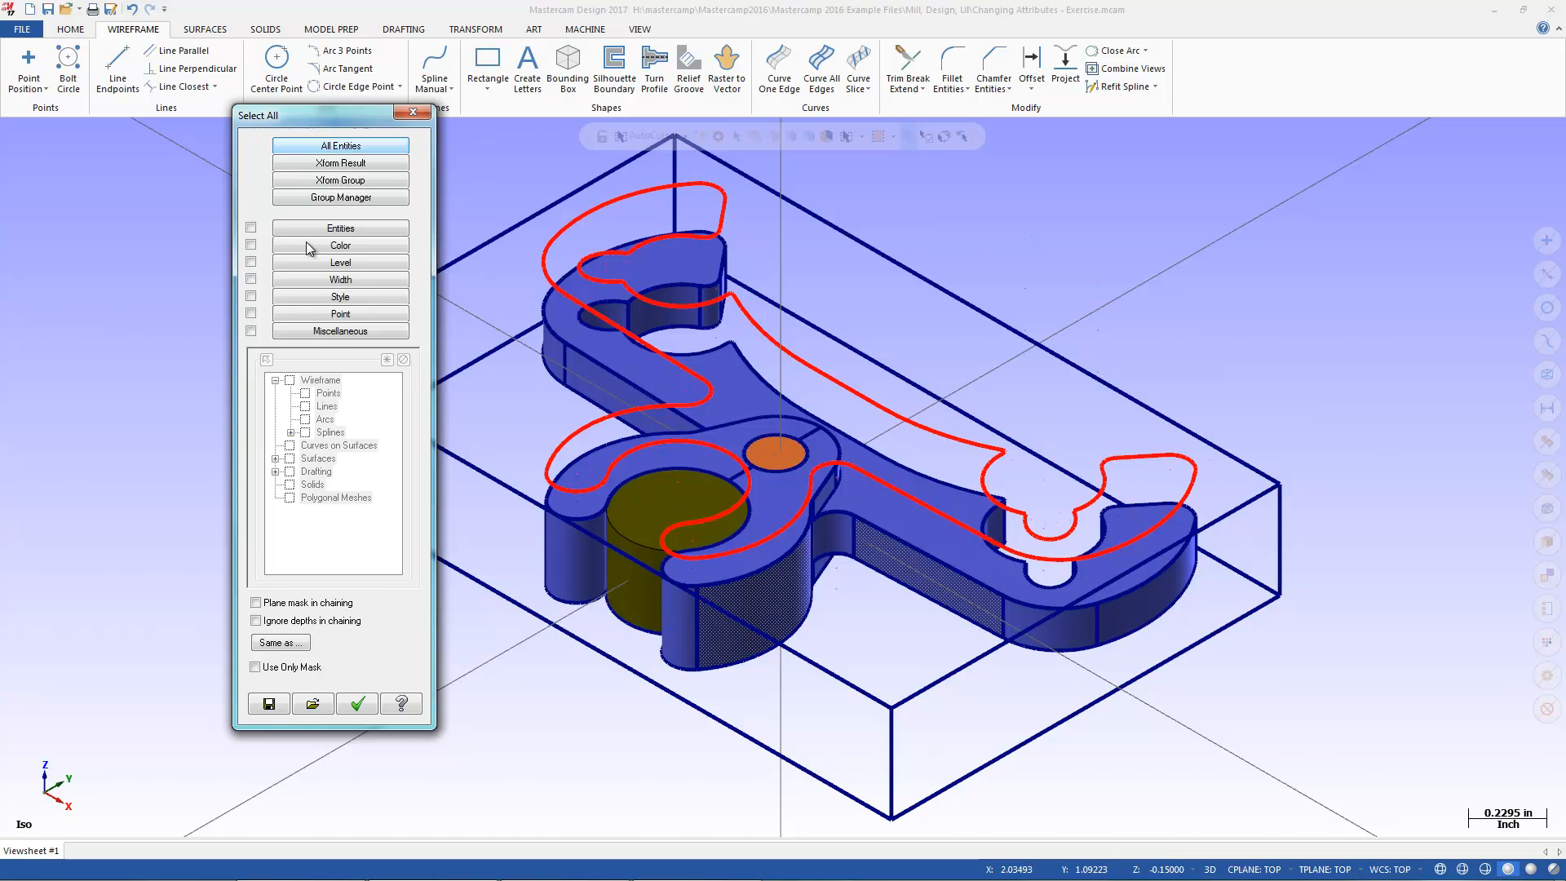
Step: Enable the Diameter filter under Miscellaneous and read its value from a picked arc
click(339, 332)
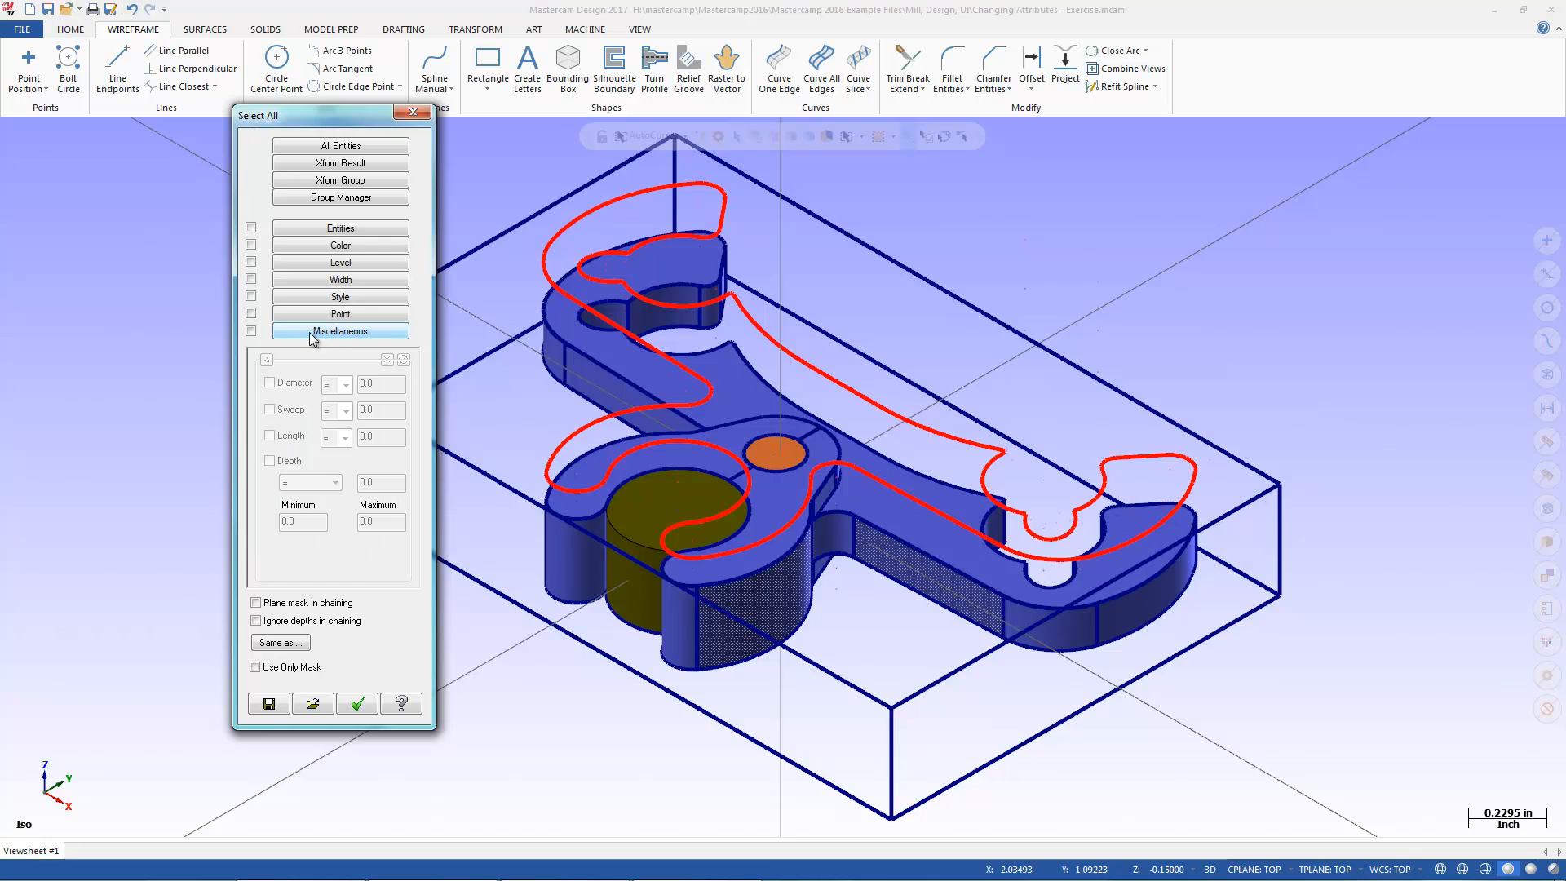
click(339, 331)
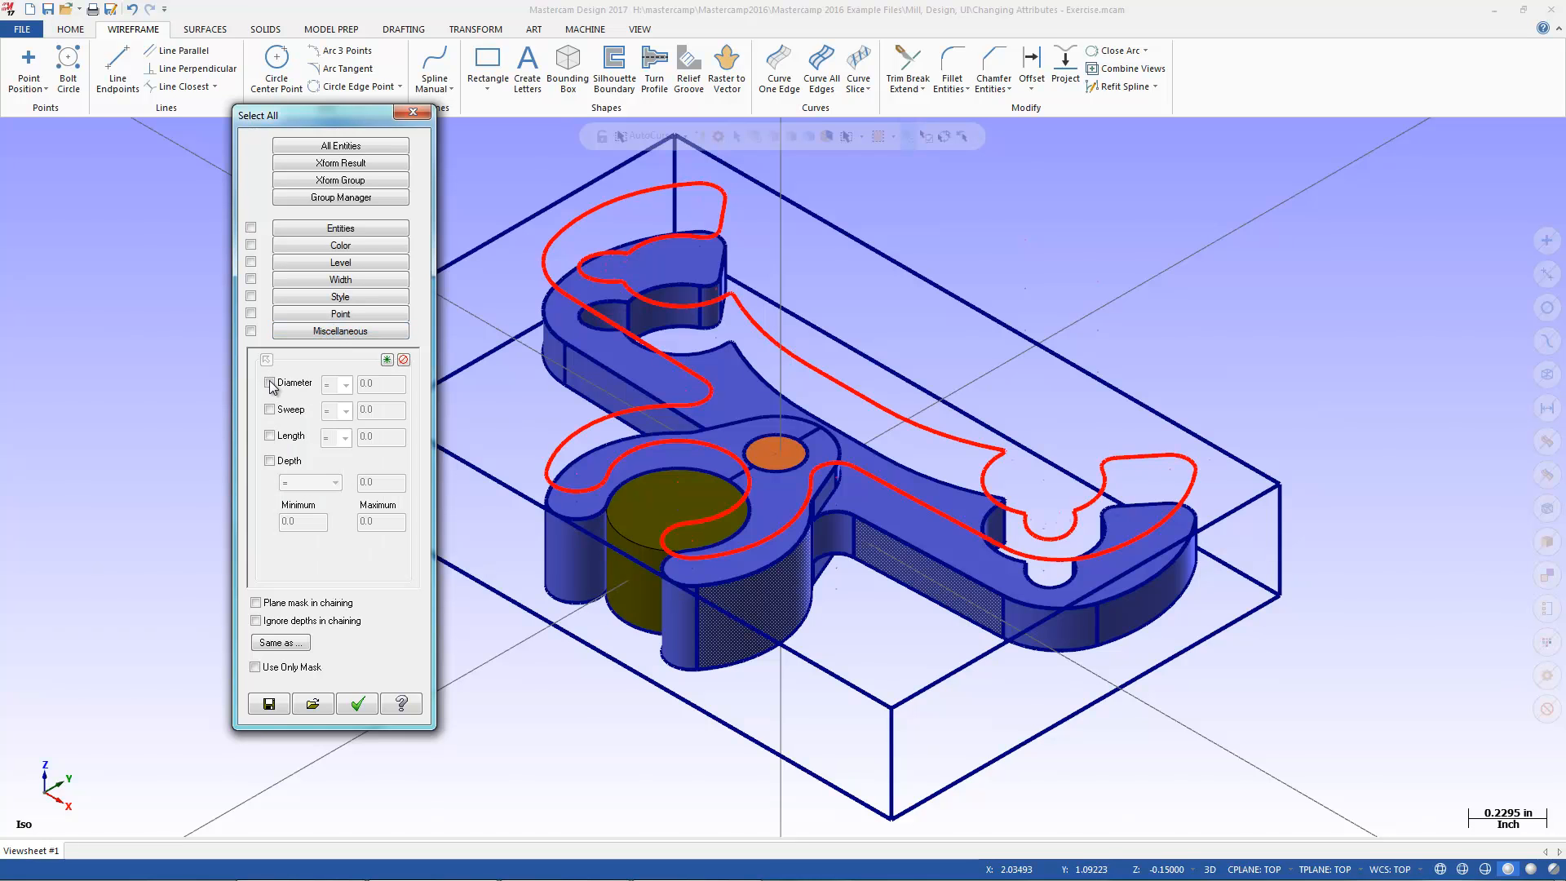
click(270, 382)
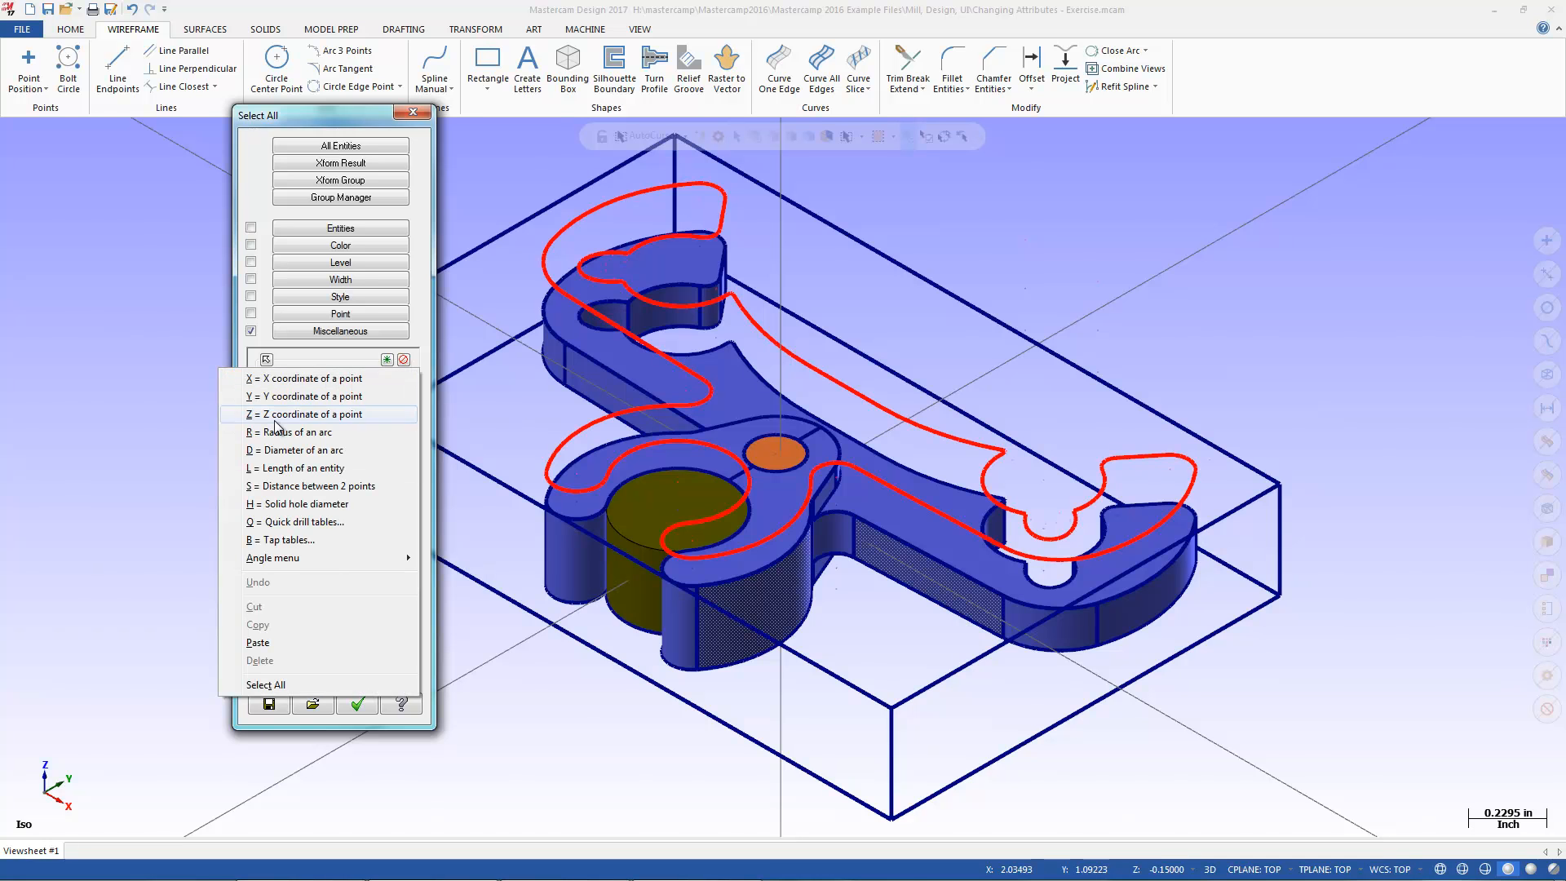
click(412, 112)
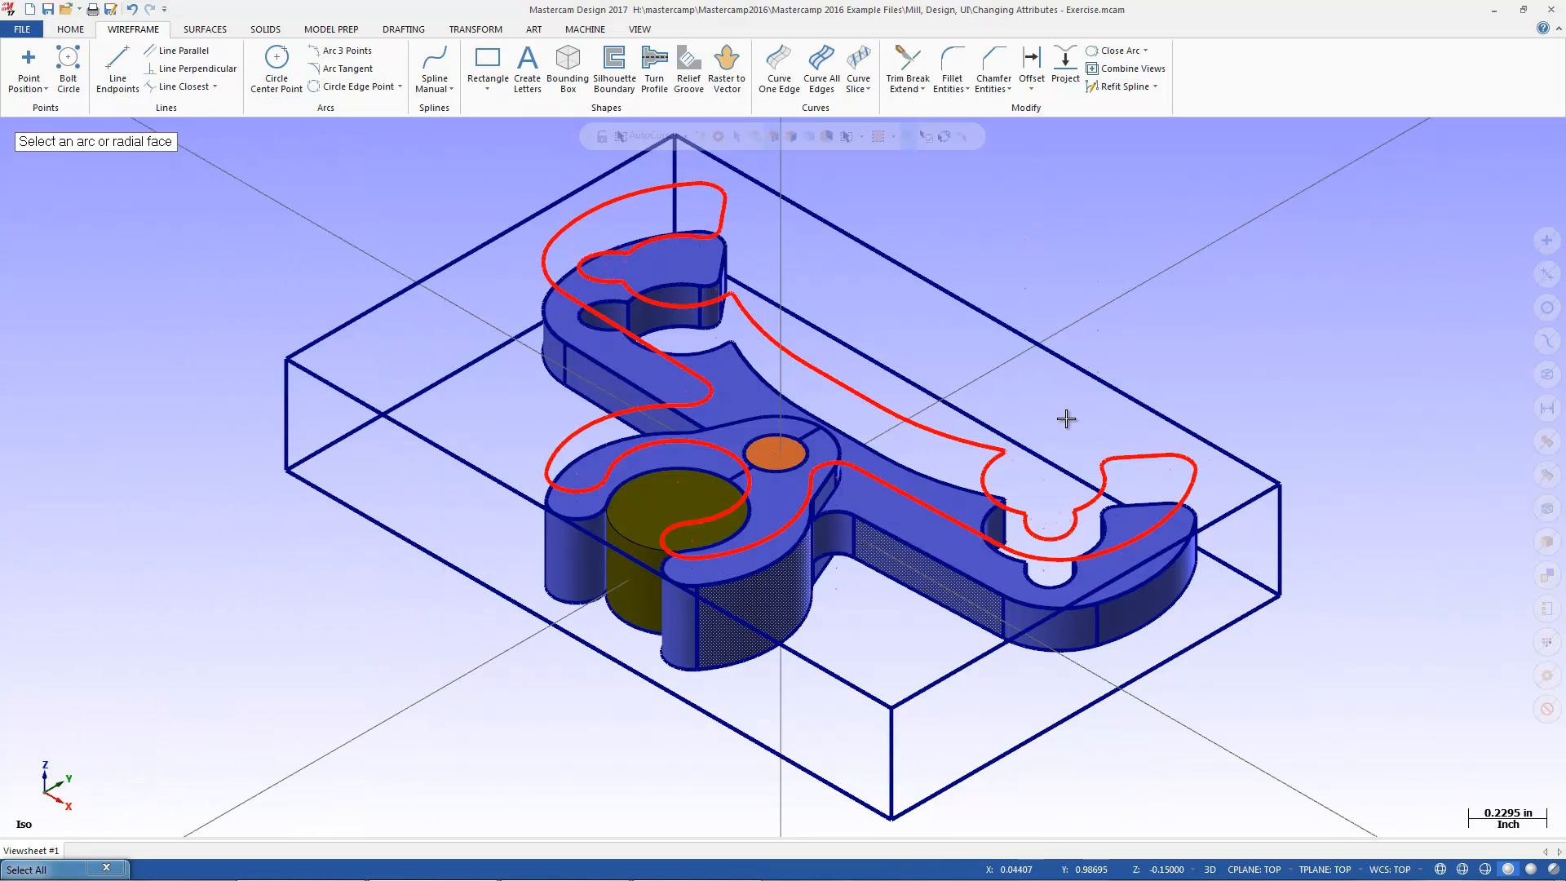
click(56, 866)
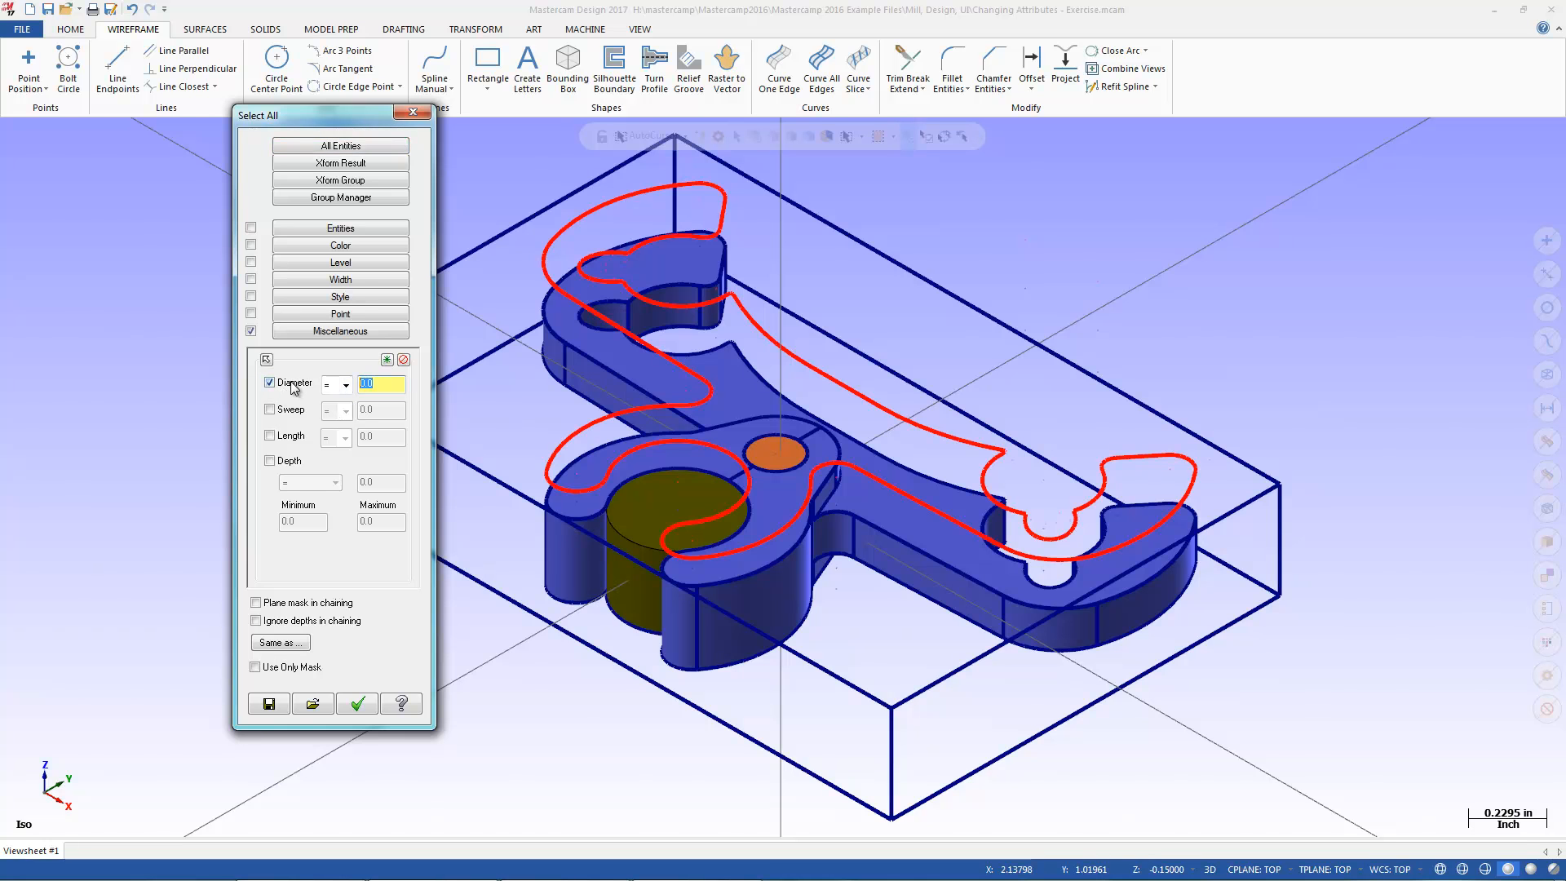
Step: Confirm Select All on the matching-diameter arcs and color them brown
click(355, 703)
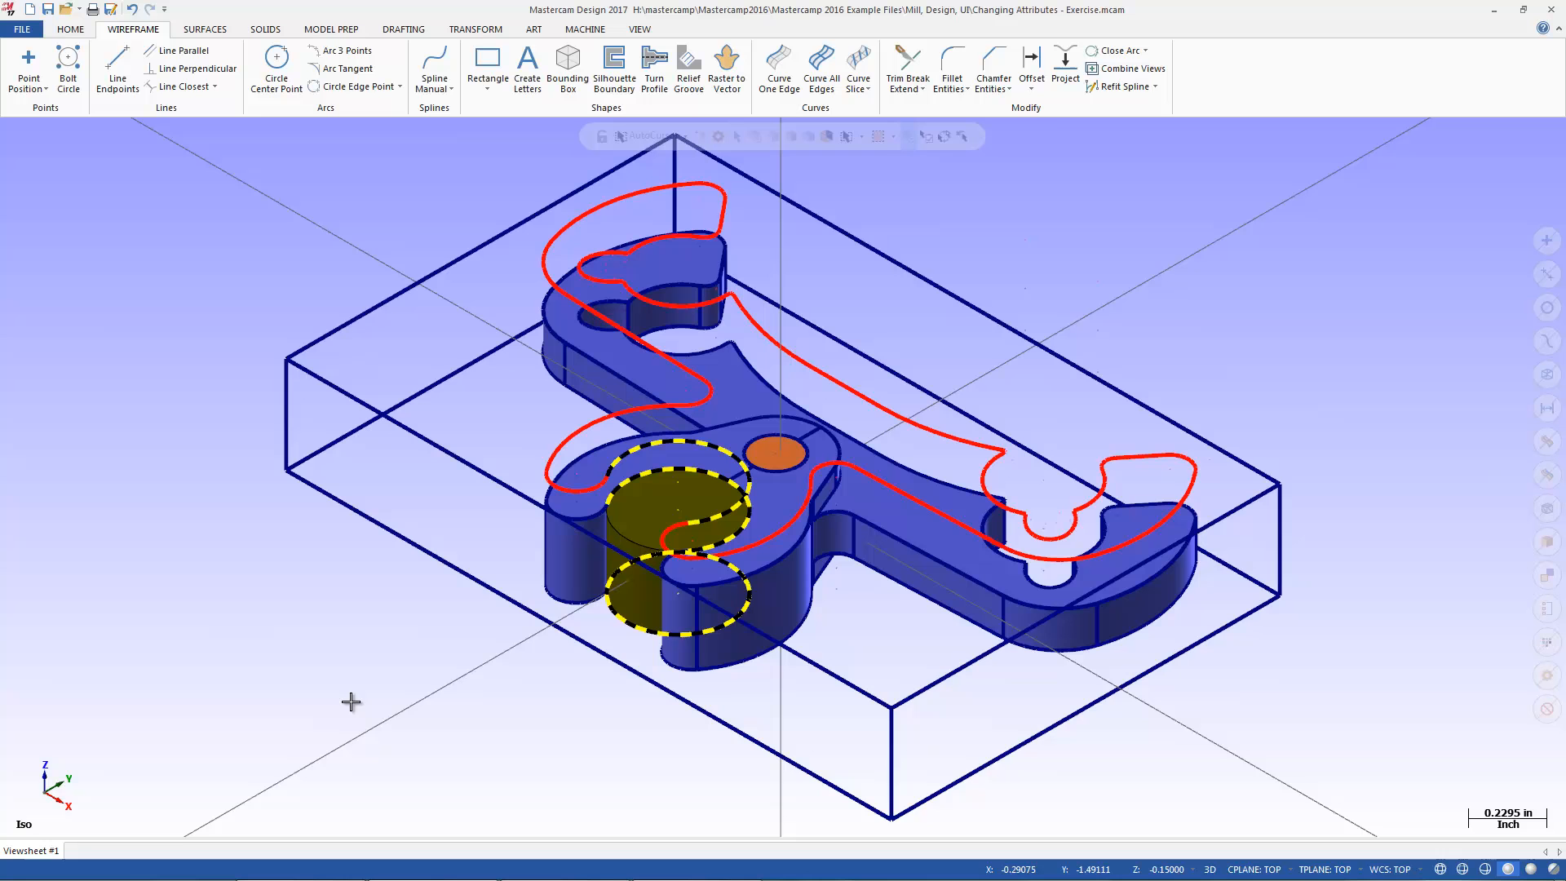
mouse_move(1052, 183)
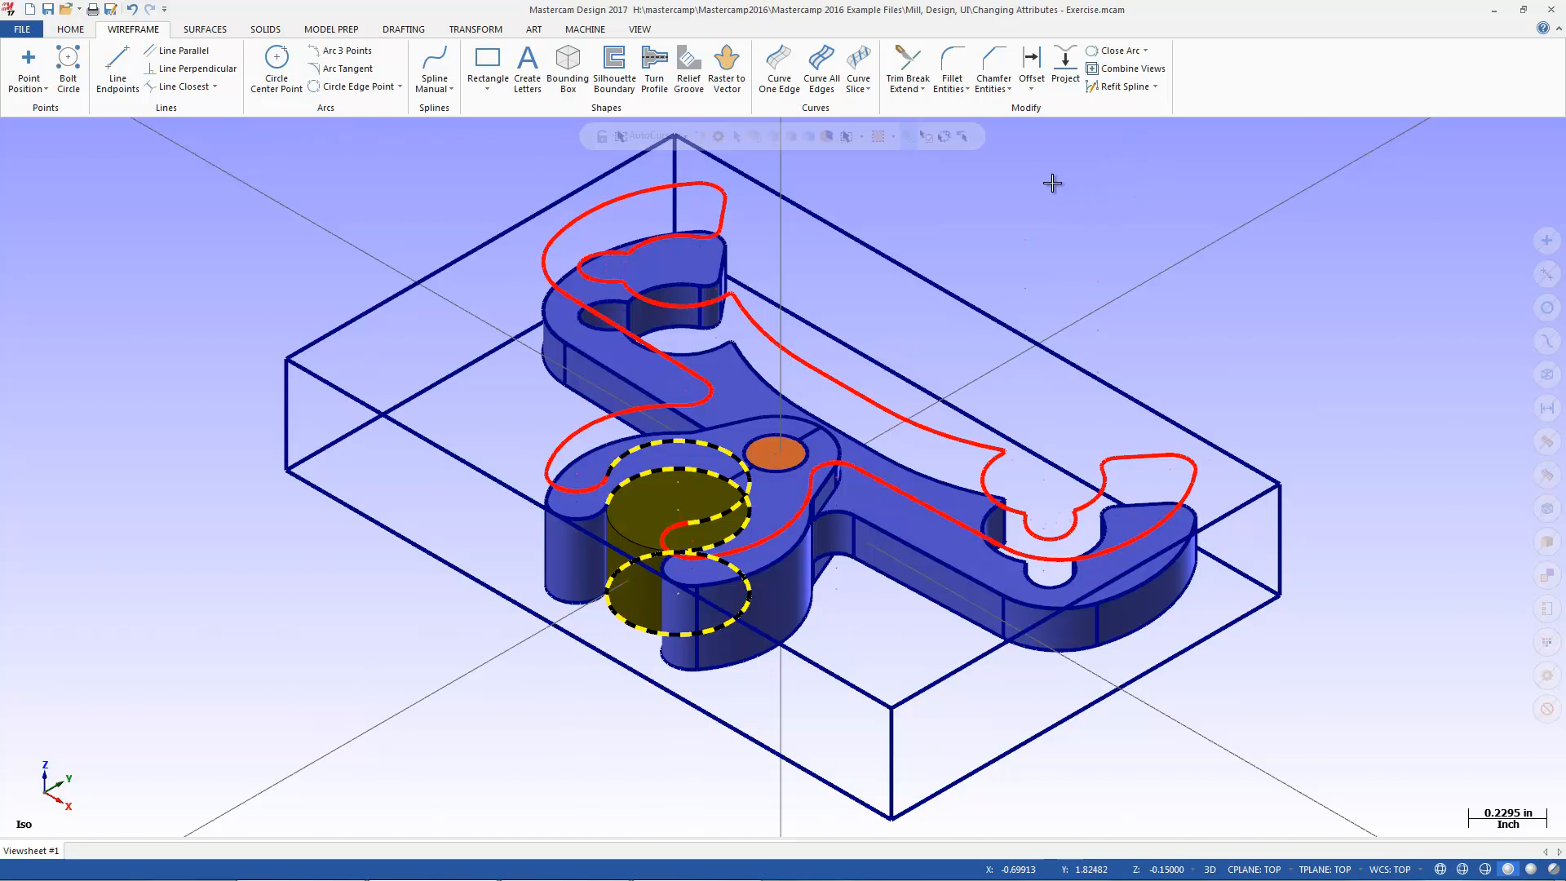
click(1235, 137)
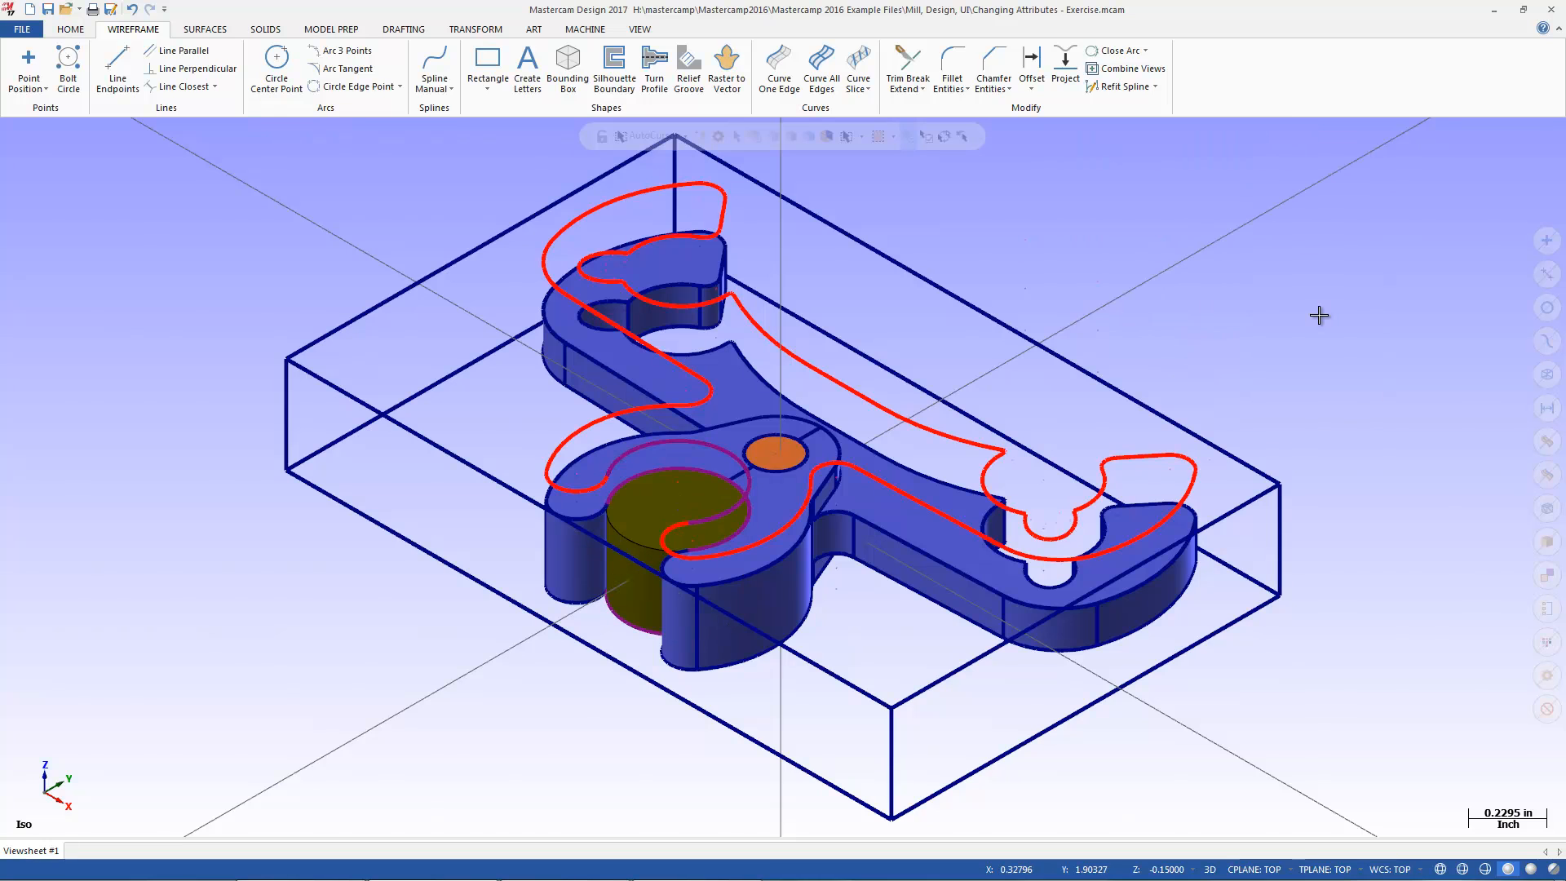
mouse_move(1318, 305)
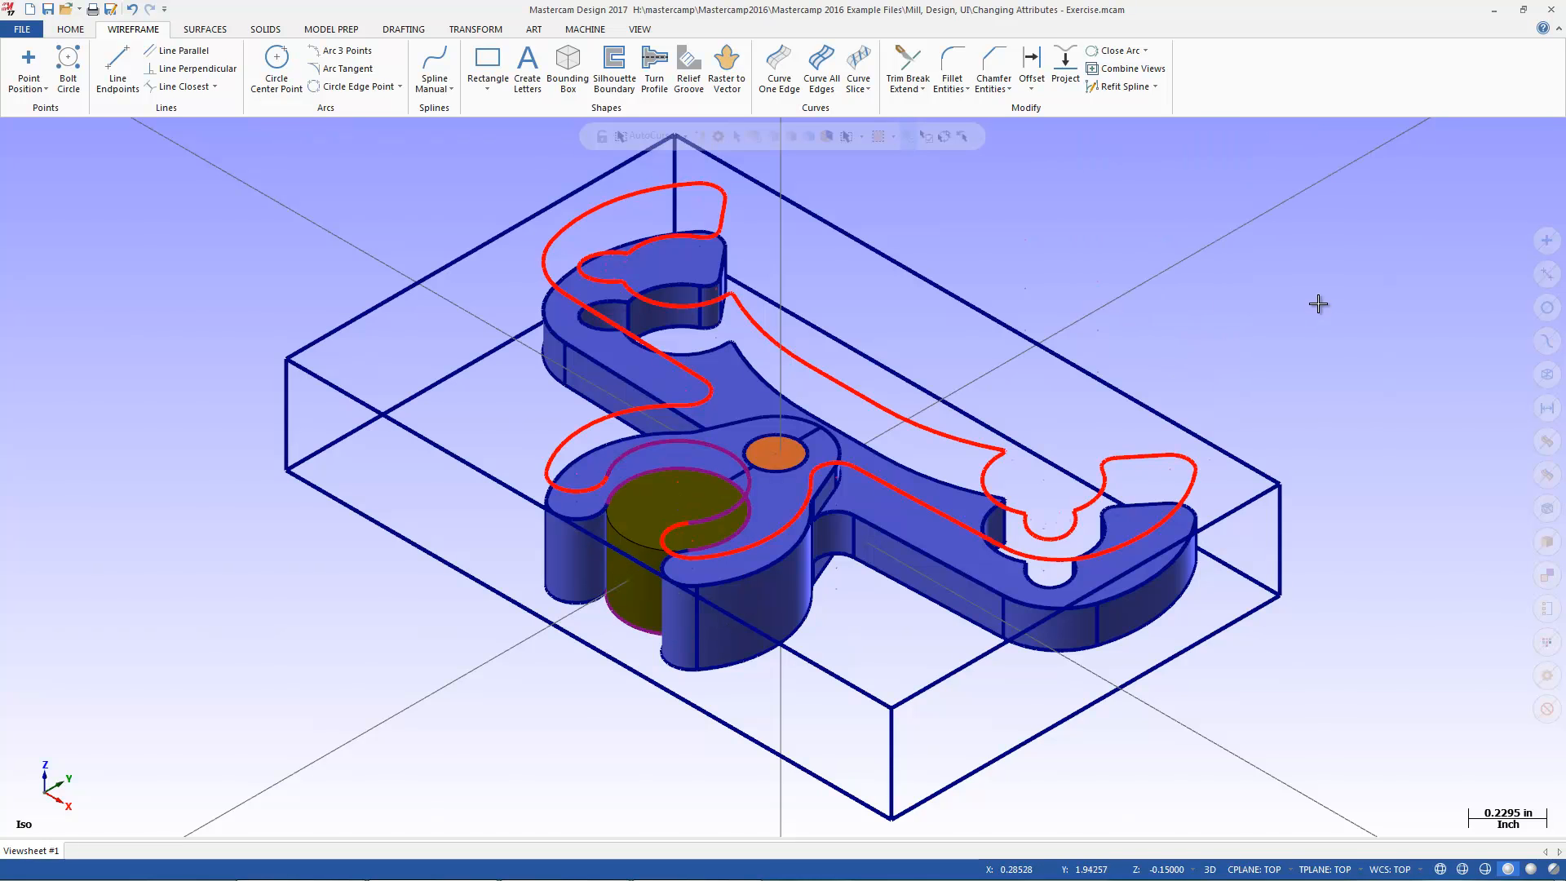